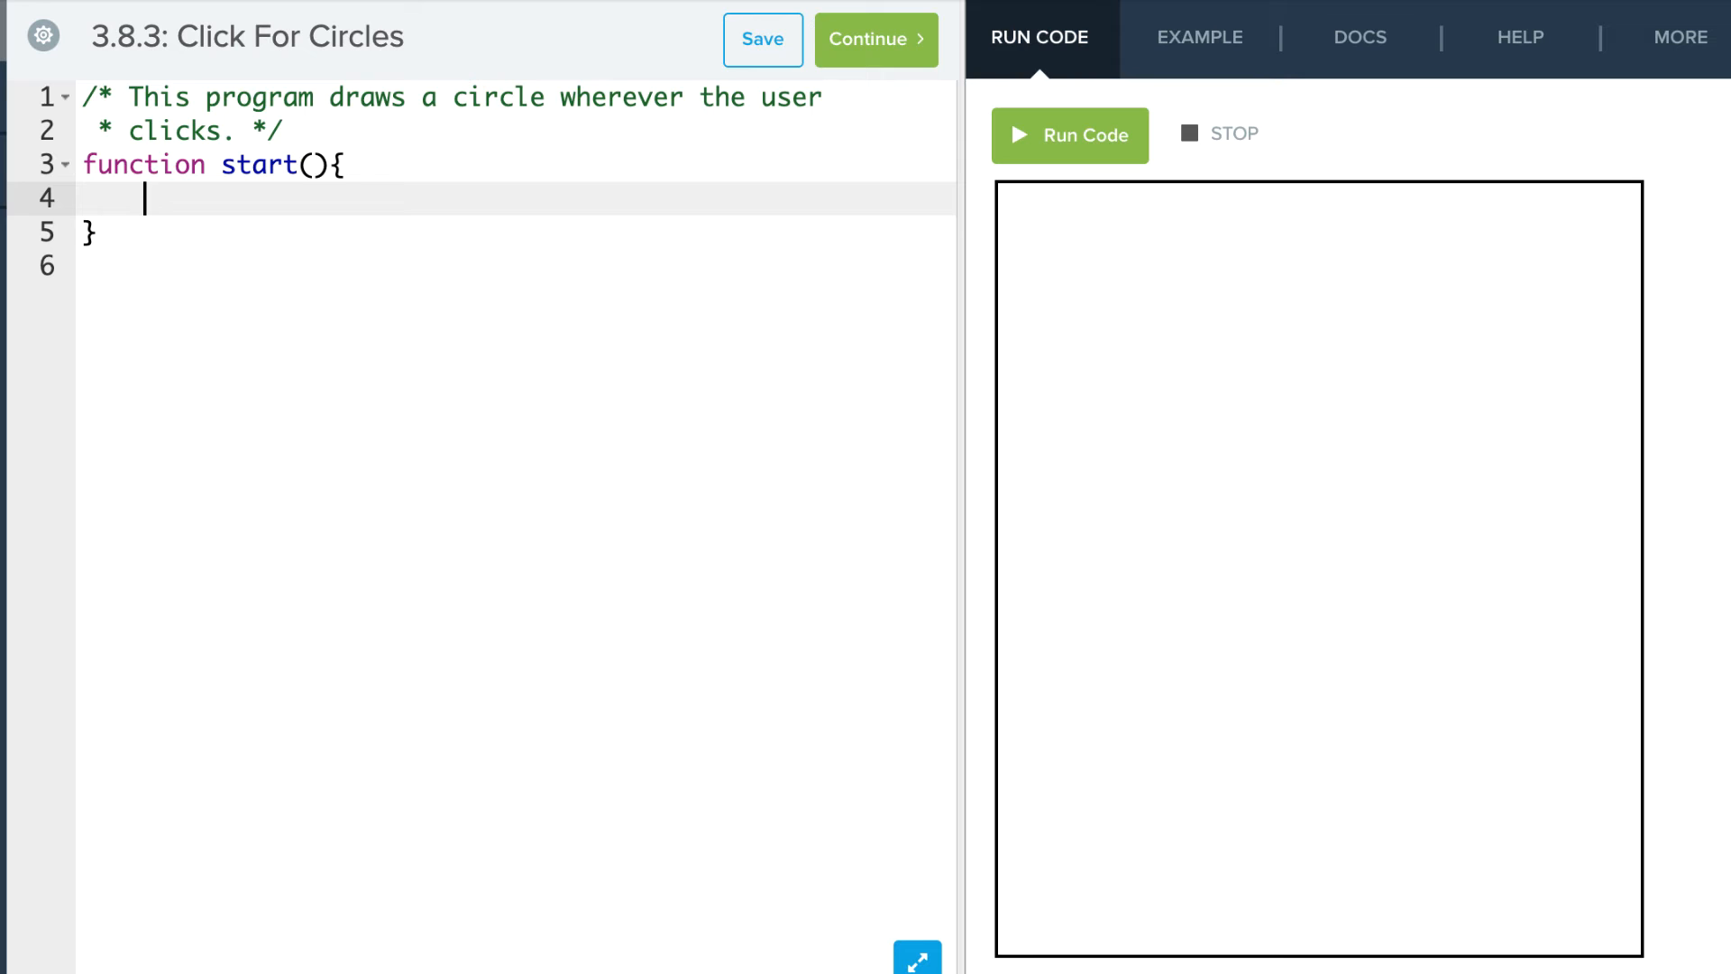
# - Call drawCircle() from start and begin defining function drawCircle()
pyautogui.write('drawCi')
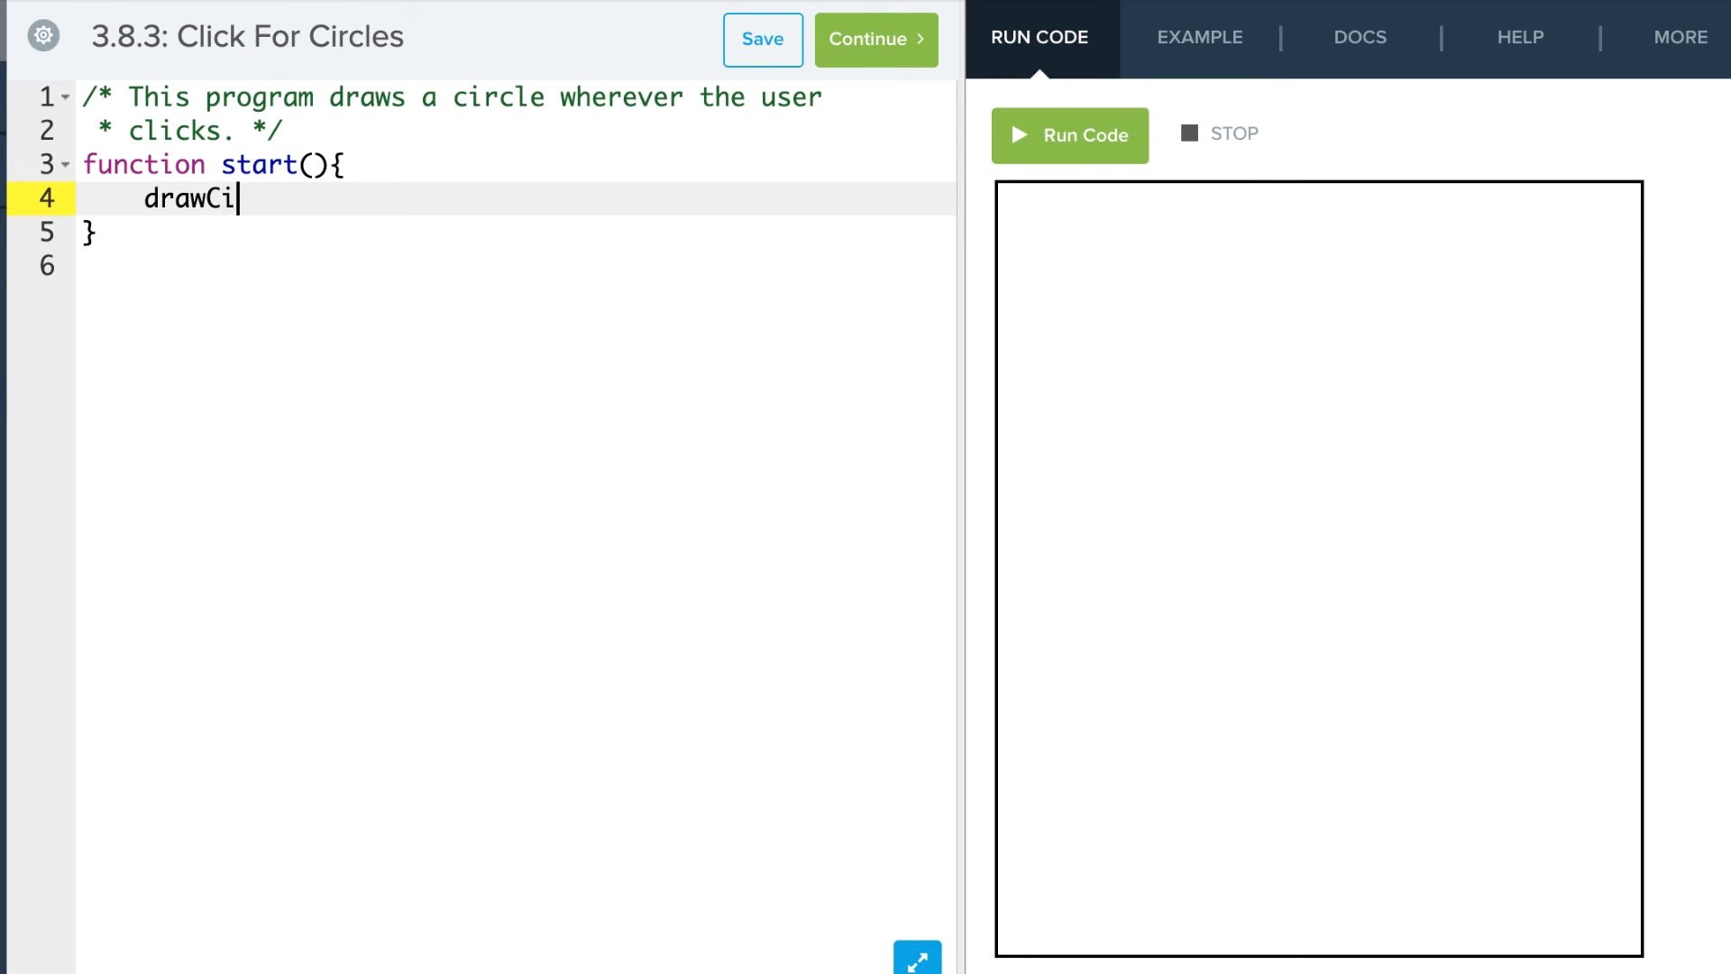
pyautogui.write('rcle();')
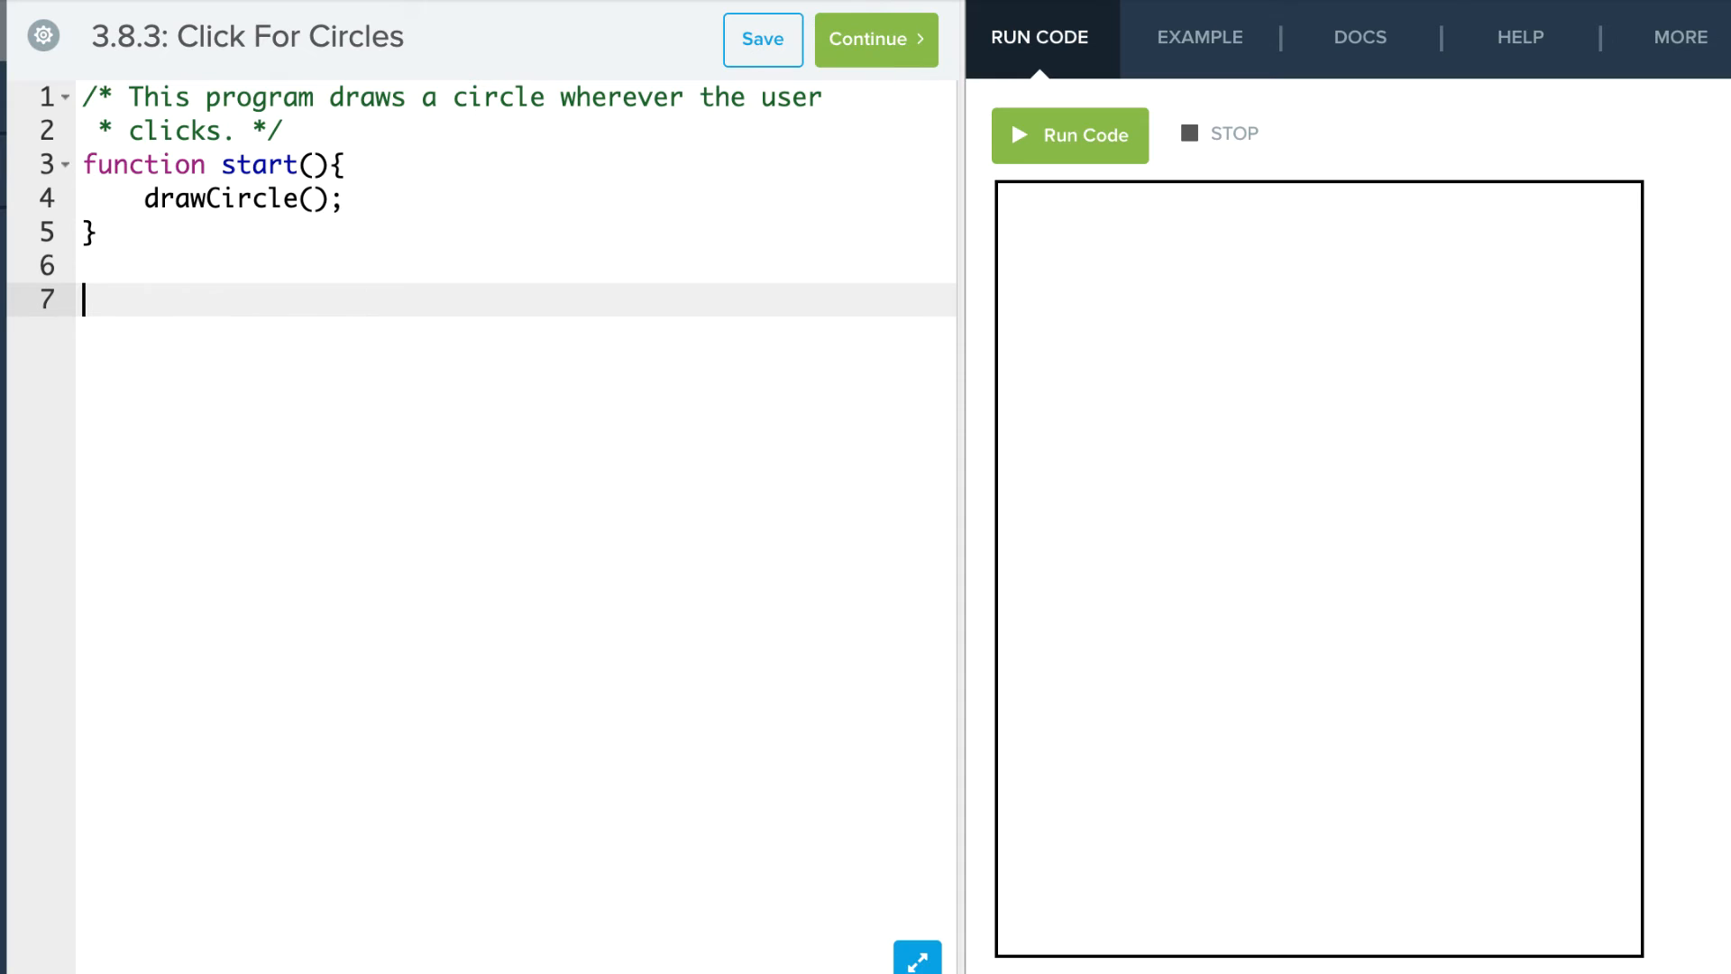
pyautogui.write('function')
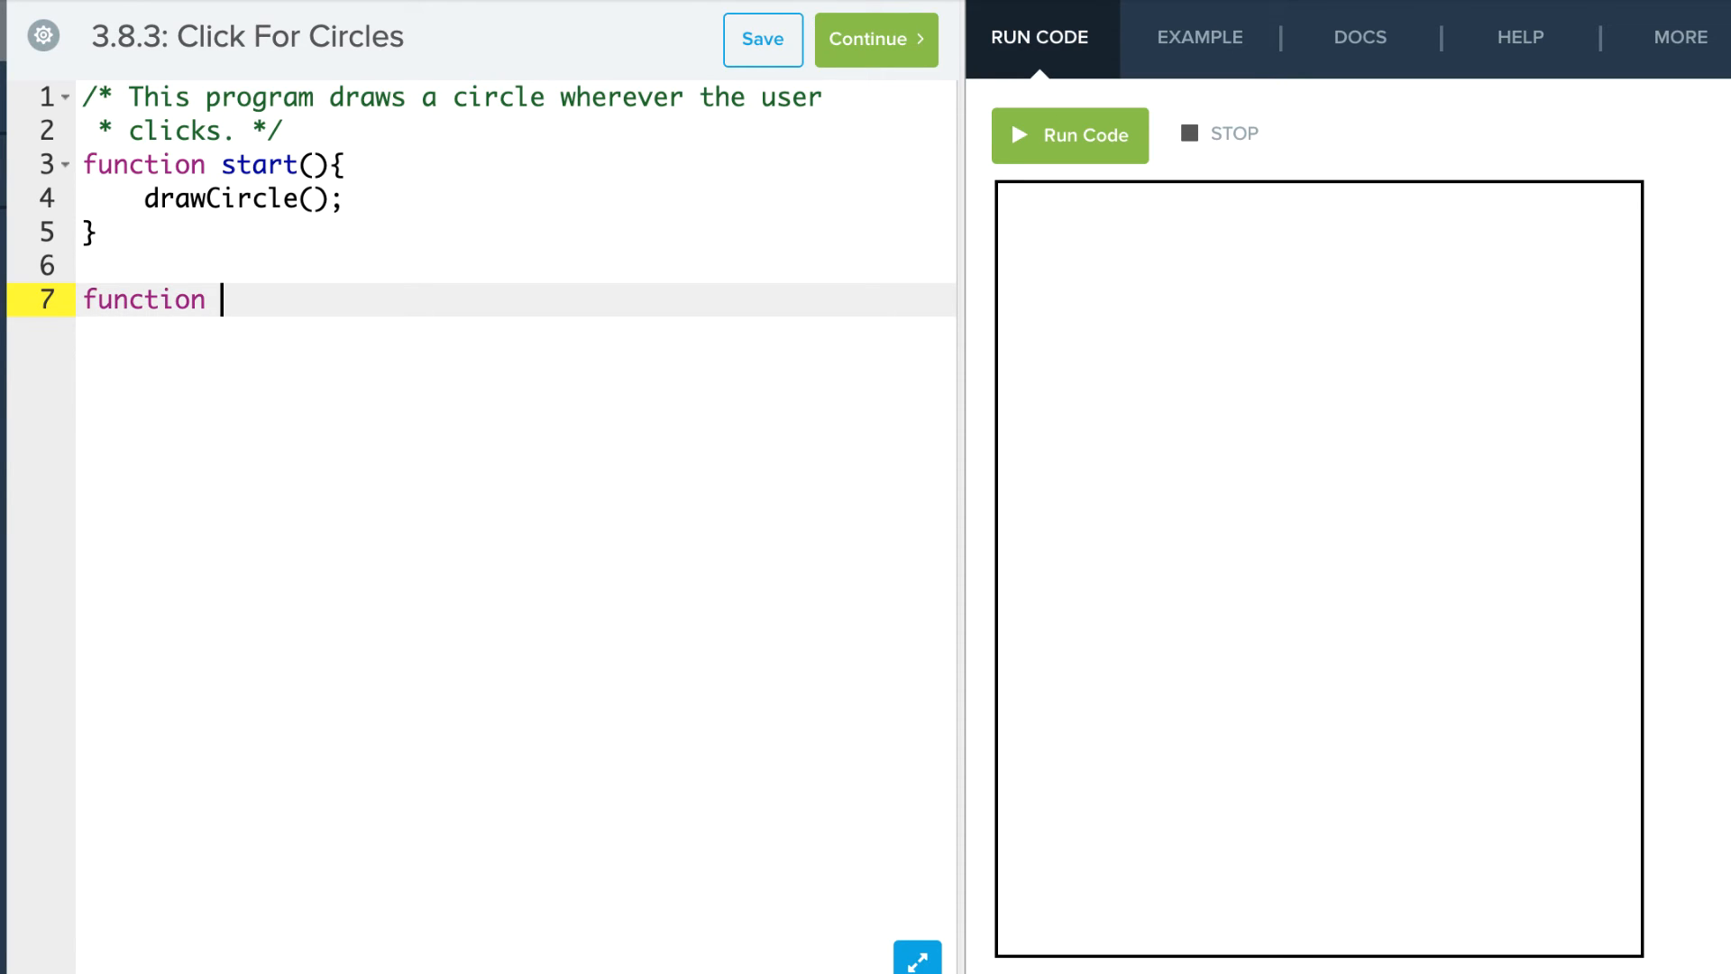
pyautogui.write('drawCirc')
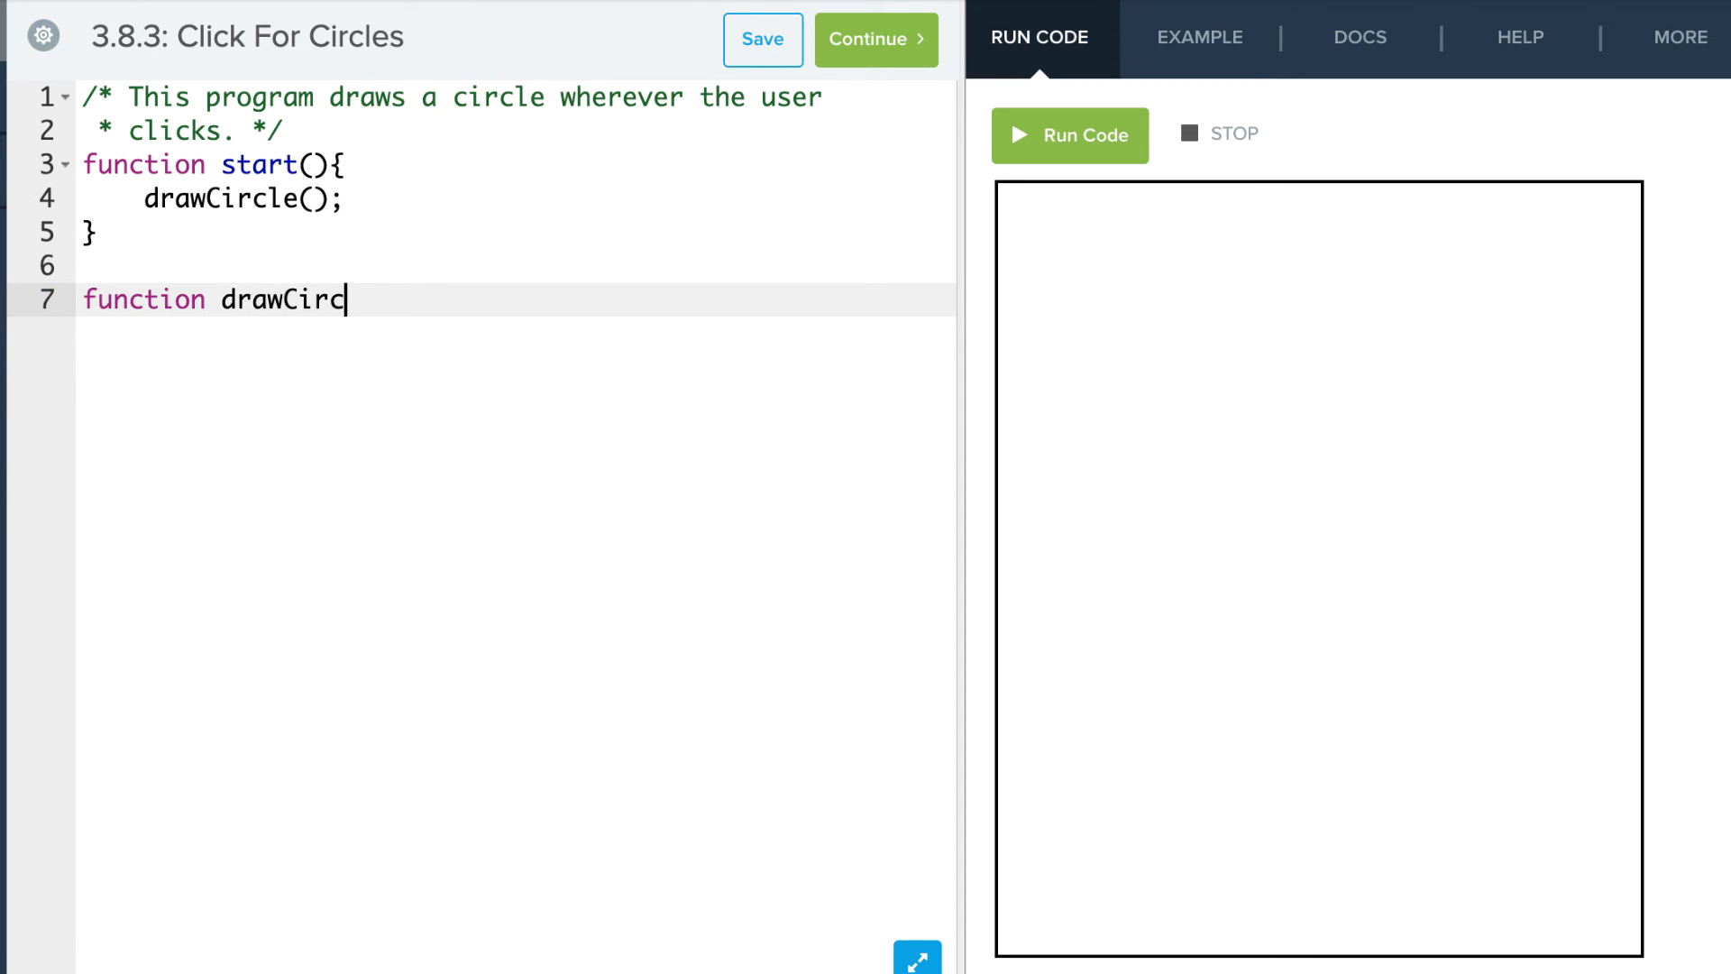
pyautogui.write('le()')
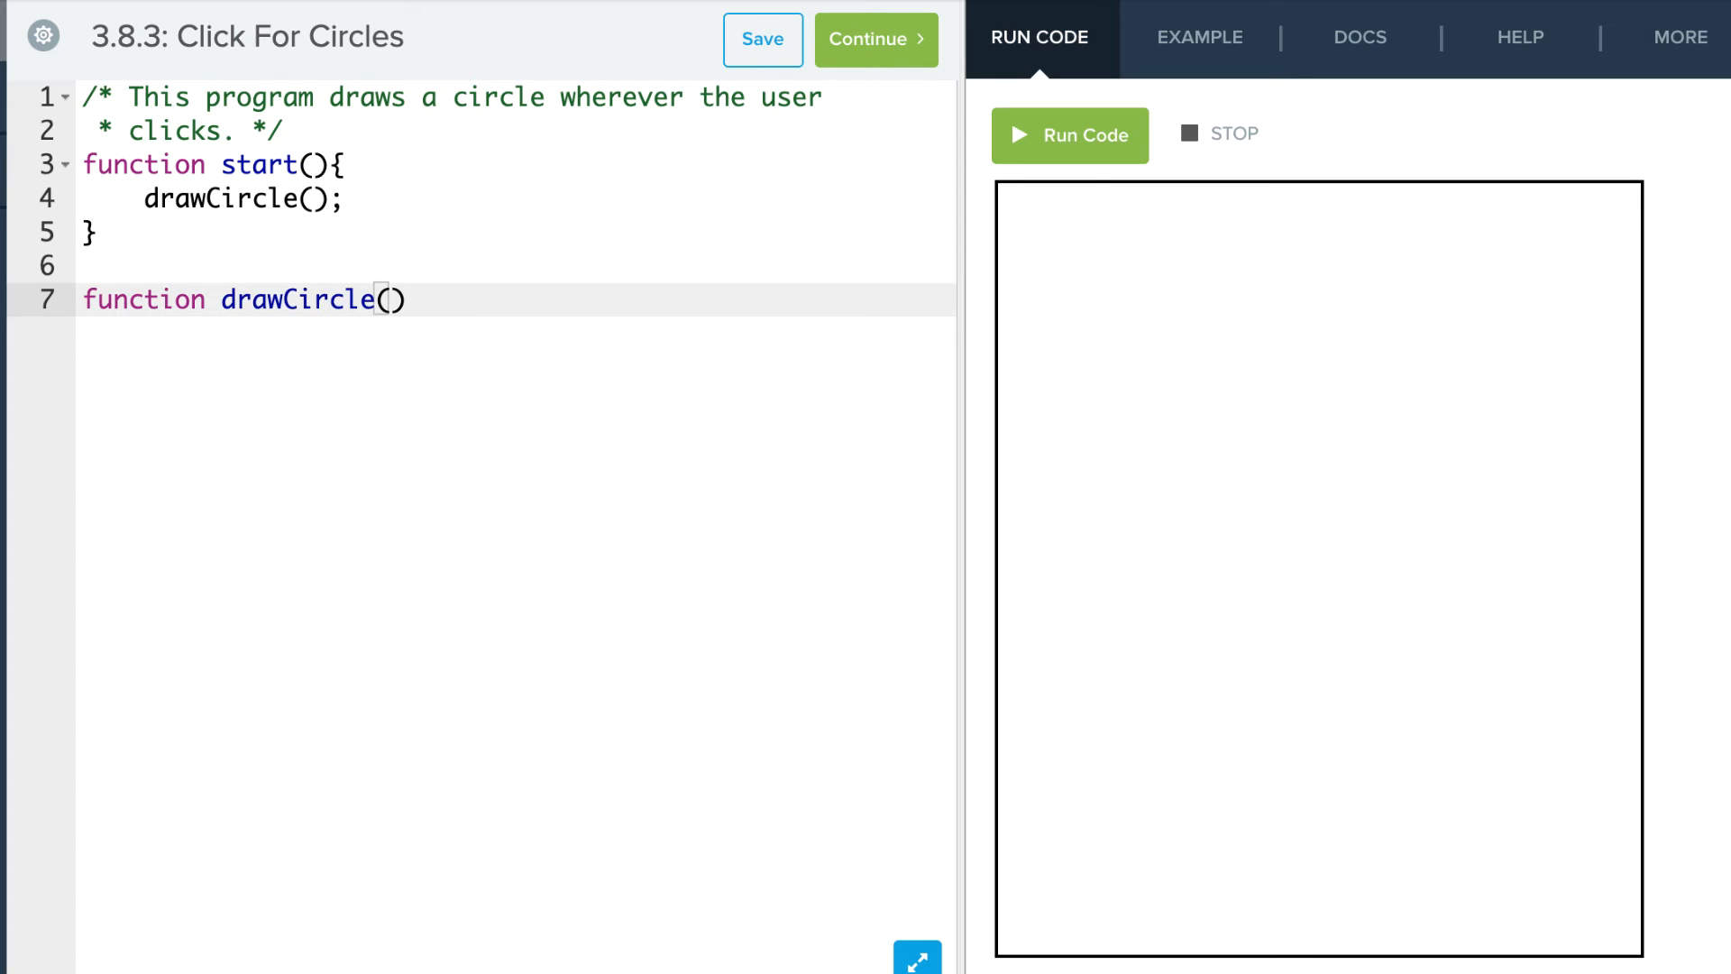
pyautogui.write('{')
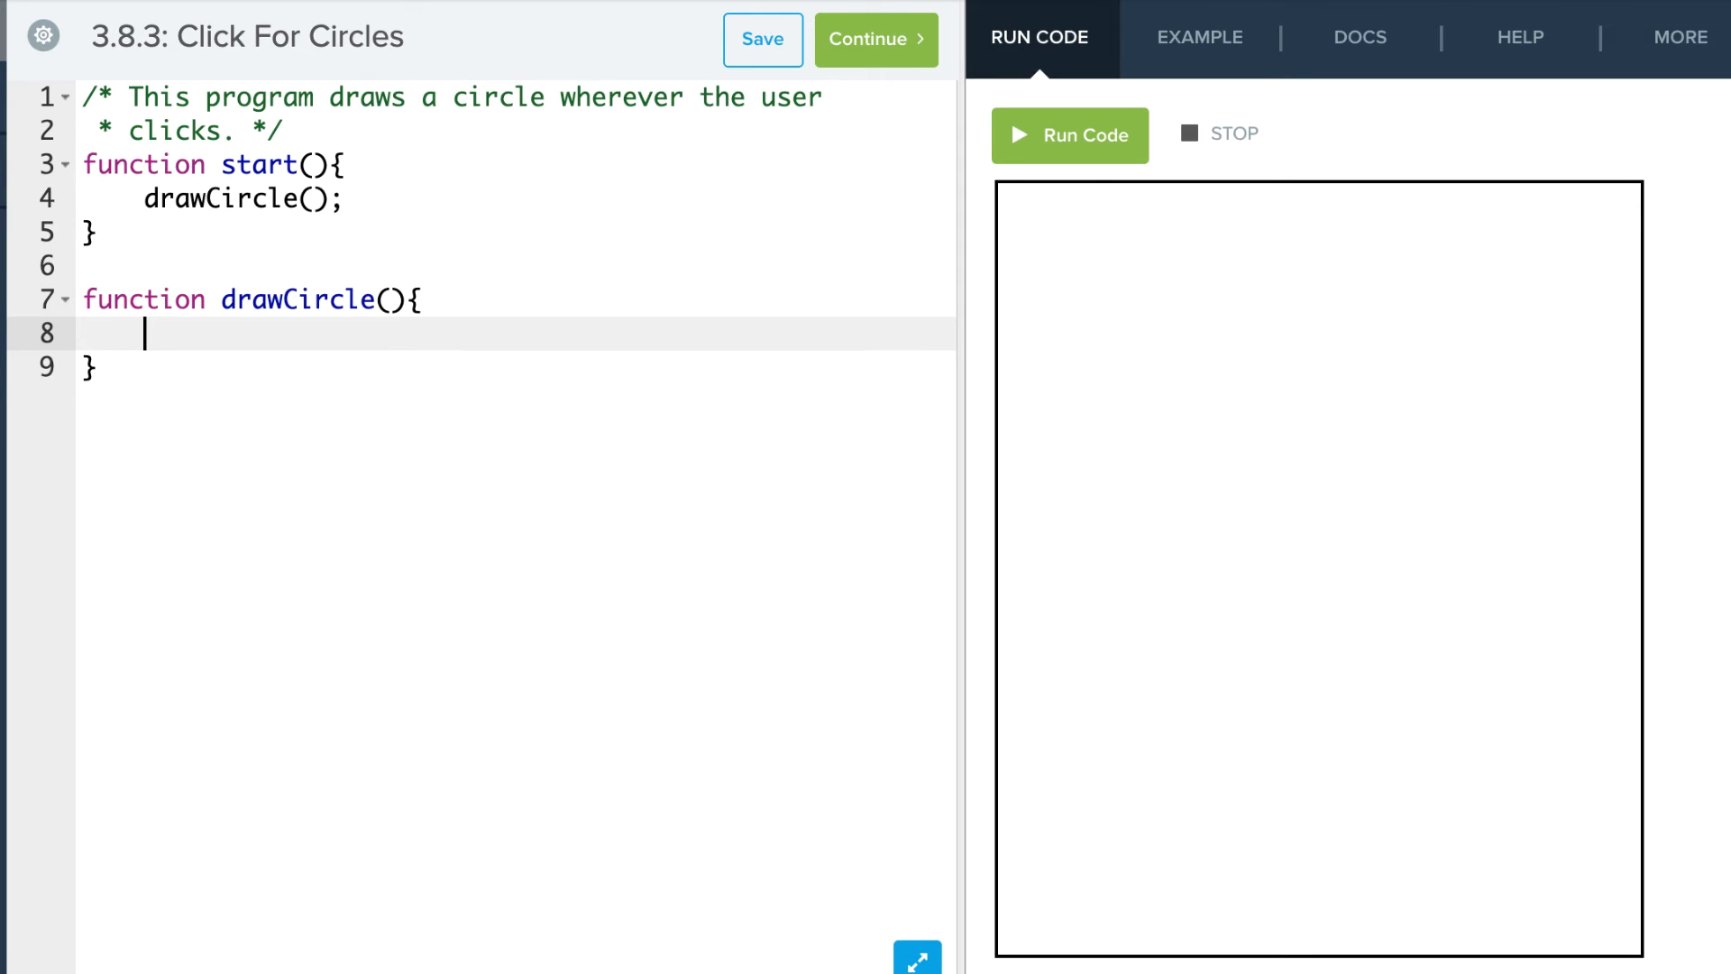
# - Inside drawCircle, create new Circle(20), set its position to (100, 150) and add it
pyautogui.write('var')
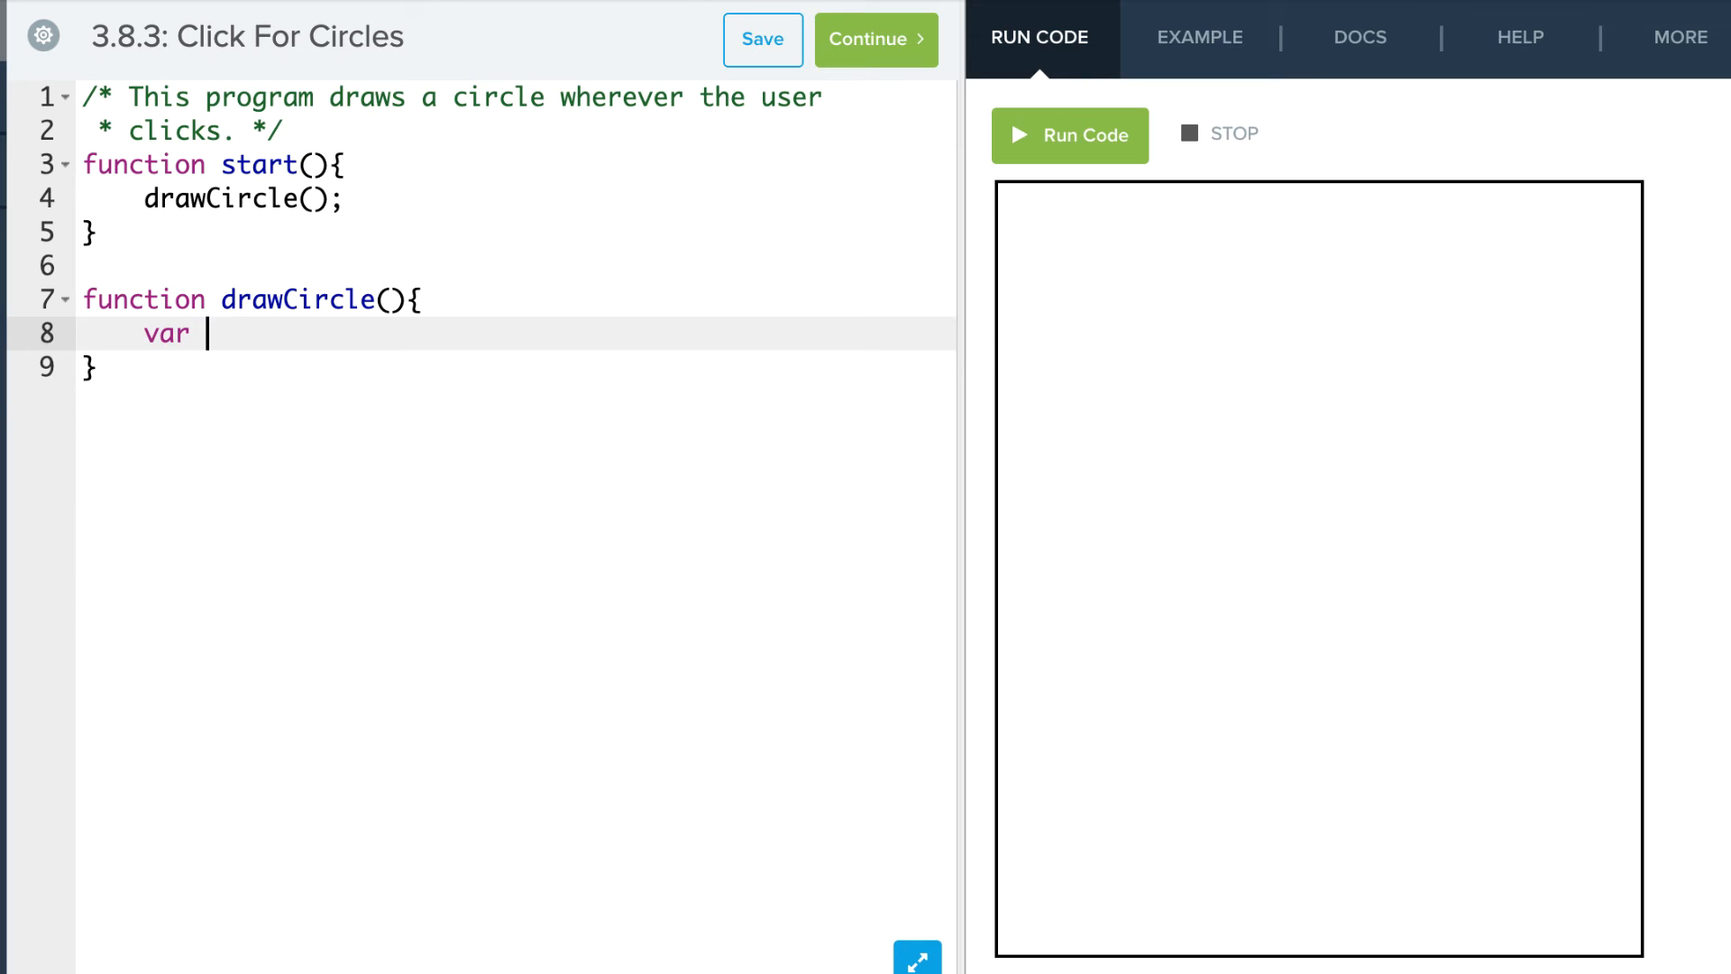
pyautogui.write('circle =')
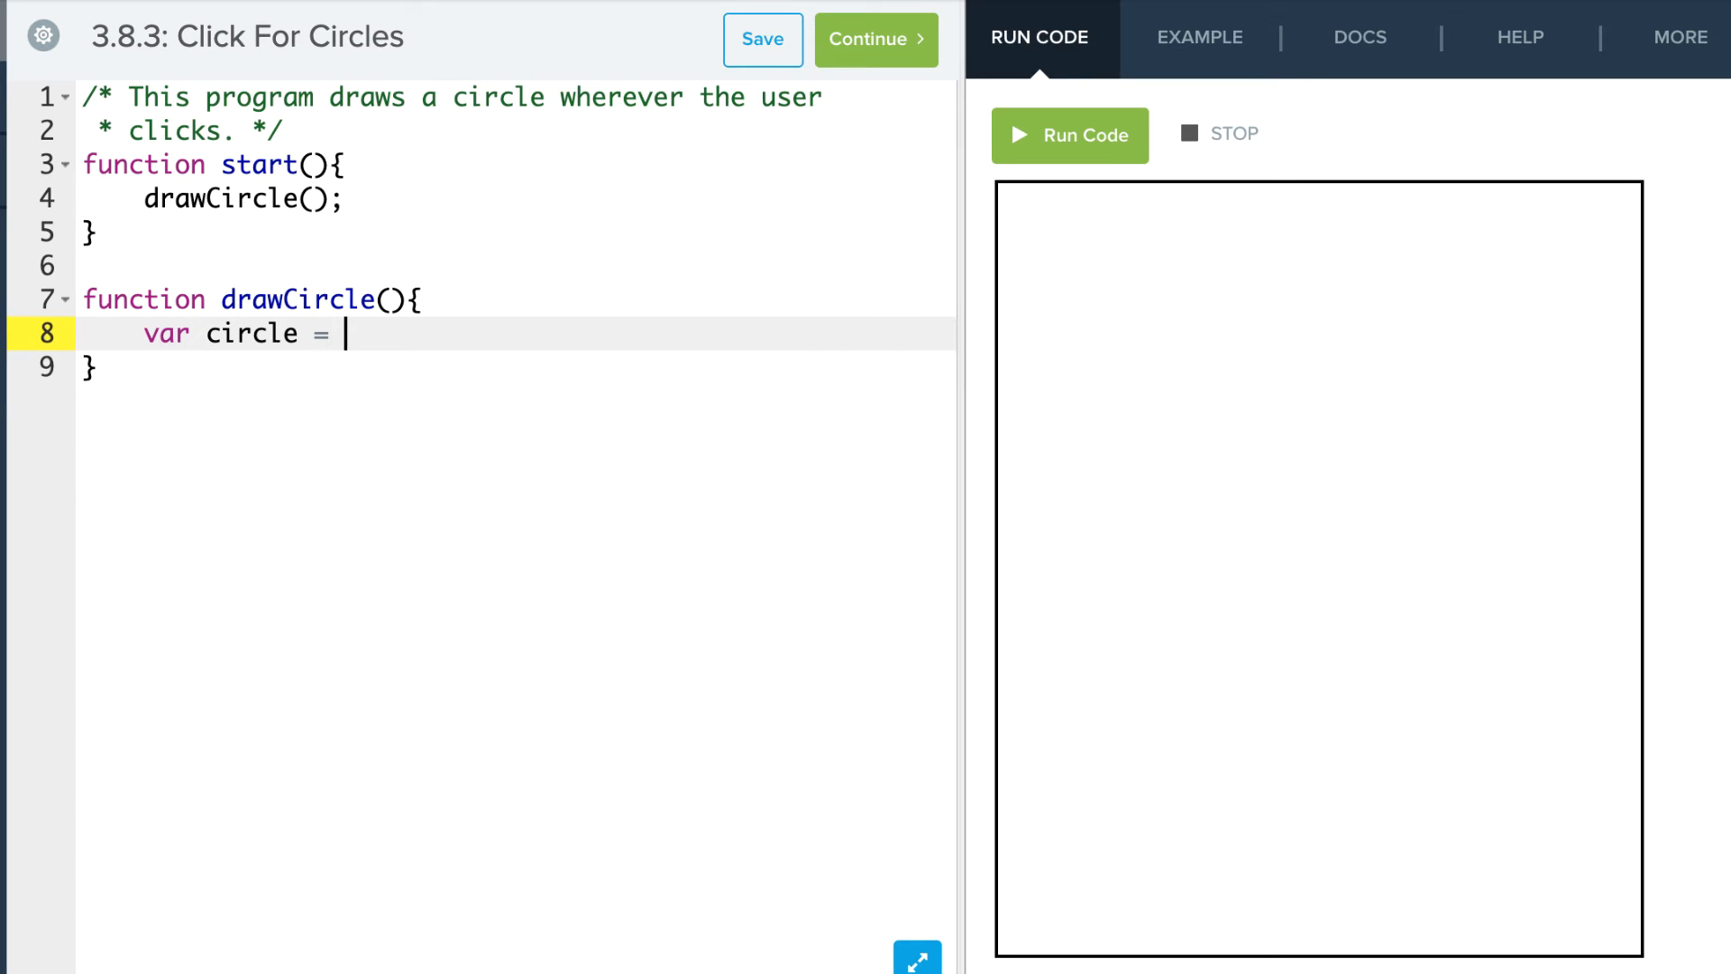
pyautogui.write('new Circle')
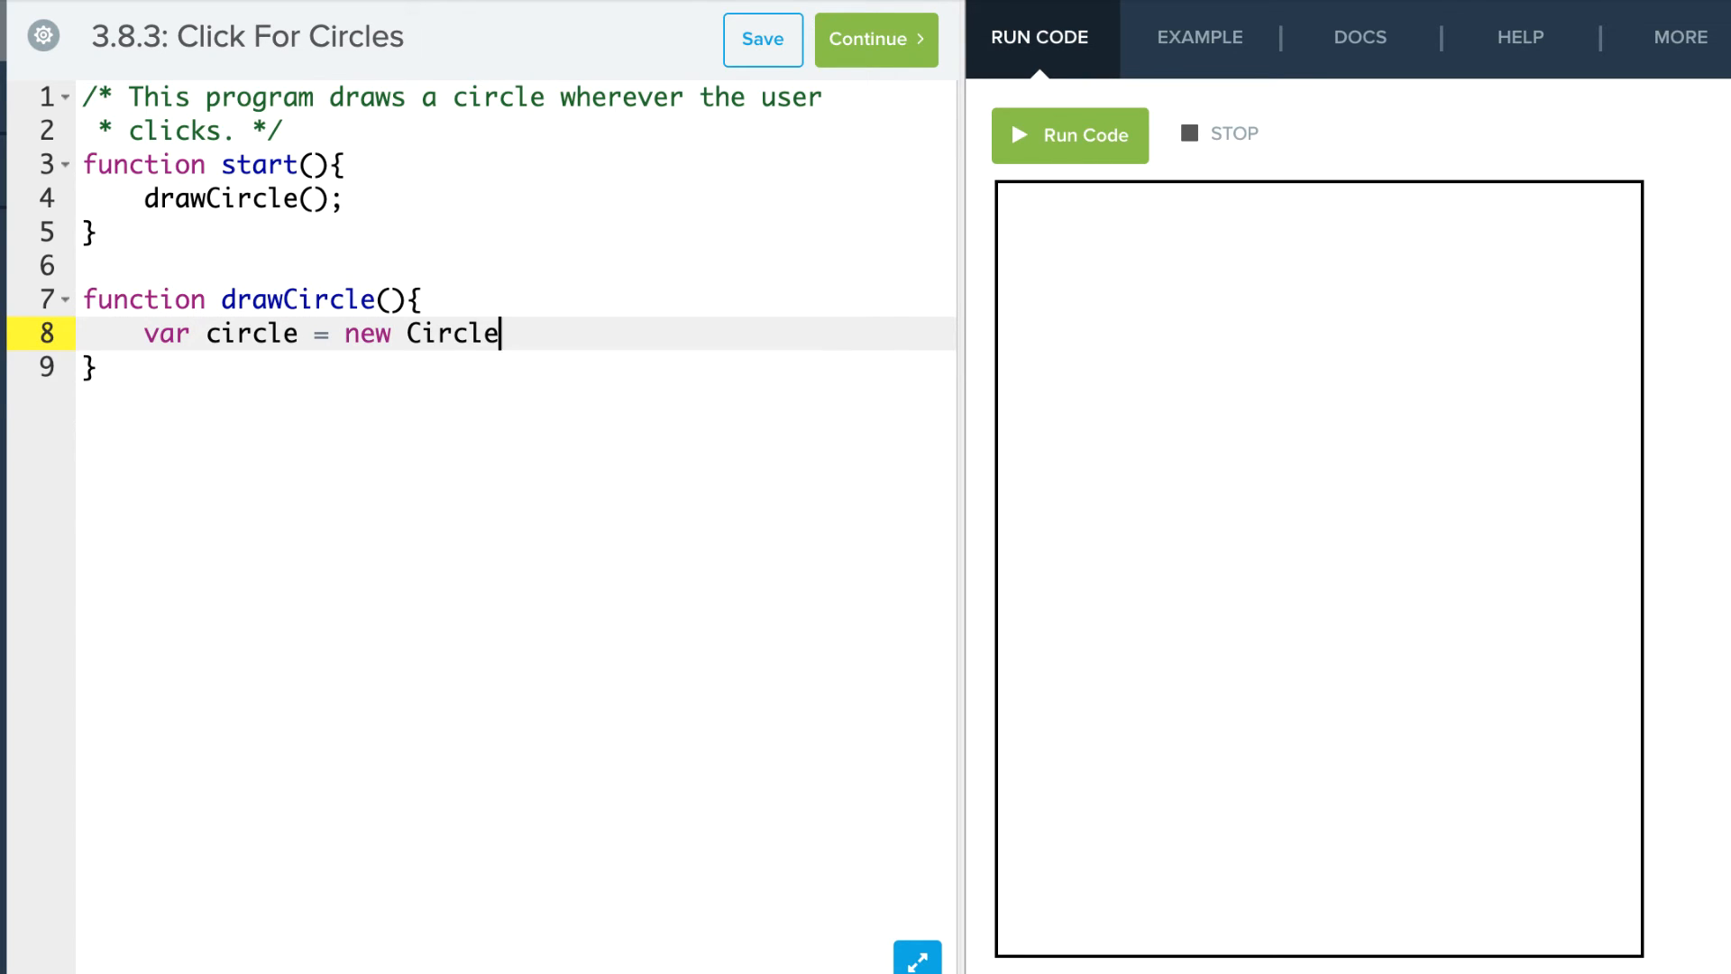
pyautogui.write('(20)')
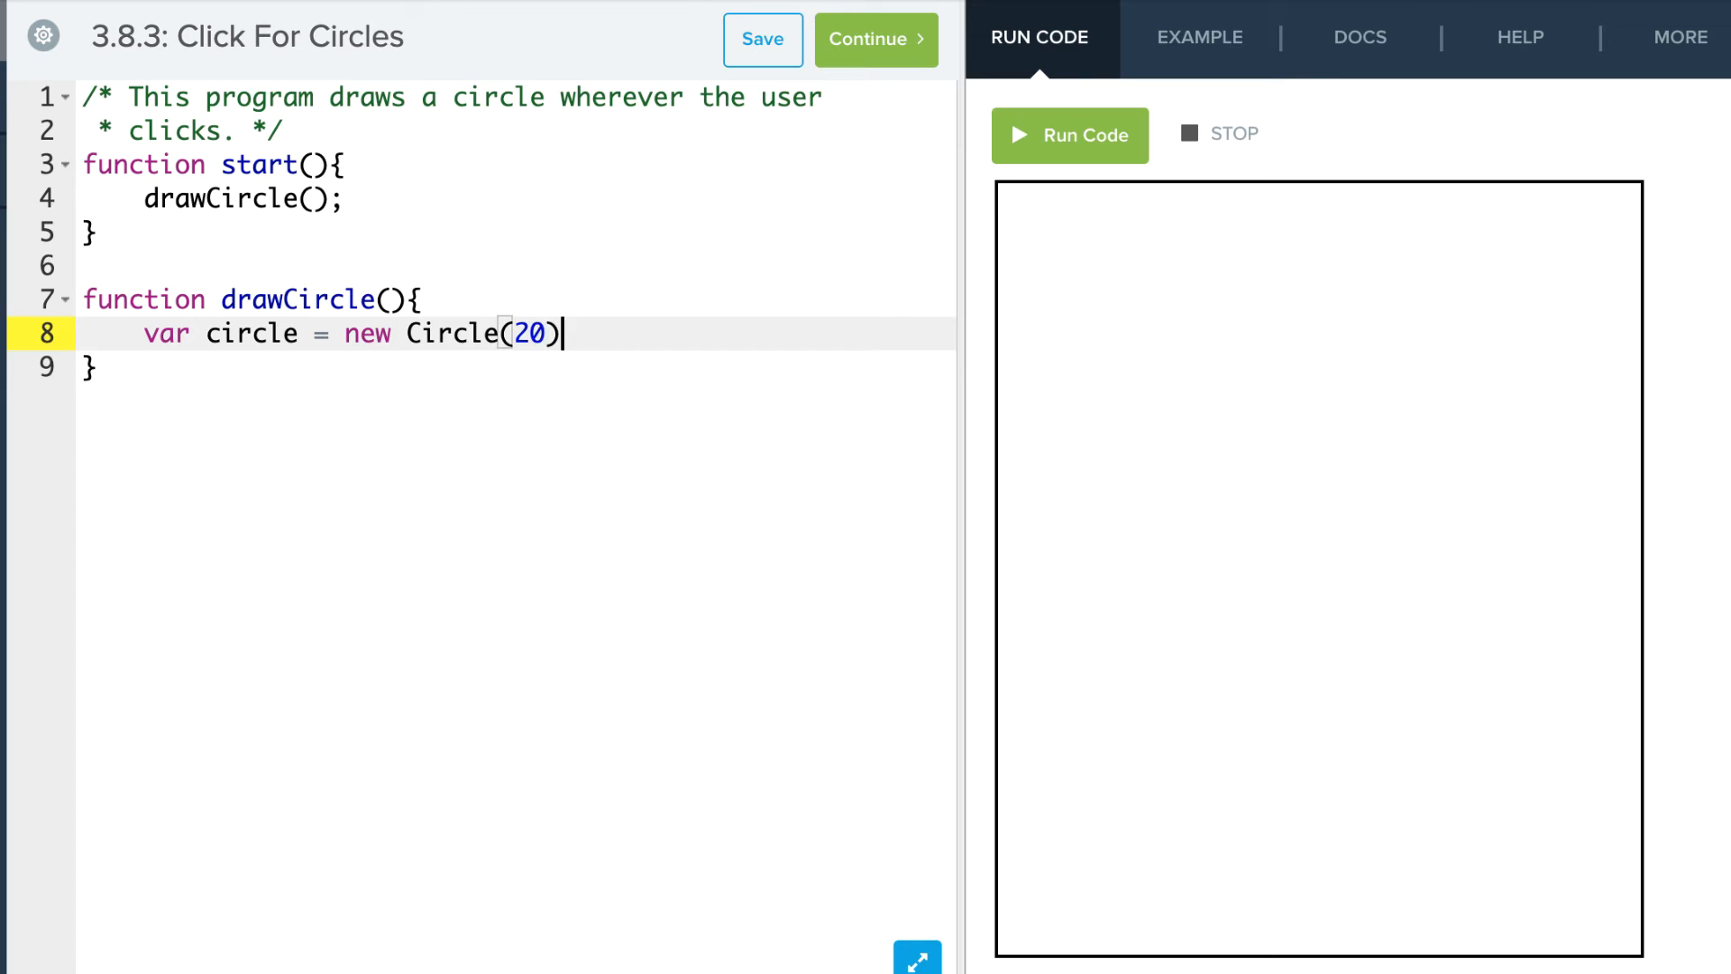
pyautogui.press('enter')
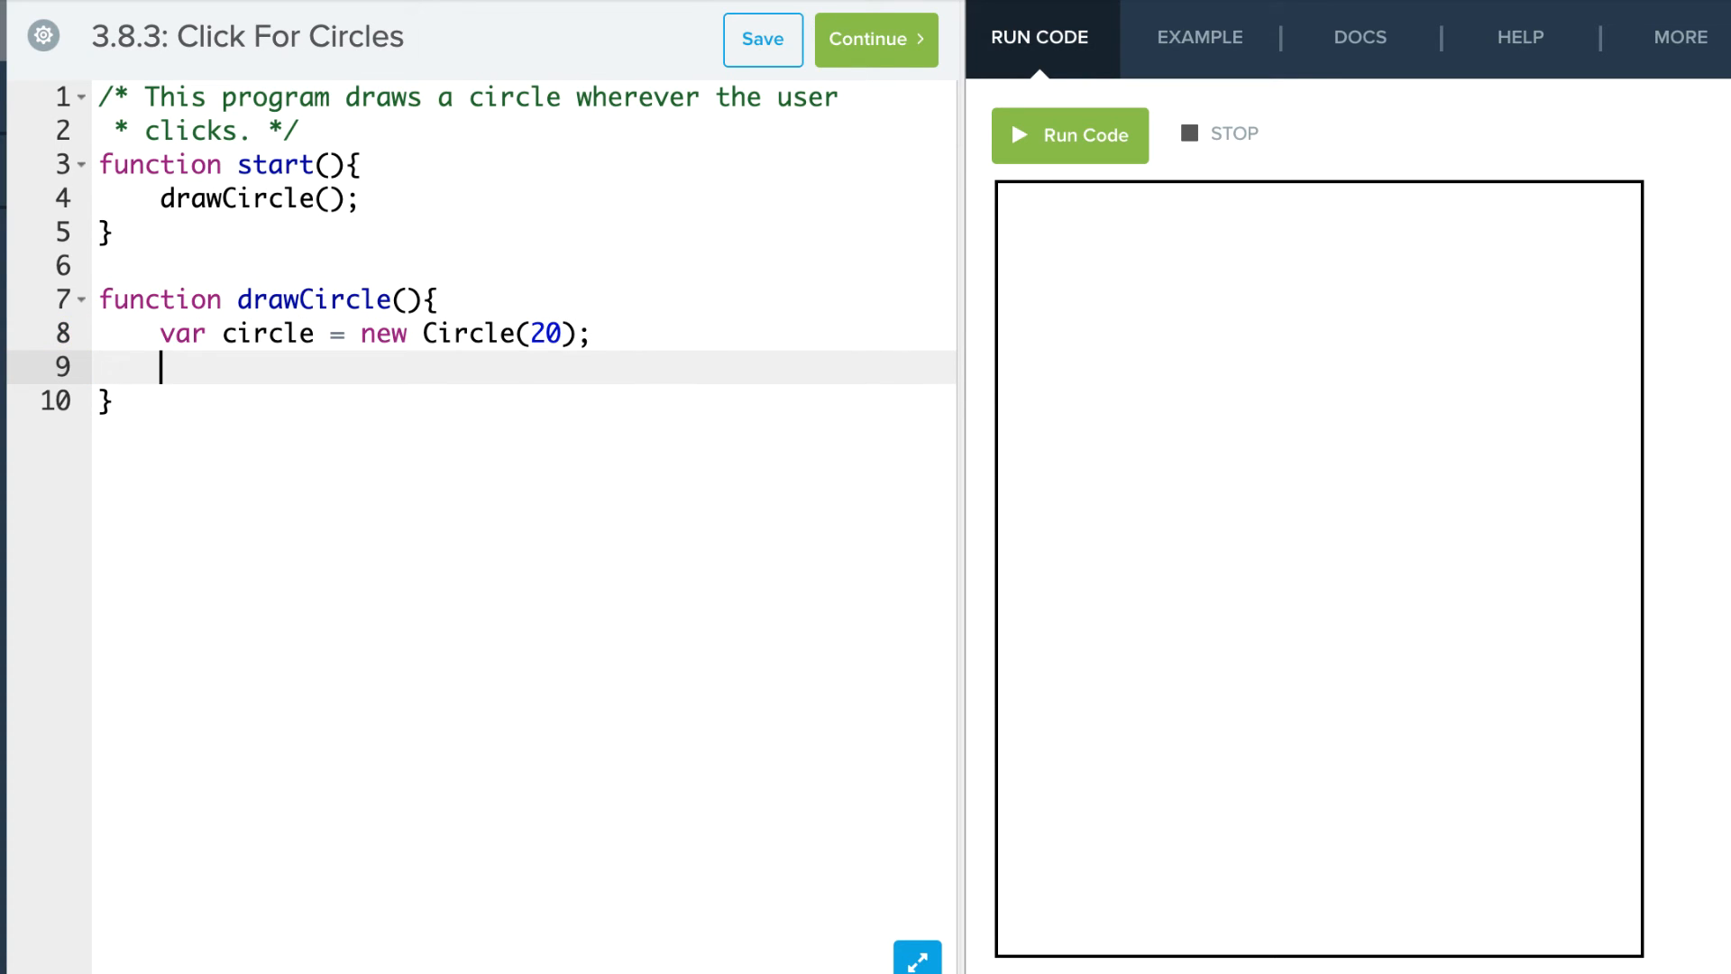
pyautogui.write('circle.set')
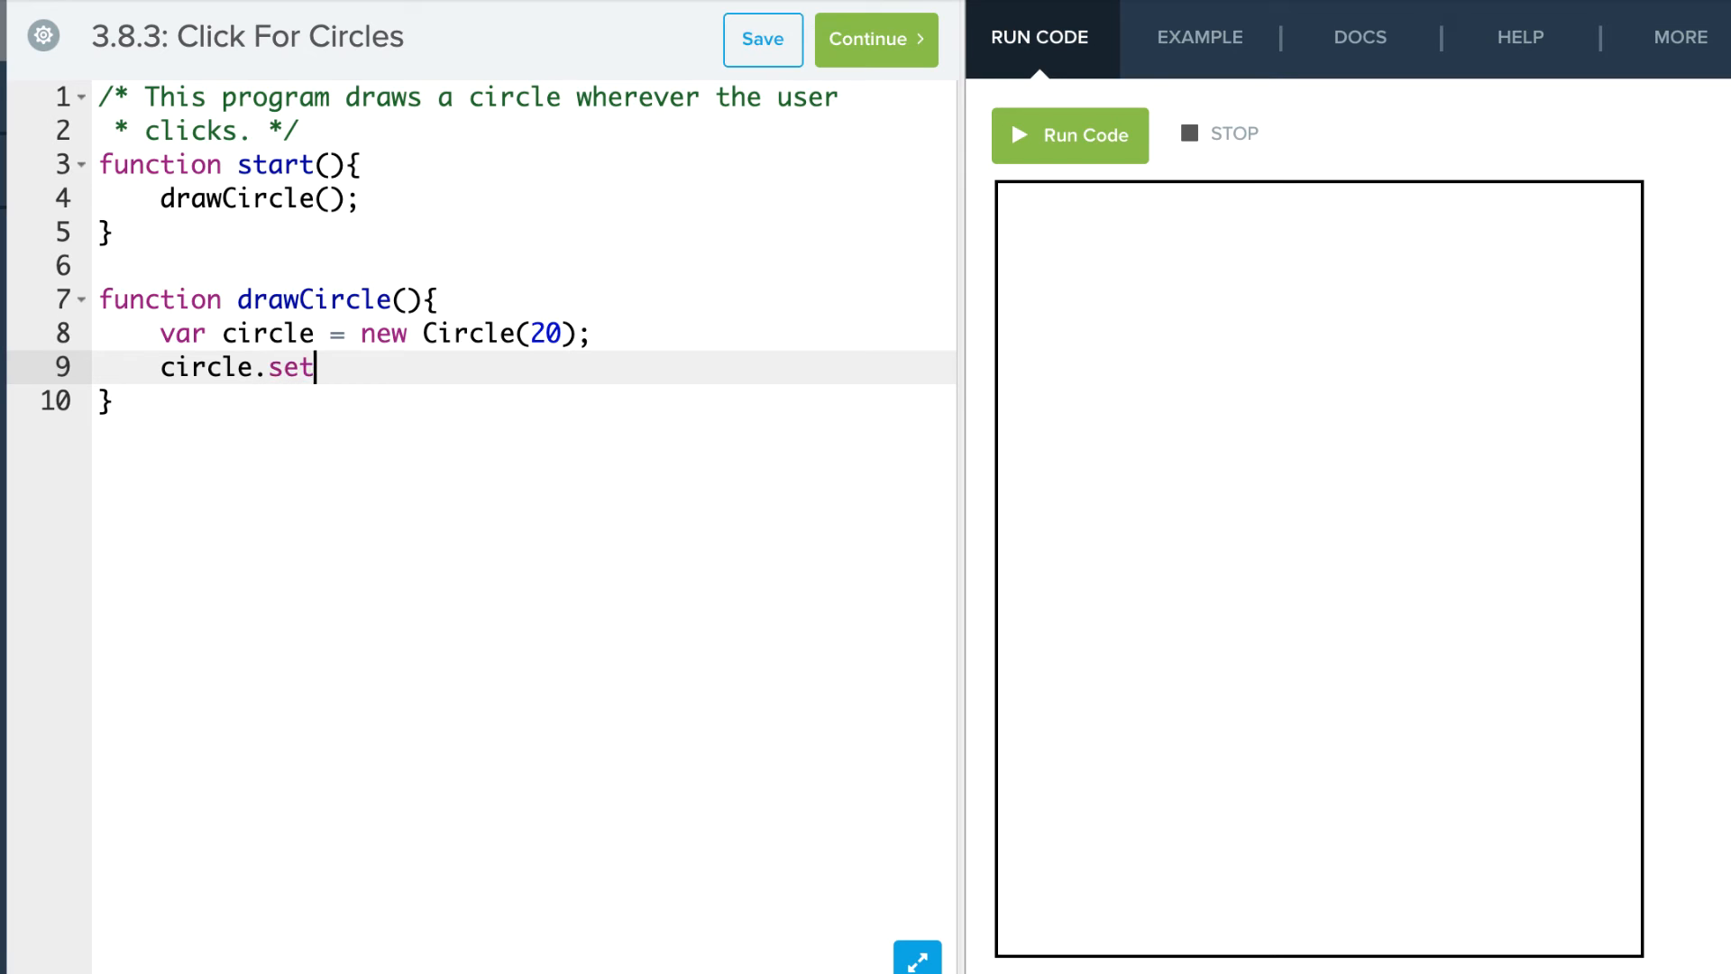
pyautogui.write('Position()')
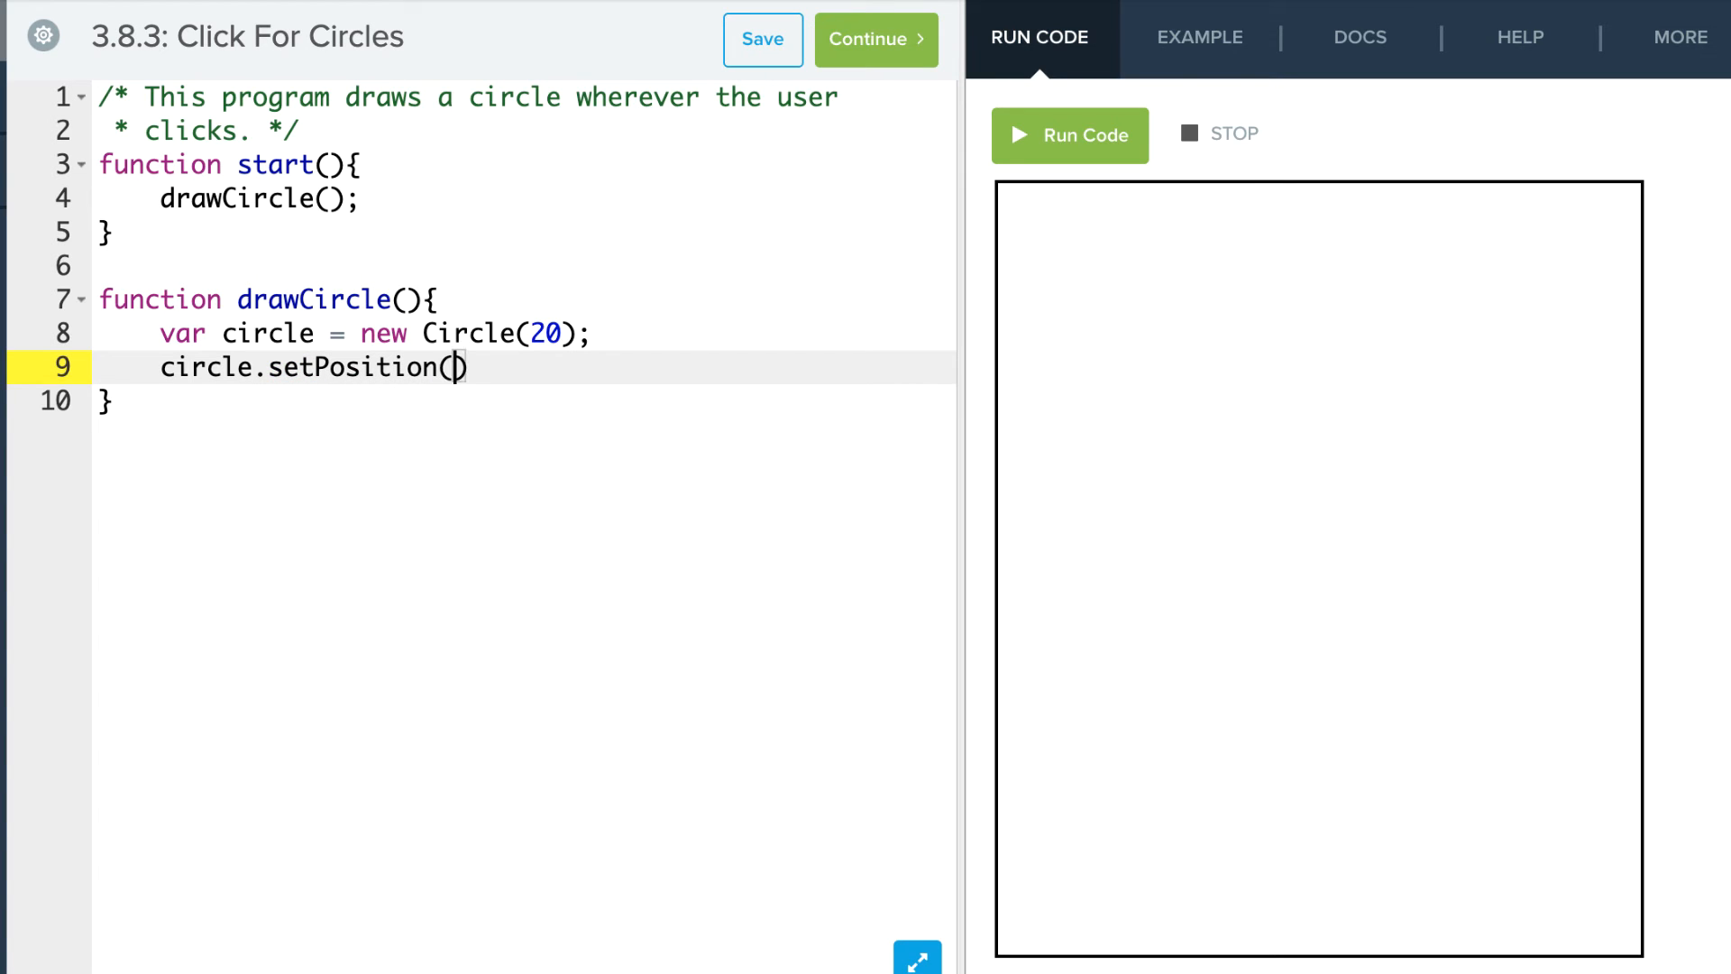
pyautogui.write('100')
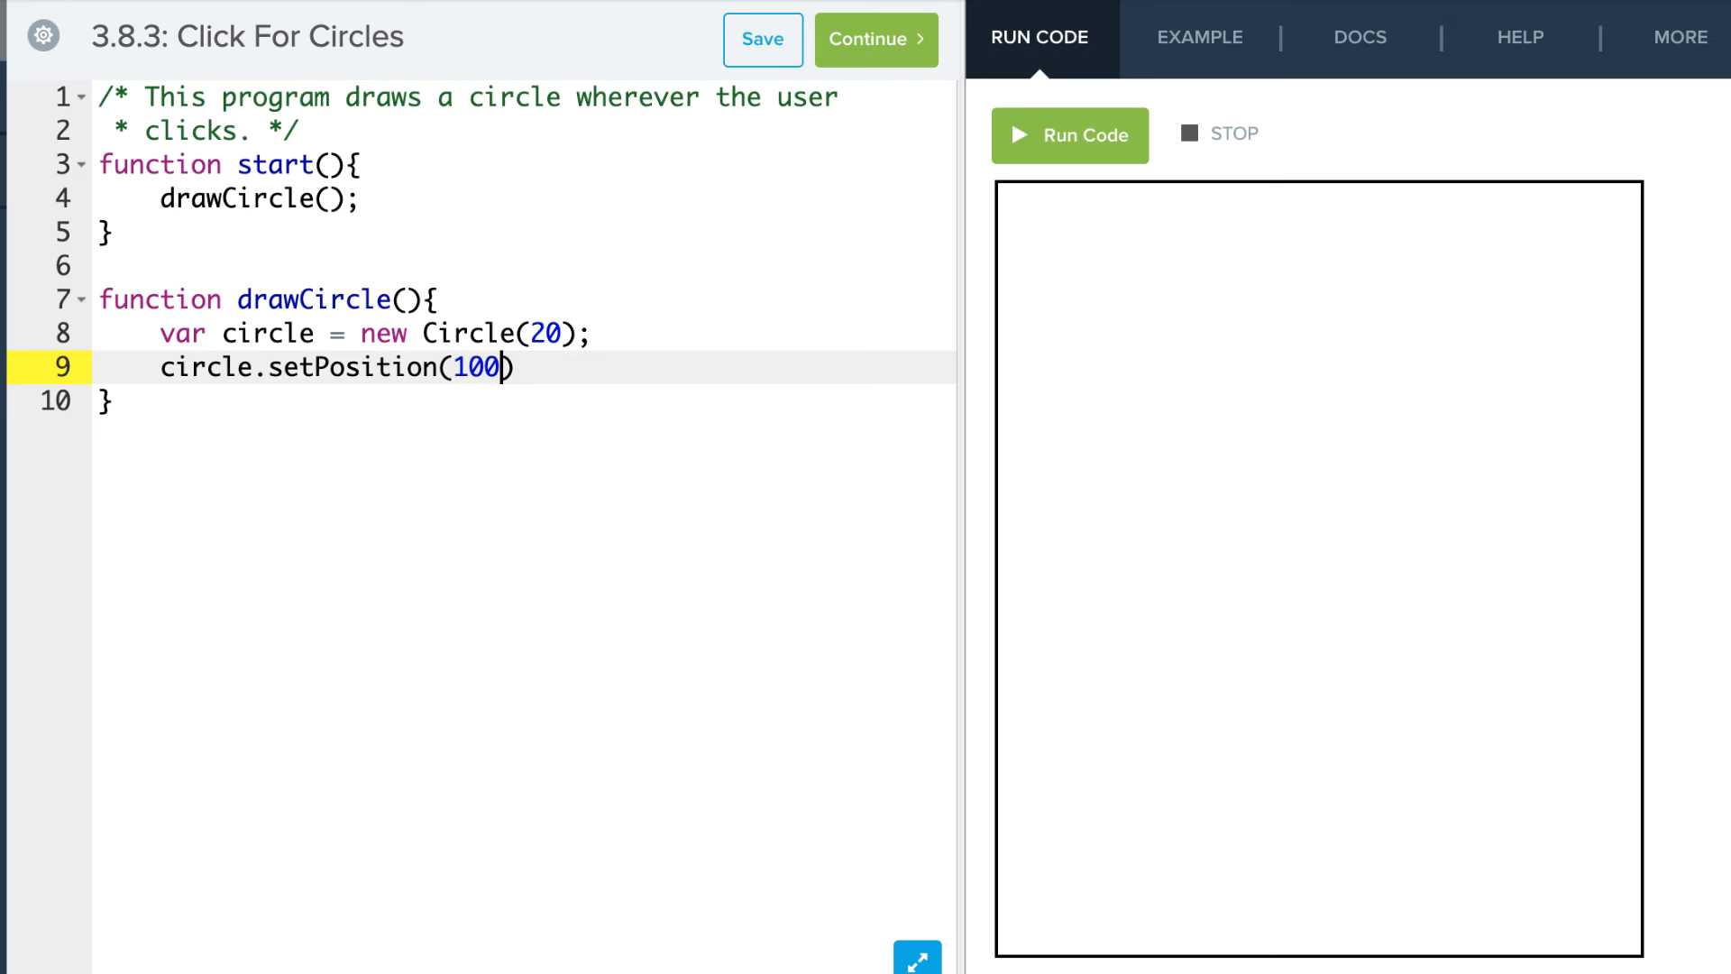
pyautogui.write(', 150);')
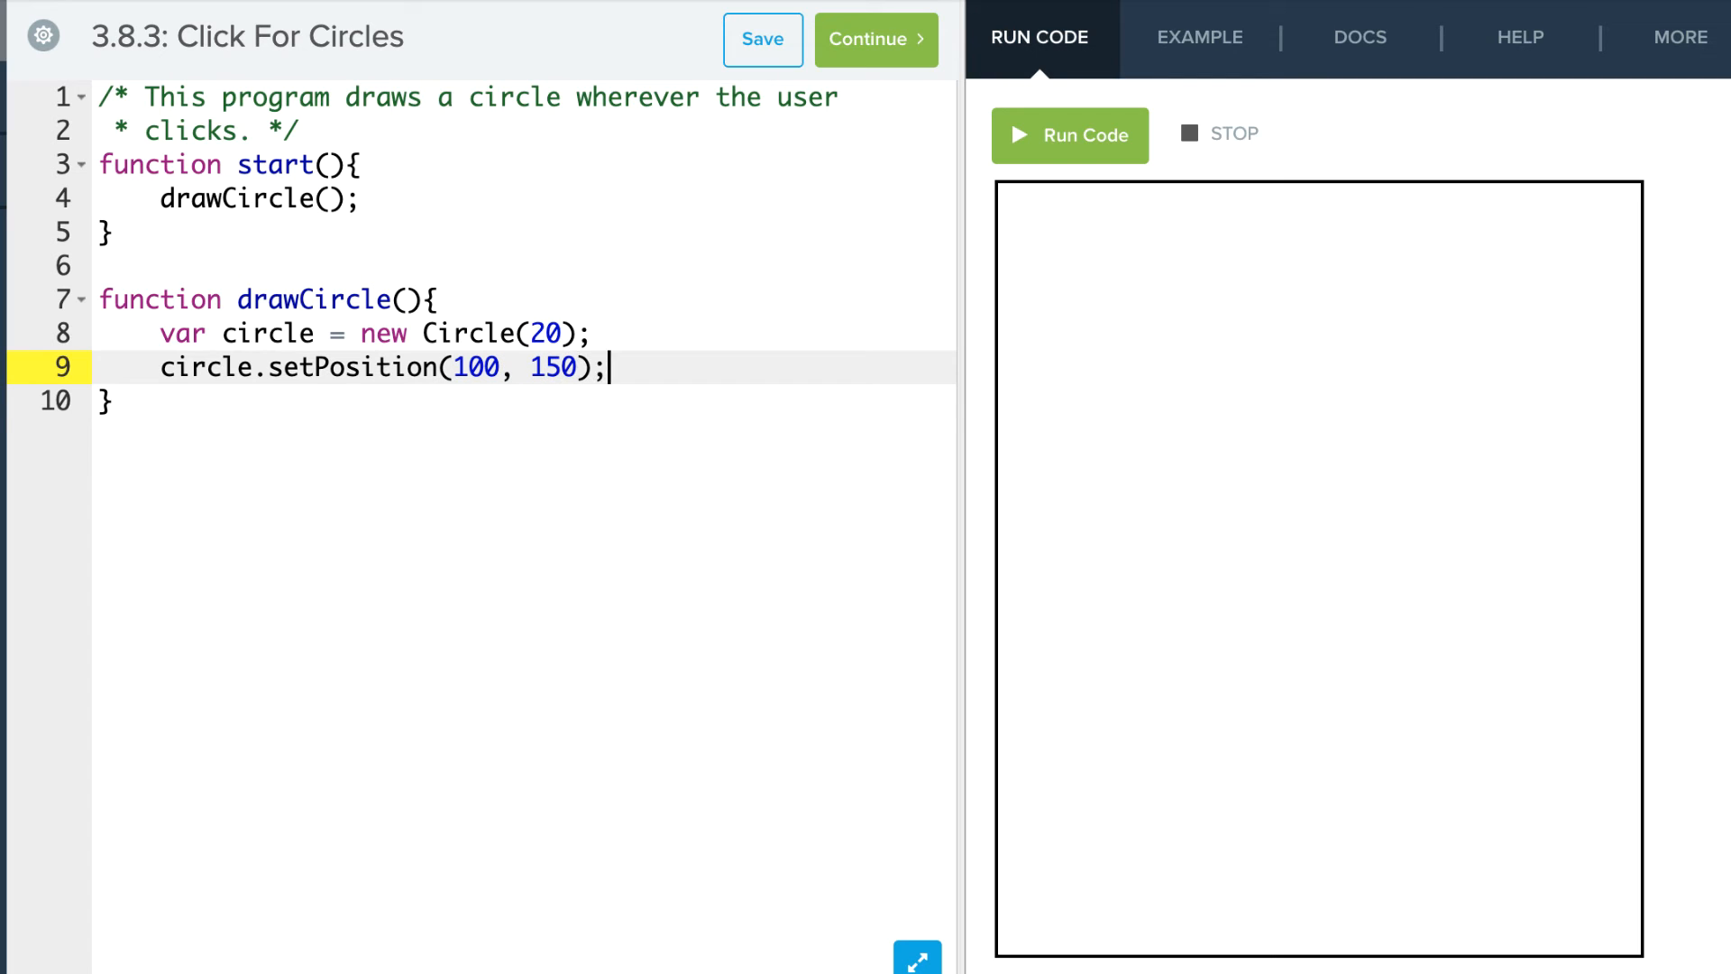
pyautogui.write('add(circle);')
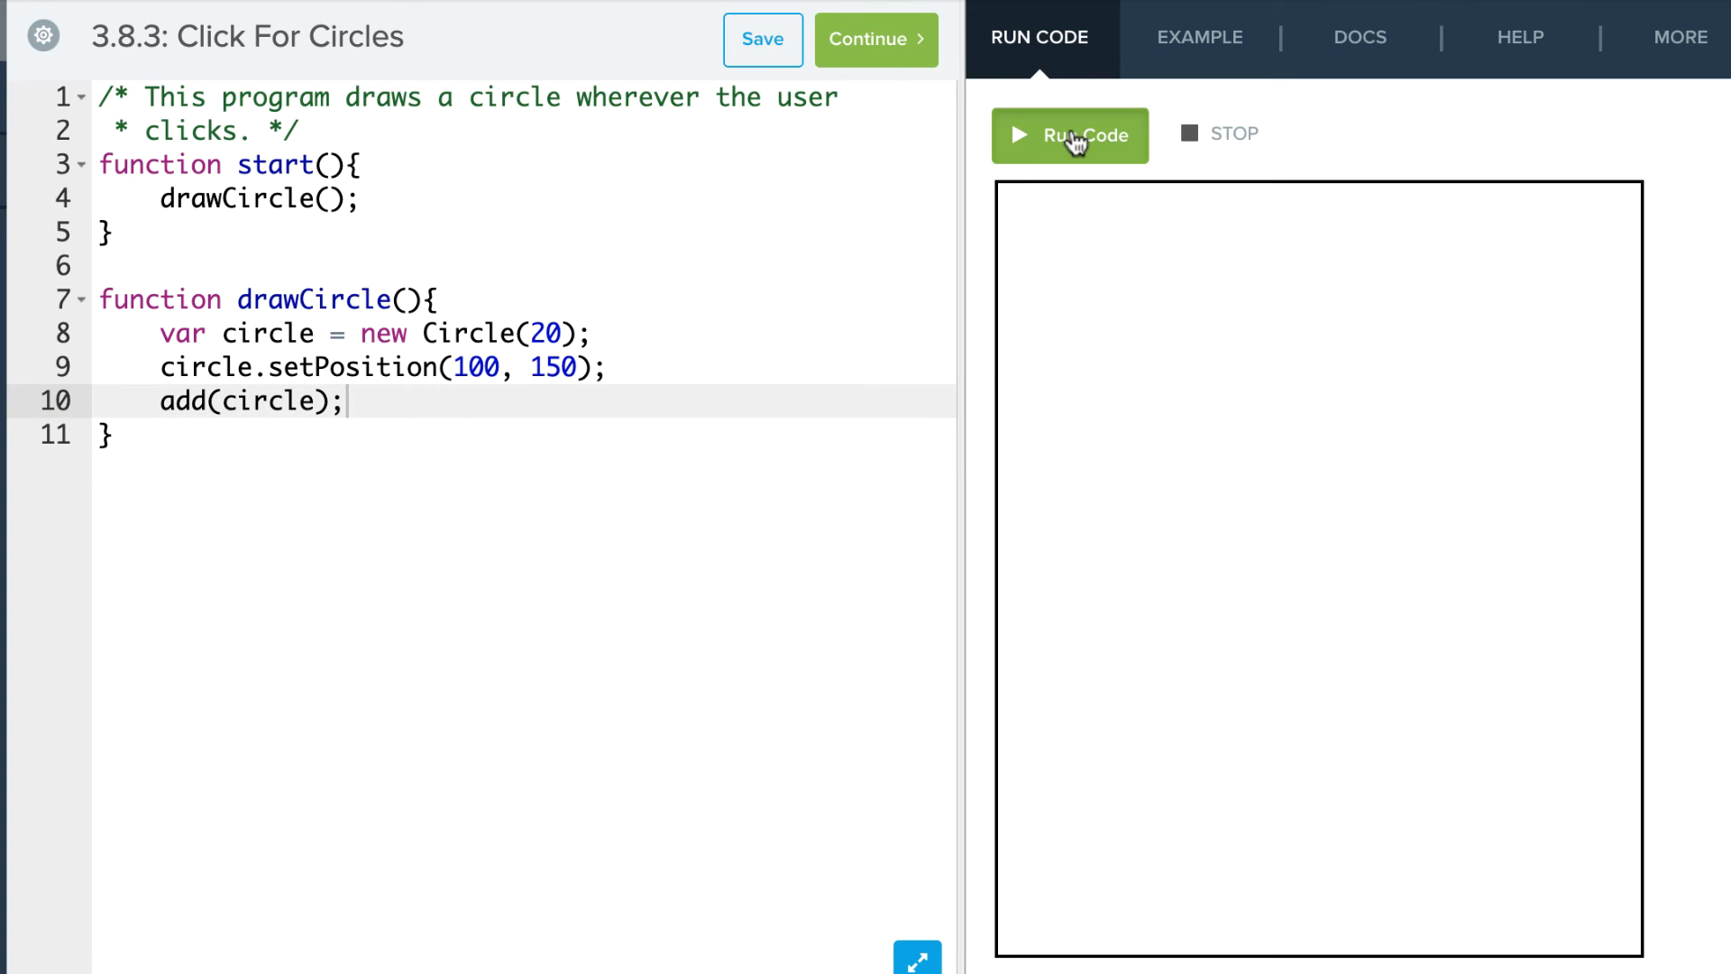
# - Run the program to see the black circle, then try clicking the canvas
pyautogui.click(1070, 136)
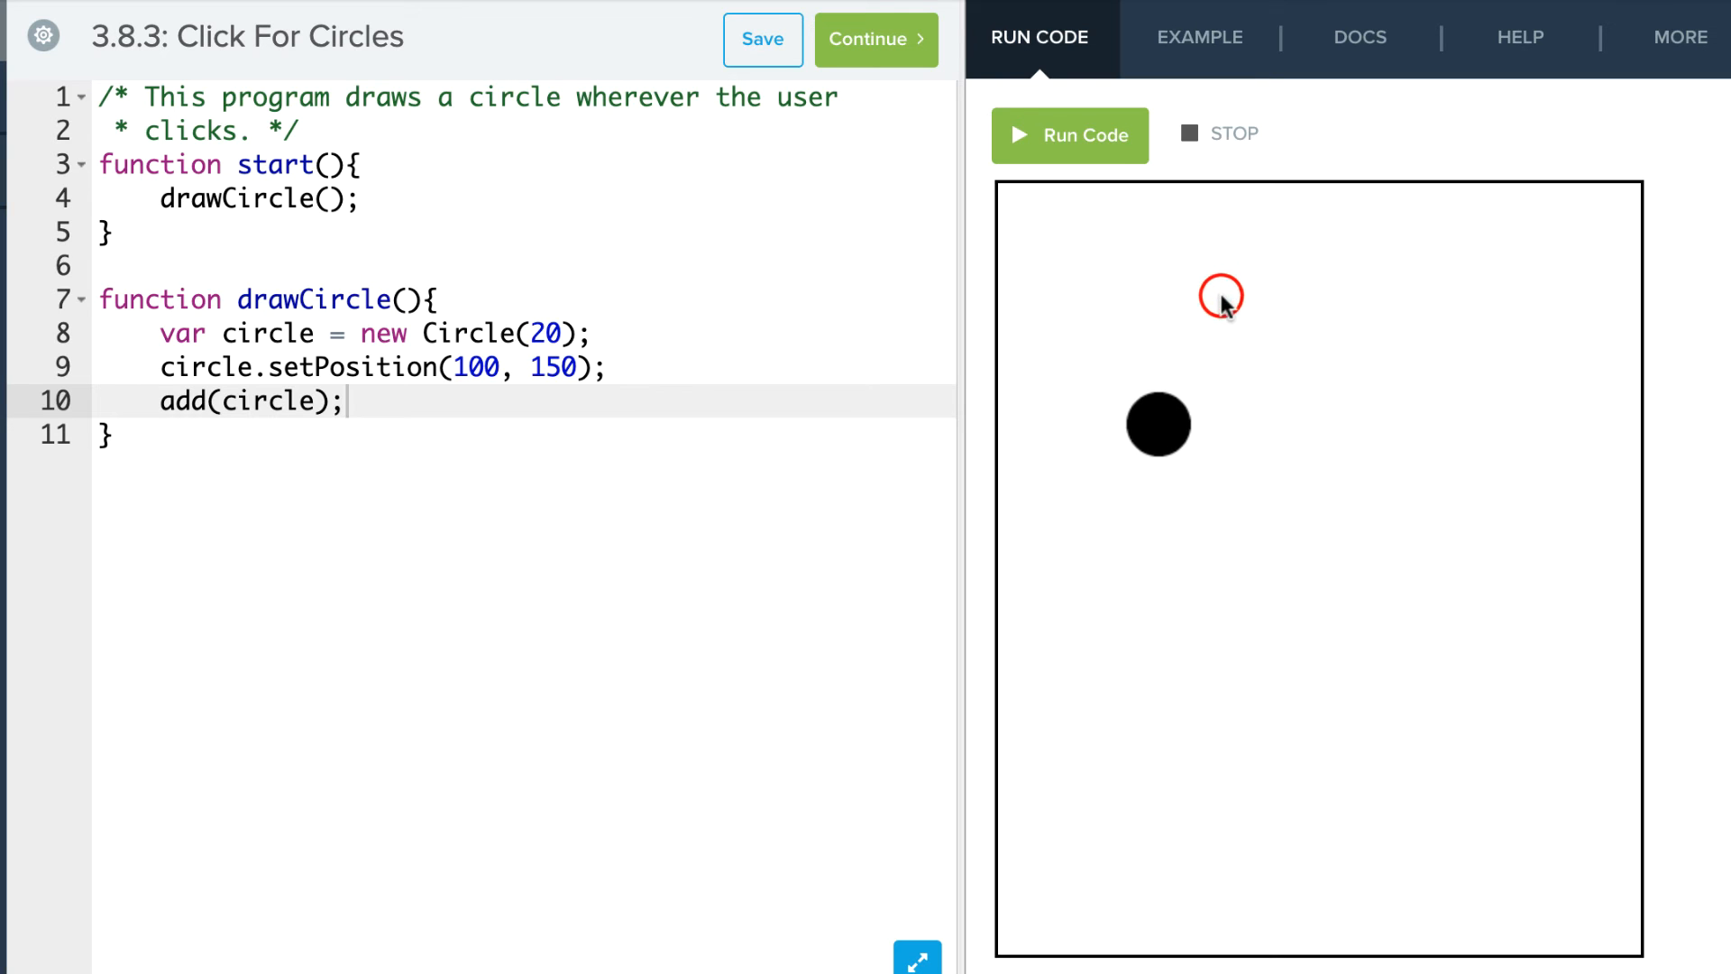
pyautogui.click(1104, 282)
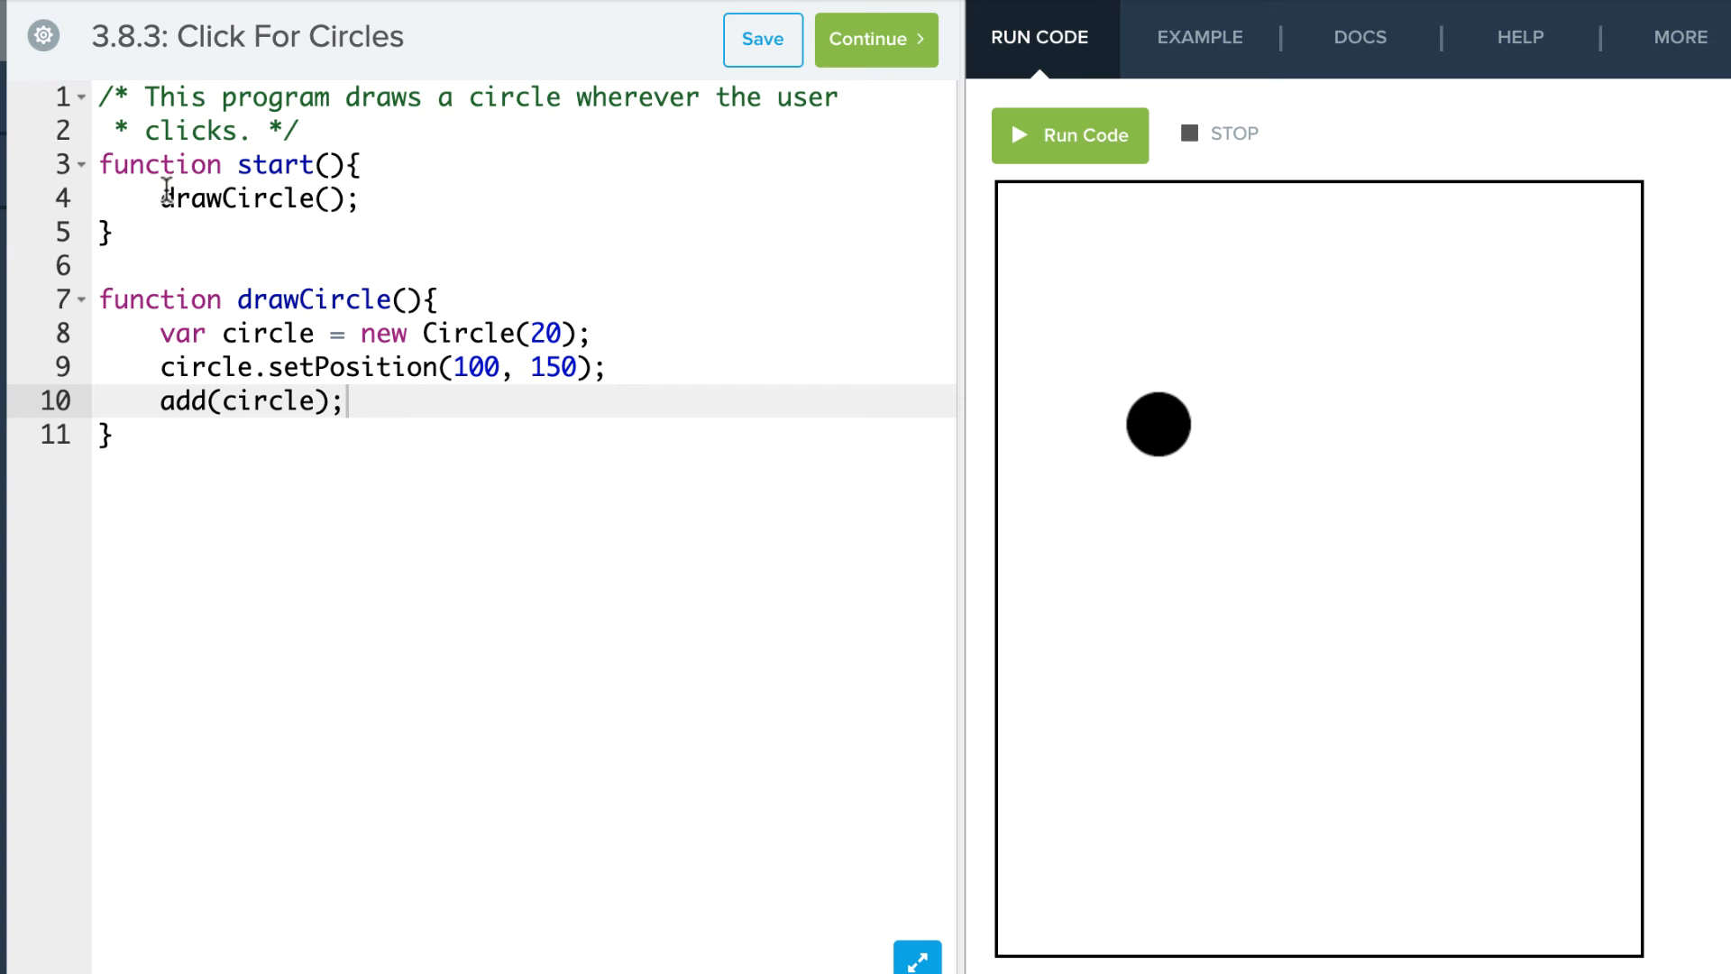
# - Wrap drawCircle in mouseClickMethod( ) in start and drop its trailing parentheses
pyautogui.click(166, 199)
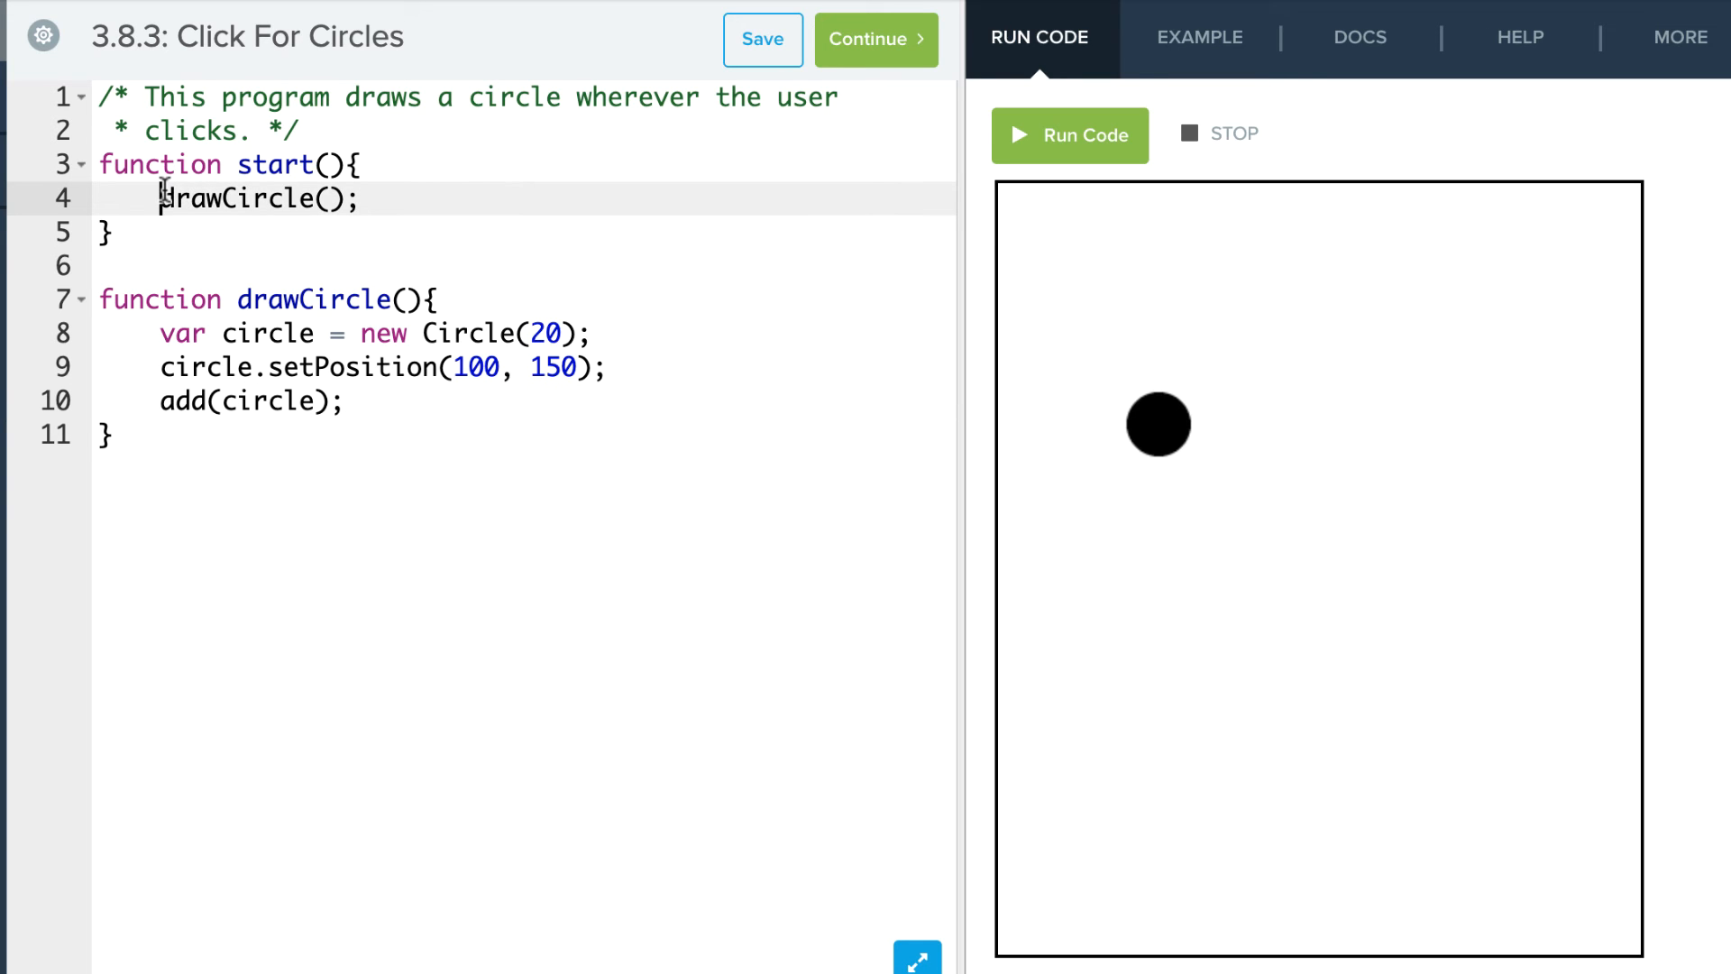
pyautogui.write('mouseClickMethod')
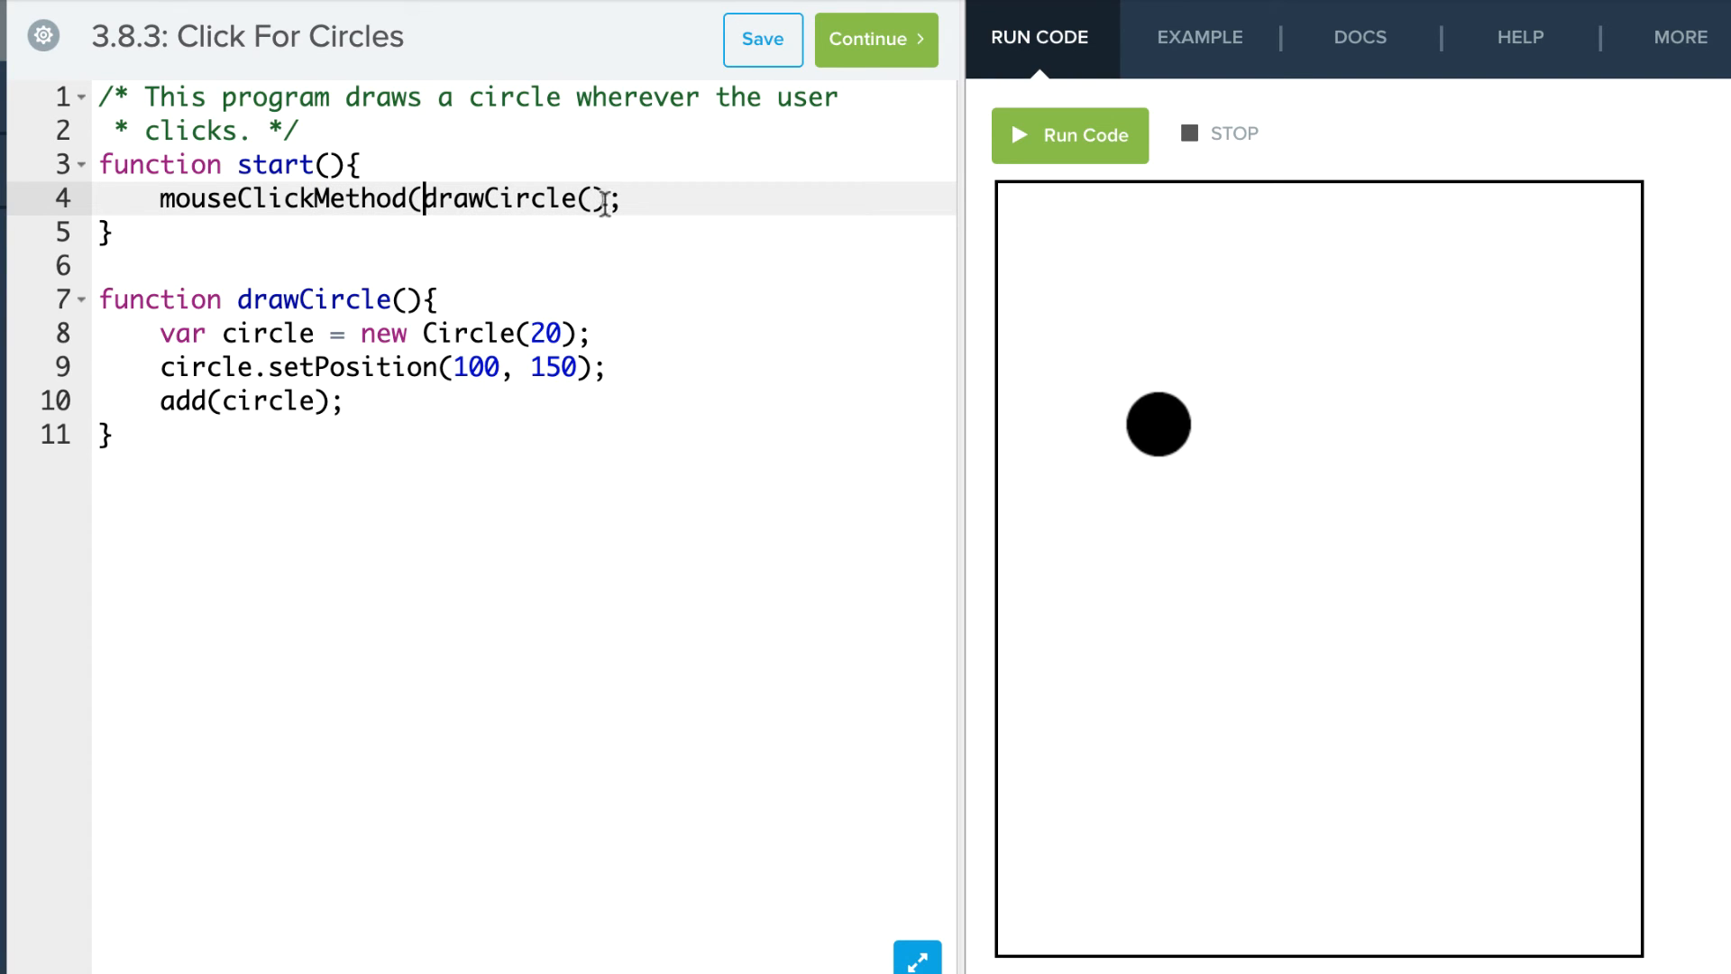
pyautogui.write('()')
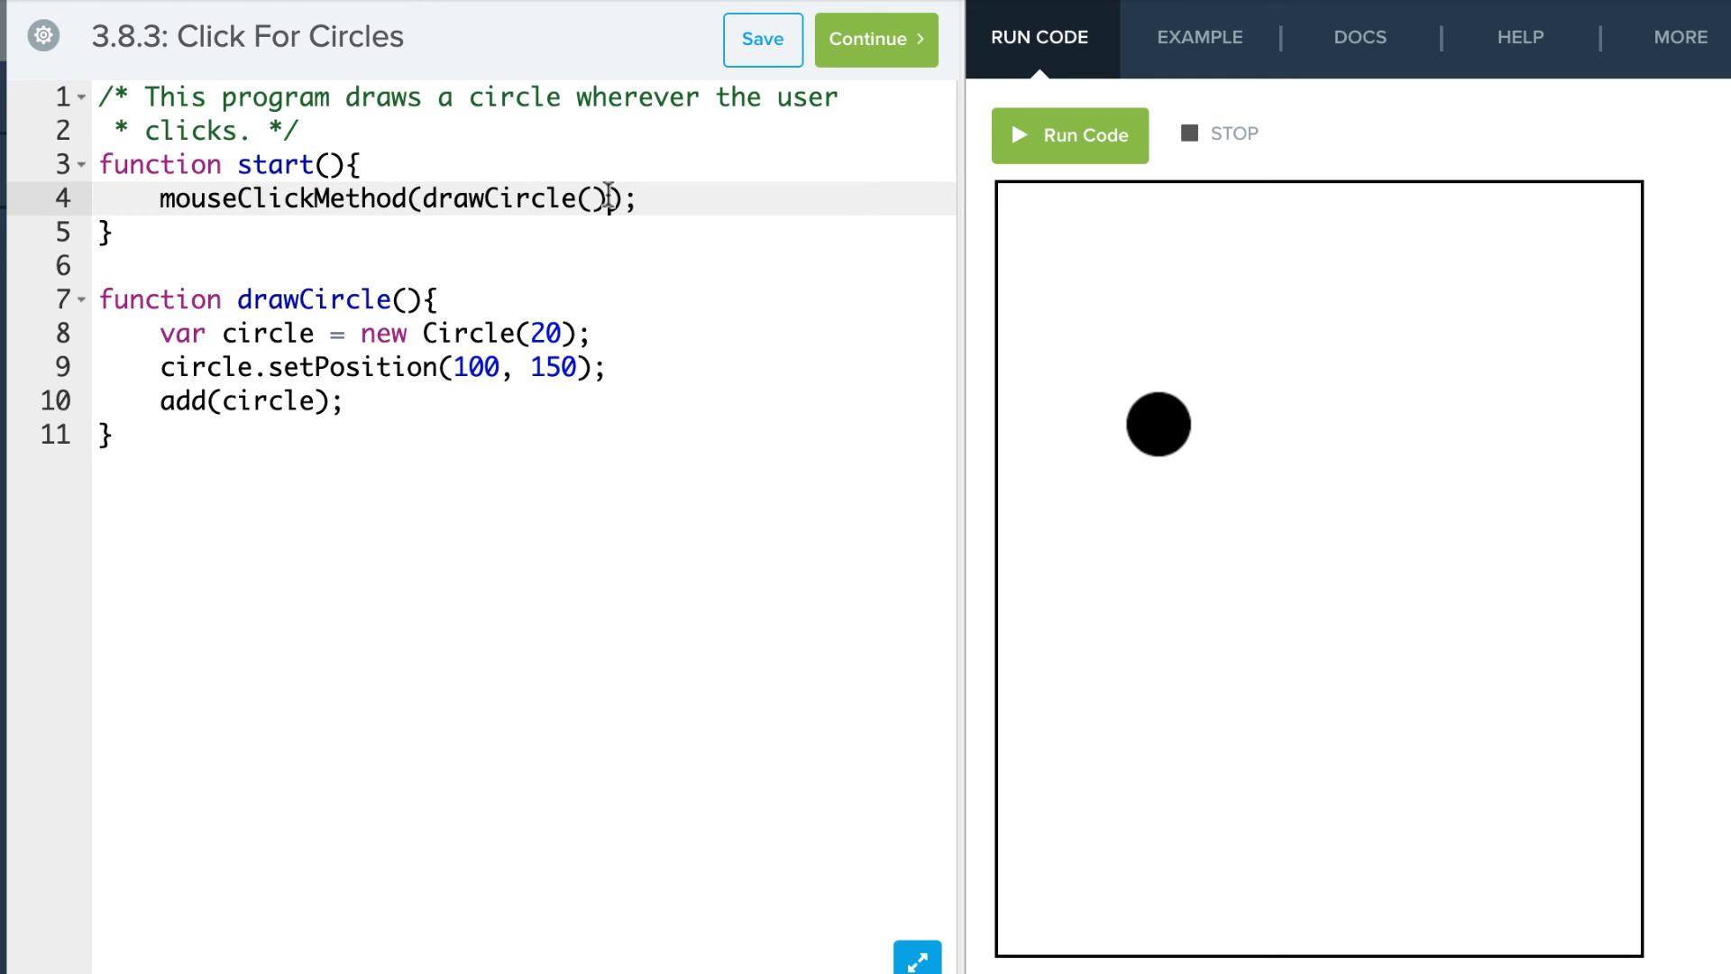
pyautogui.press('Backspace')
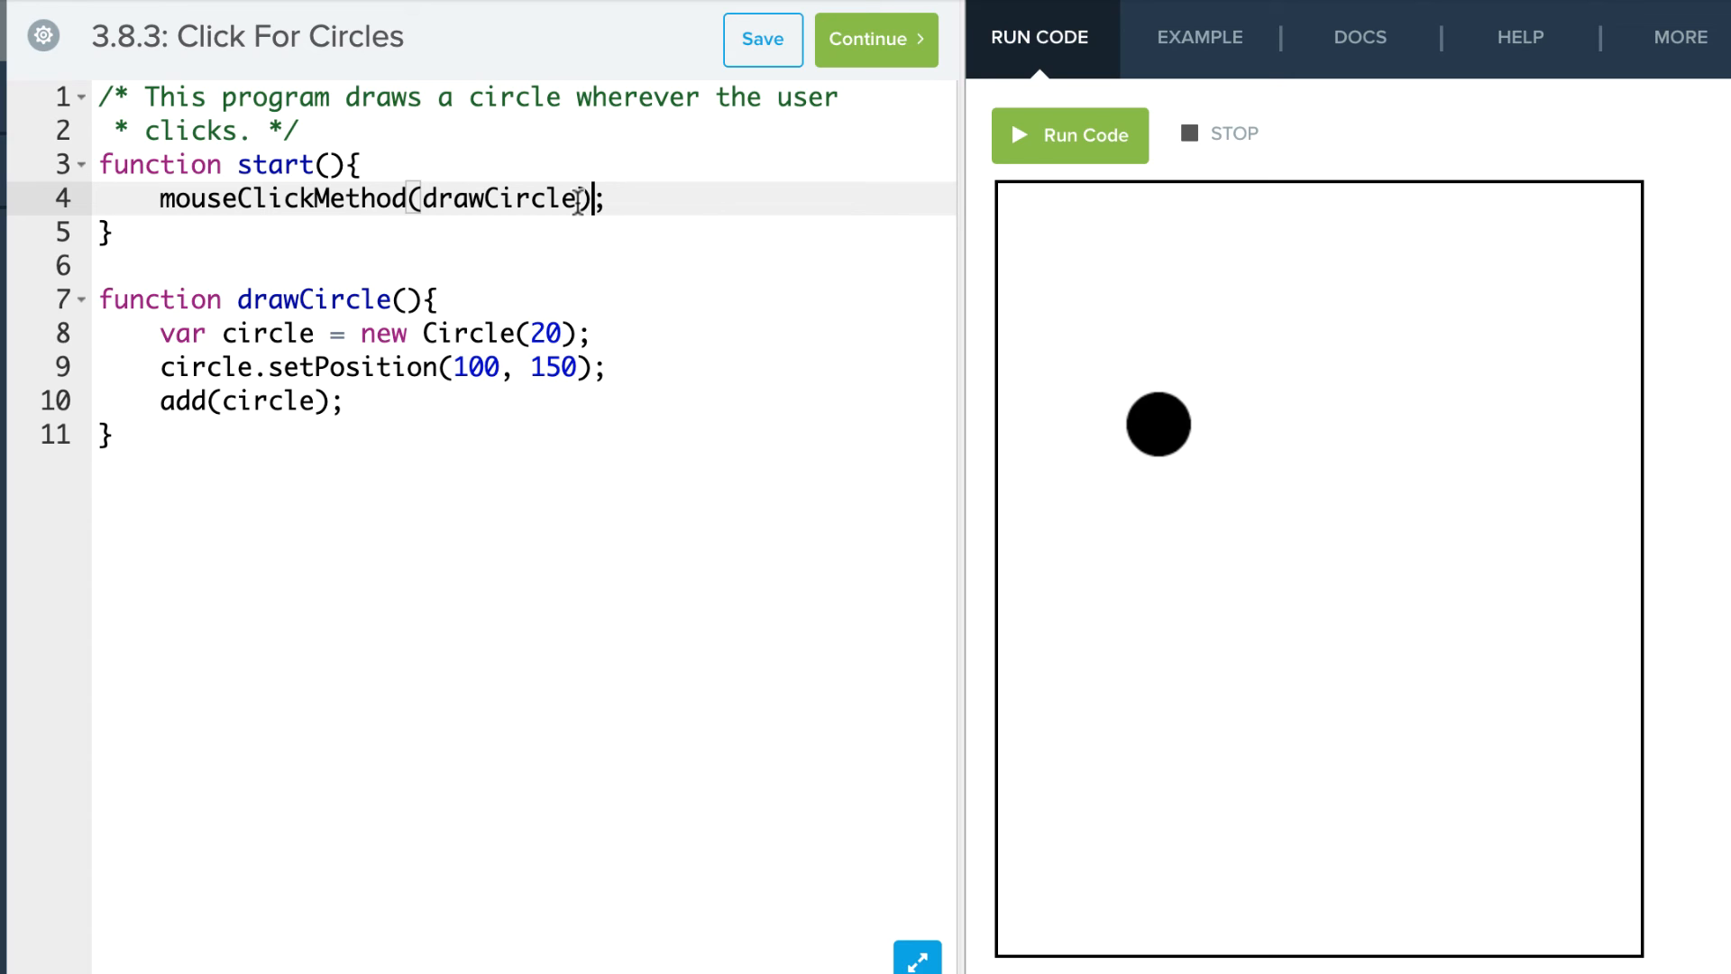
# - Run the click-handler version, then stop it leaving an empty canvas
pyautogui.click(761, 38)
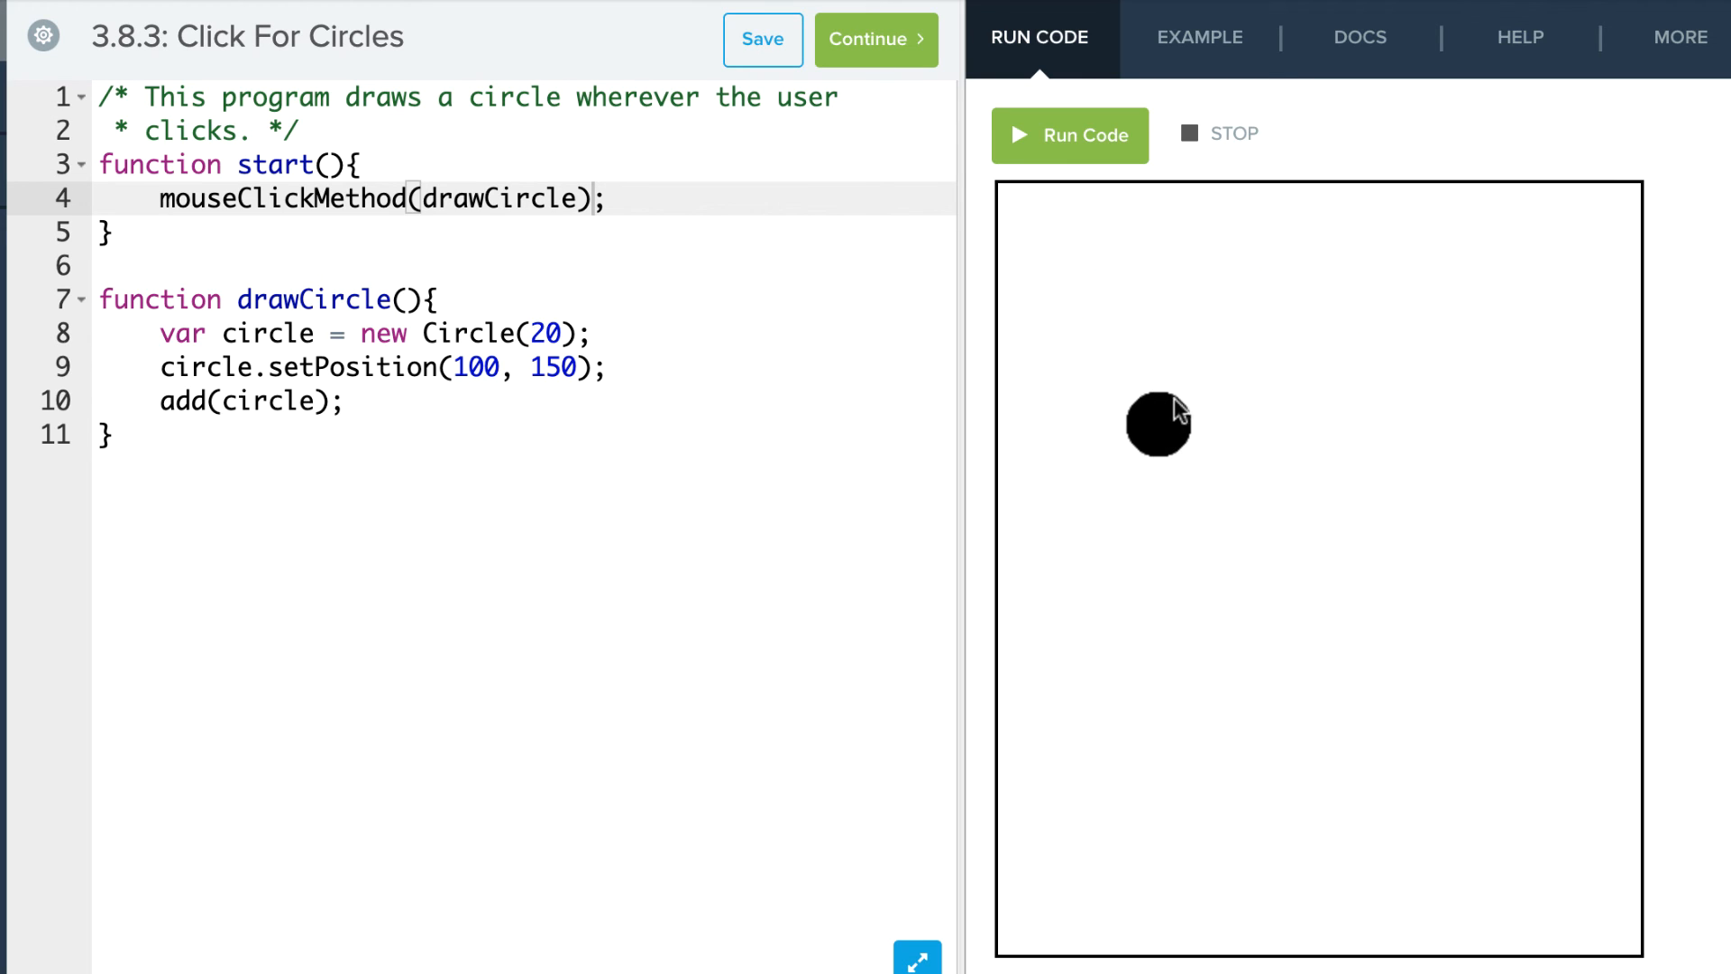
pyautogui.moveTo(1208, 146)
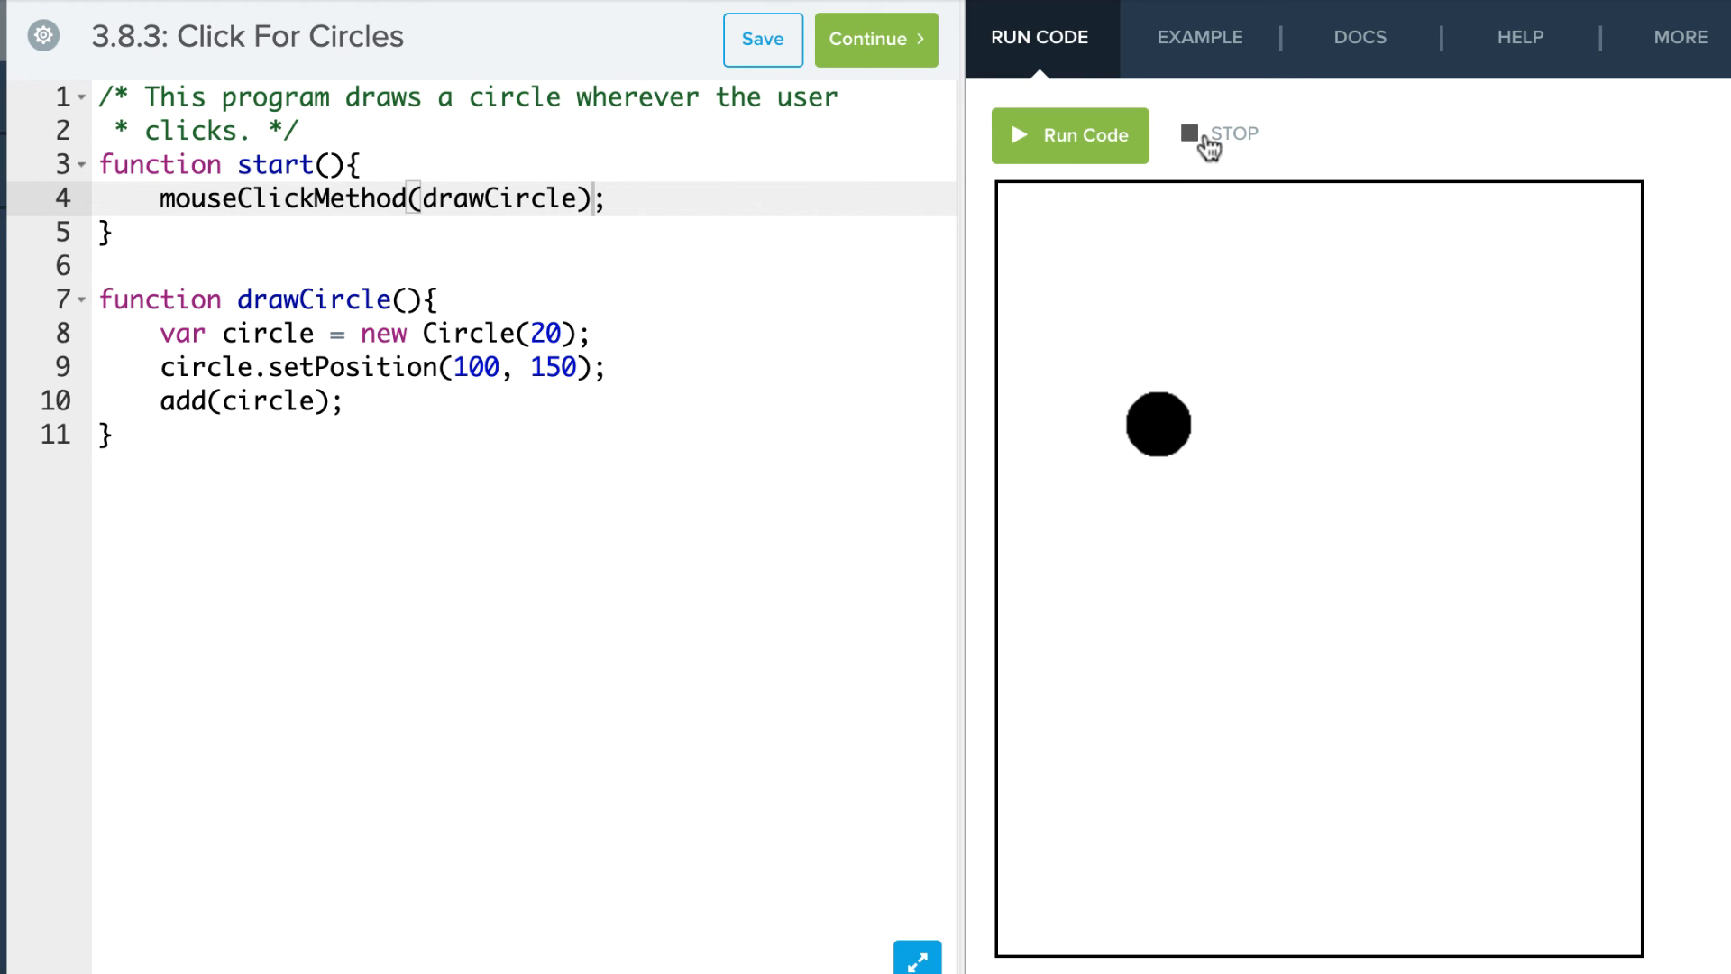
pyautogui.click(1233, 133)
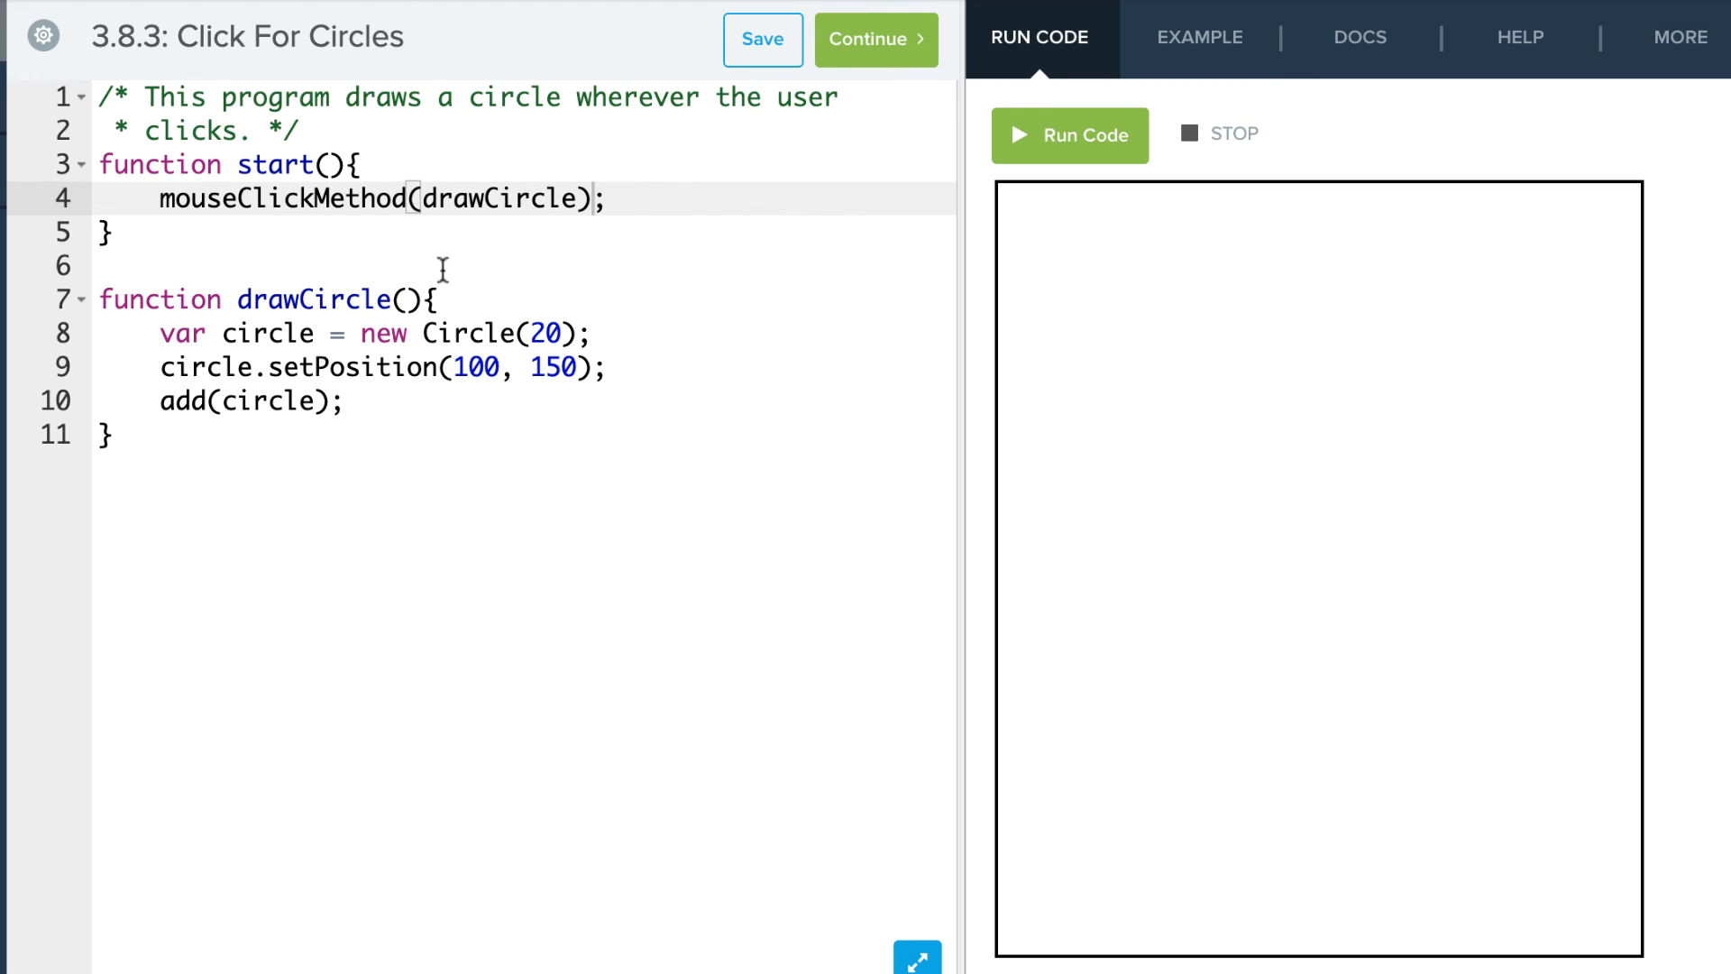
pyautogui.moveTo(1306, 308)
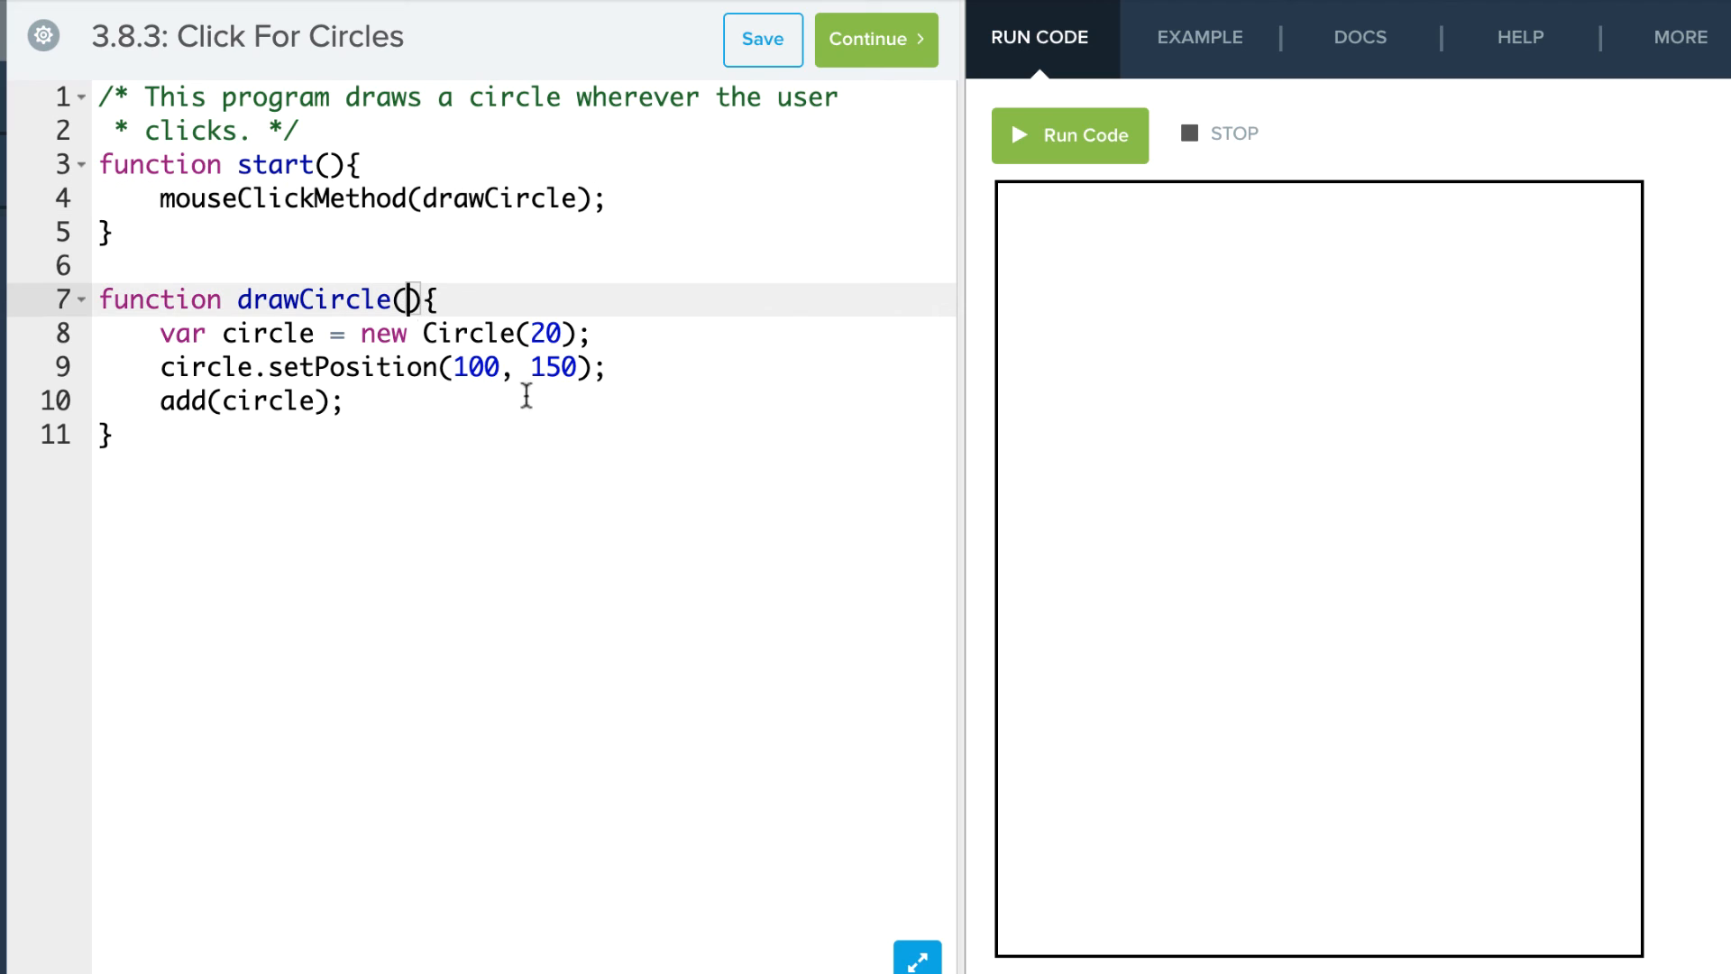
# - Give drawCircle parameter e, position the circle at e.getX(), e.getY(), and run it
pyautogui.write('e')
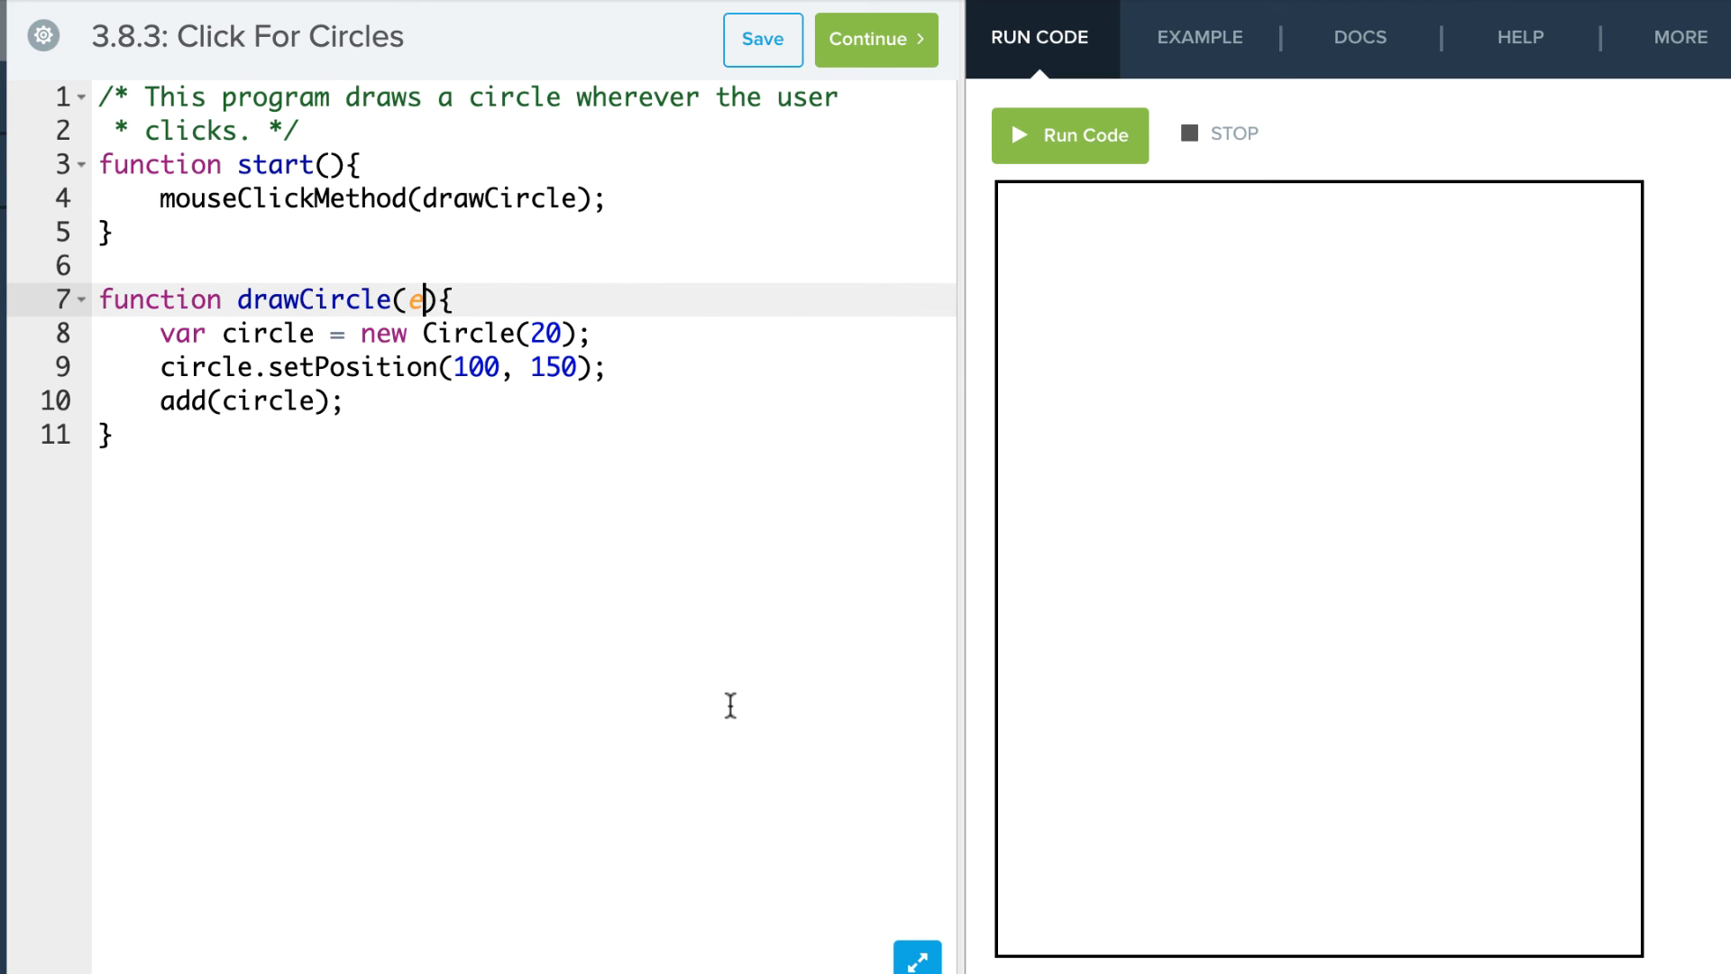
pyautogui.moveTo(607, 451)
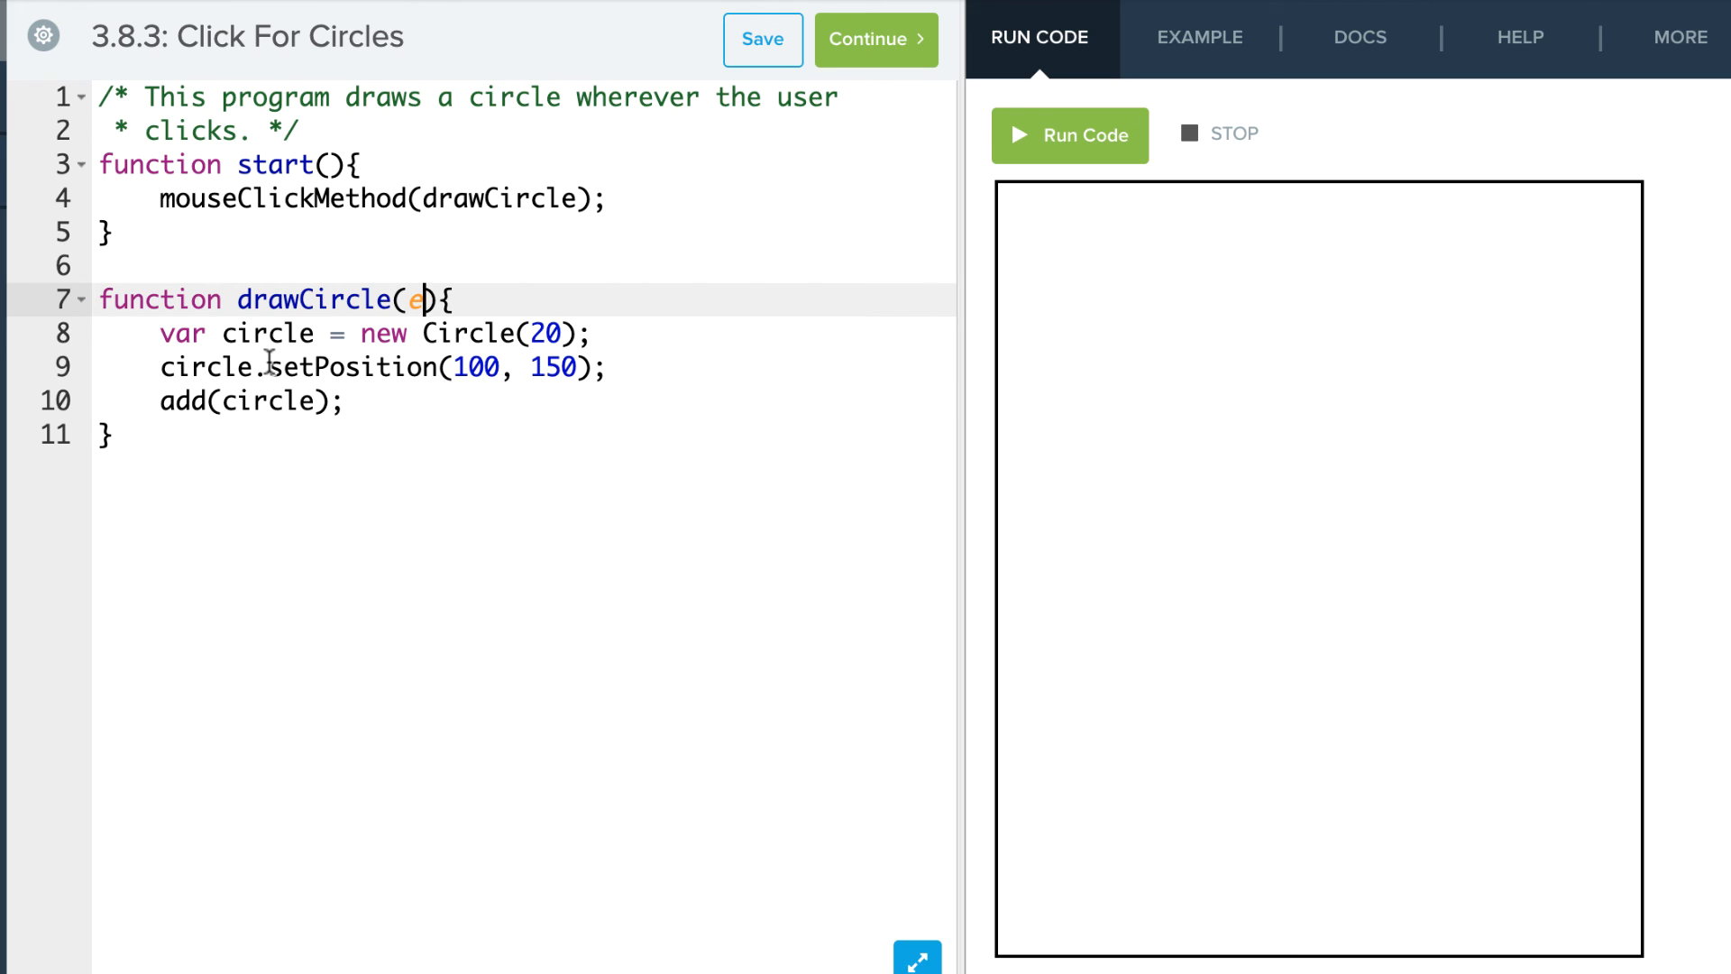
pyautogui.press('Backspace')
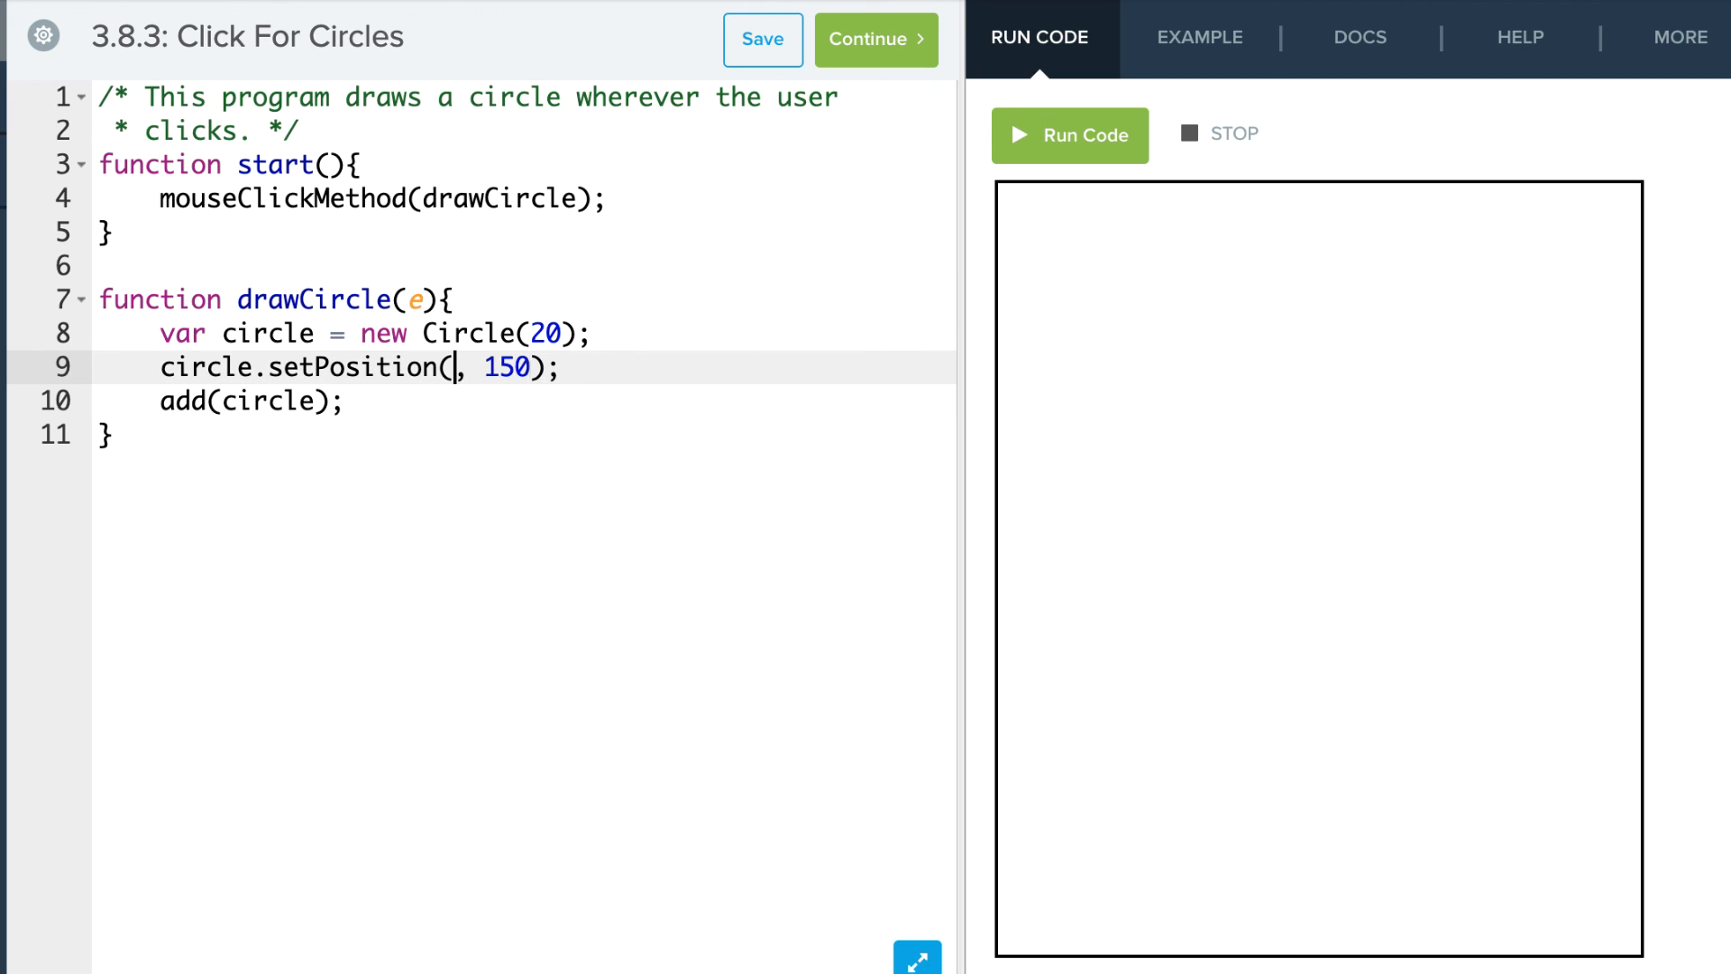
pyautogui.write('e')
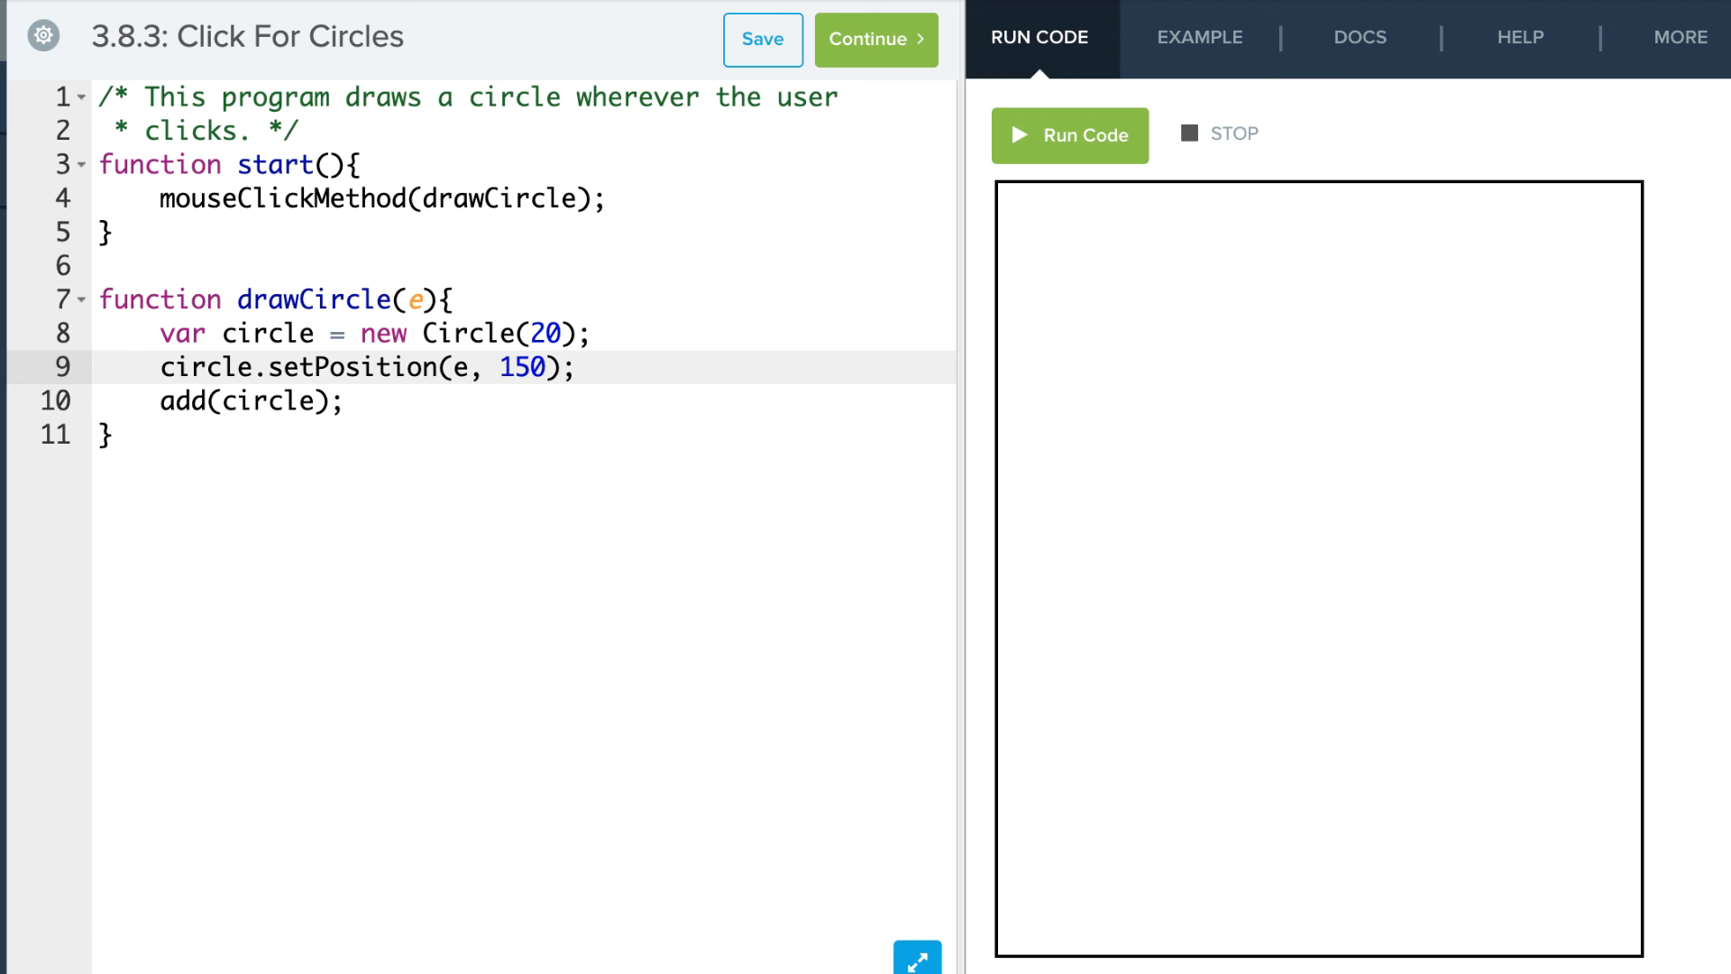
pyautogui.write('.')
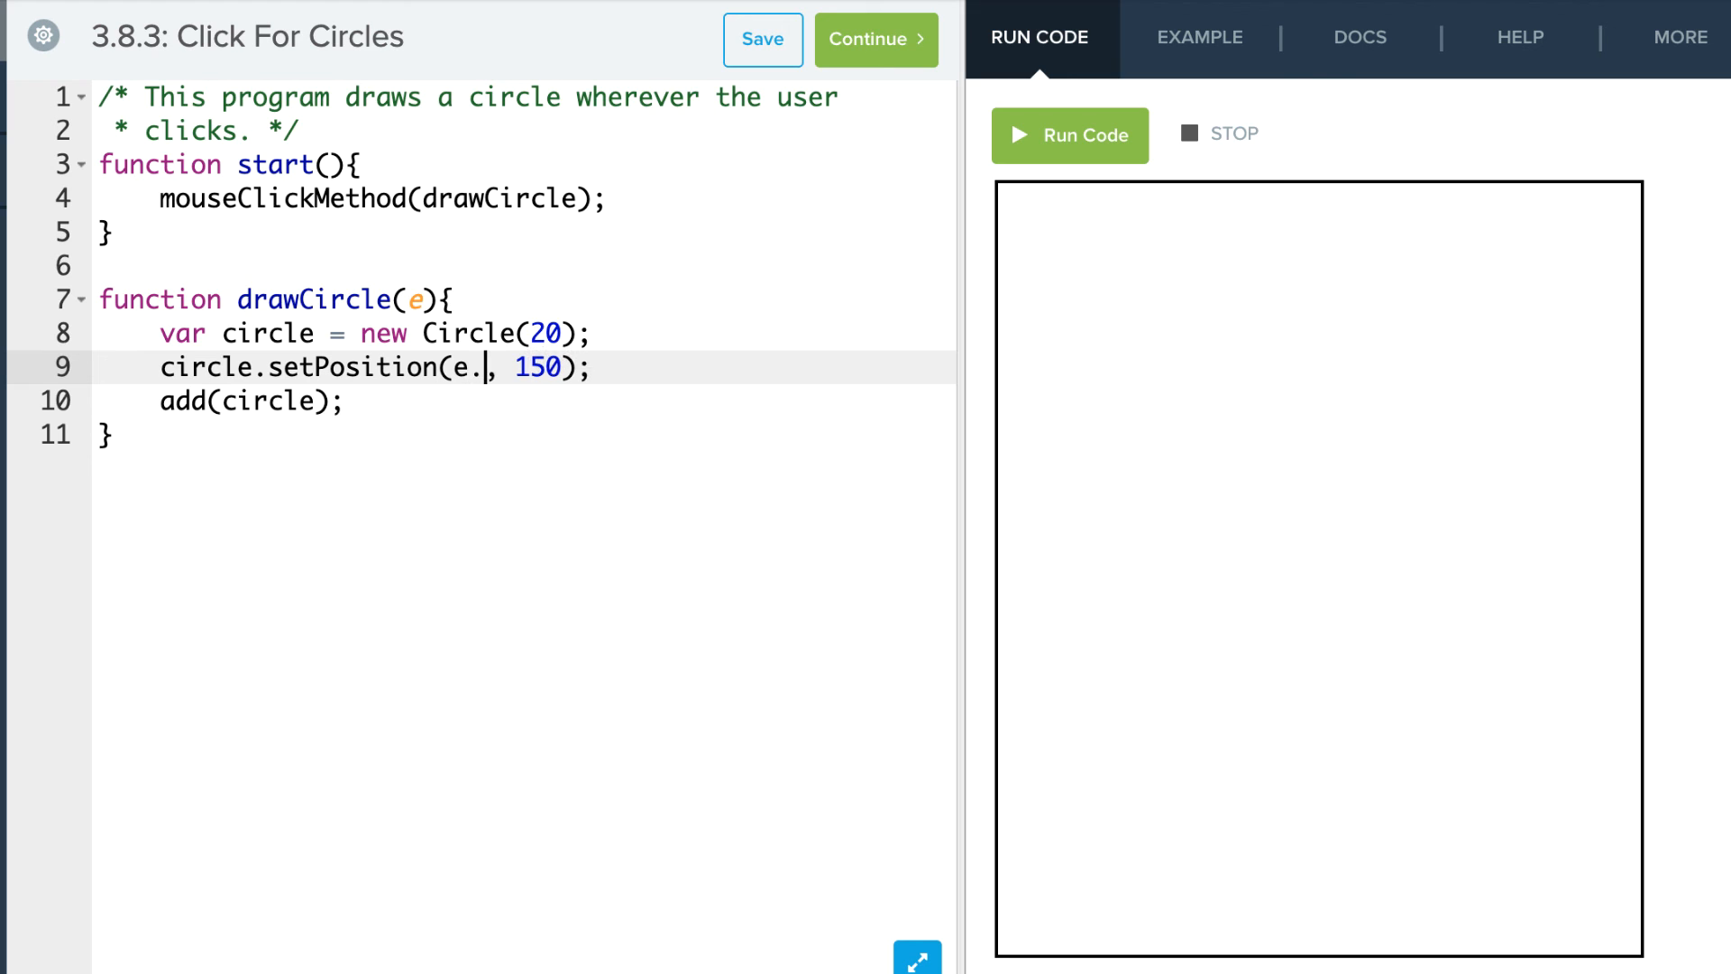
pyautogui.write('getX()')
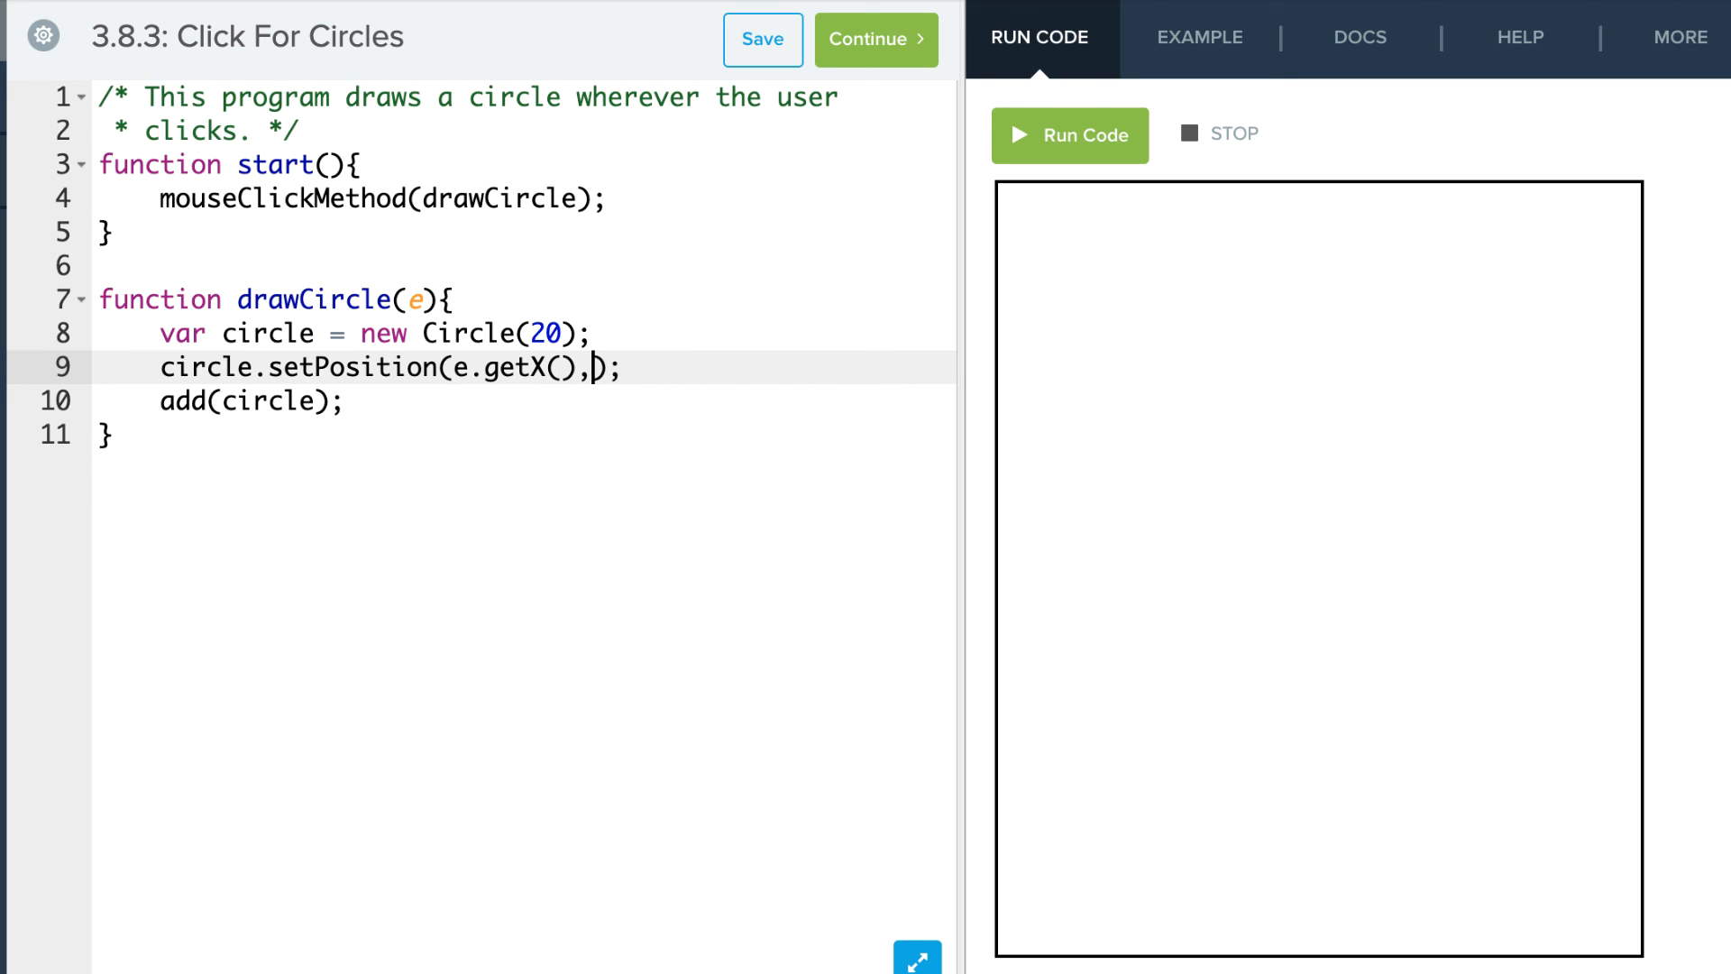
pyautogui.write('e.get')
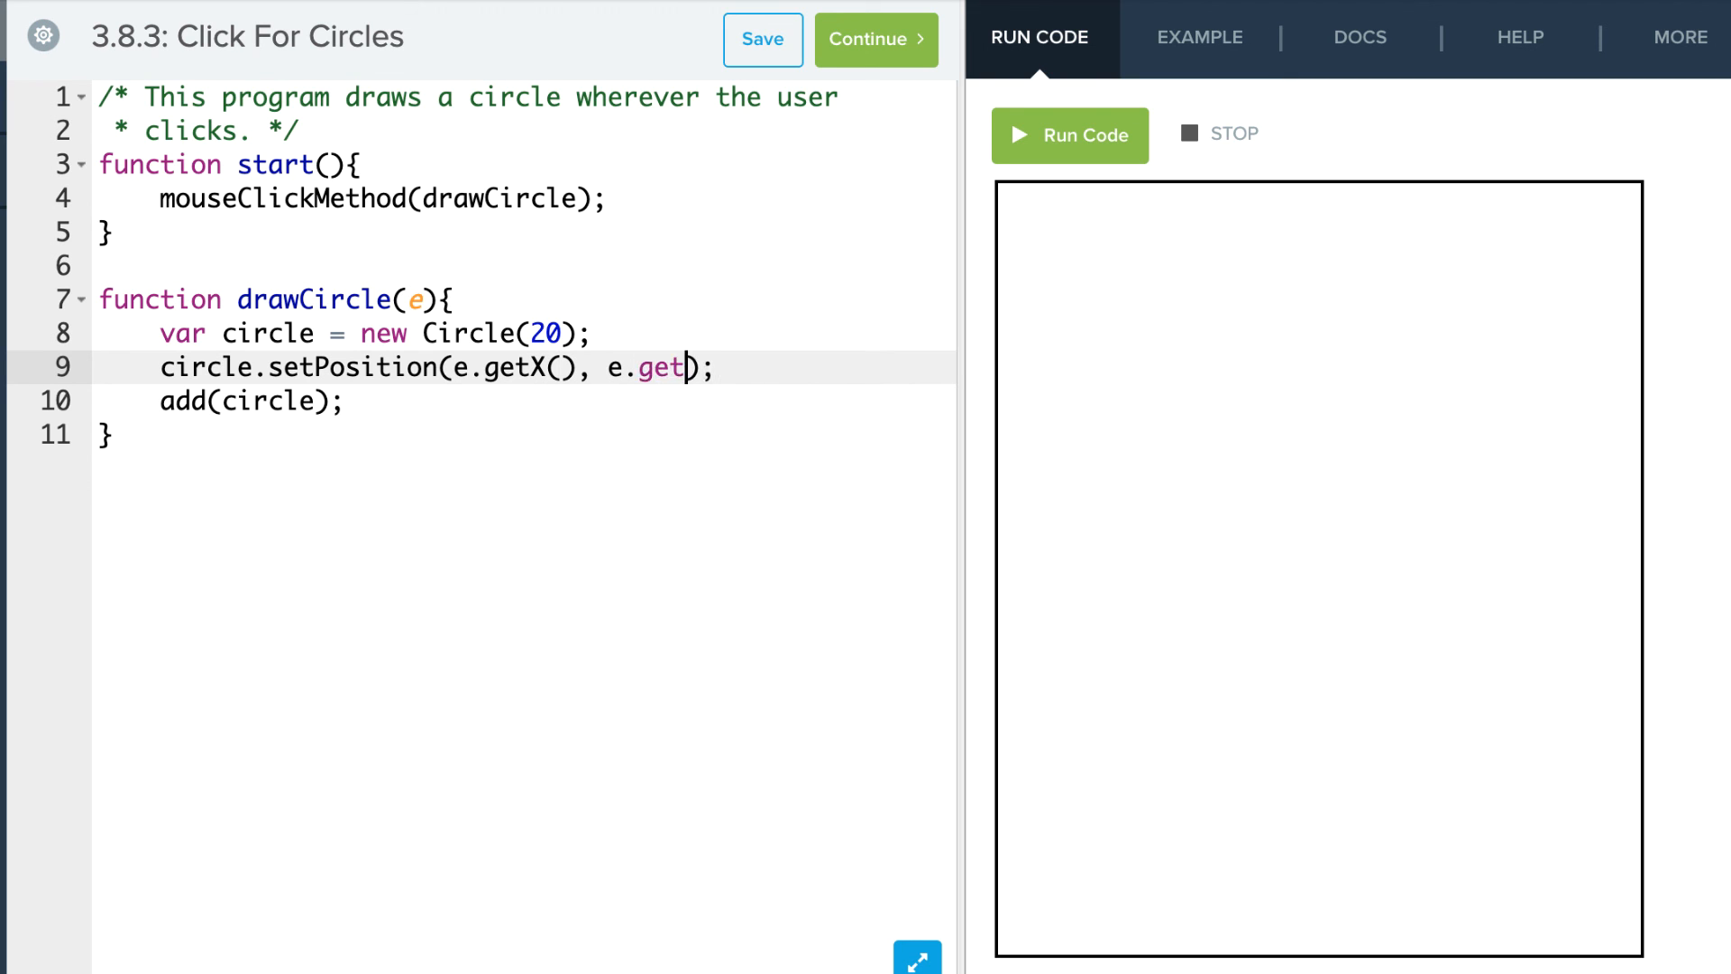
pyautogui.write('Y()')
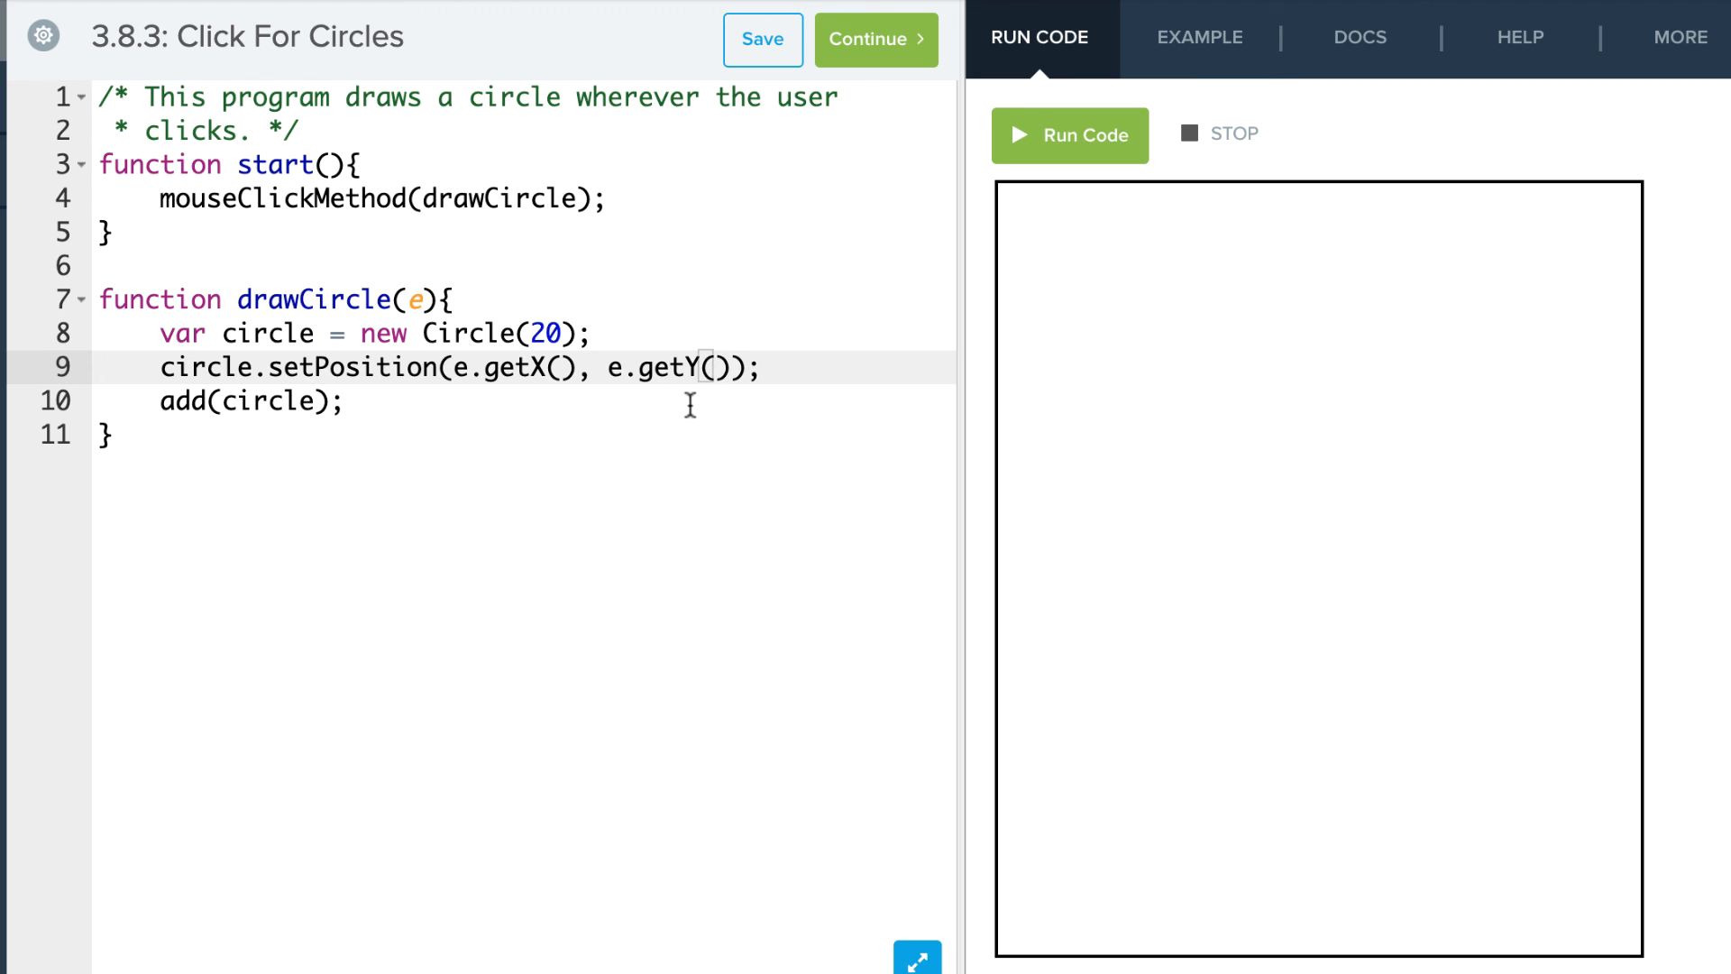
pyautogui.click(1070, 135)
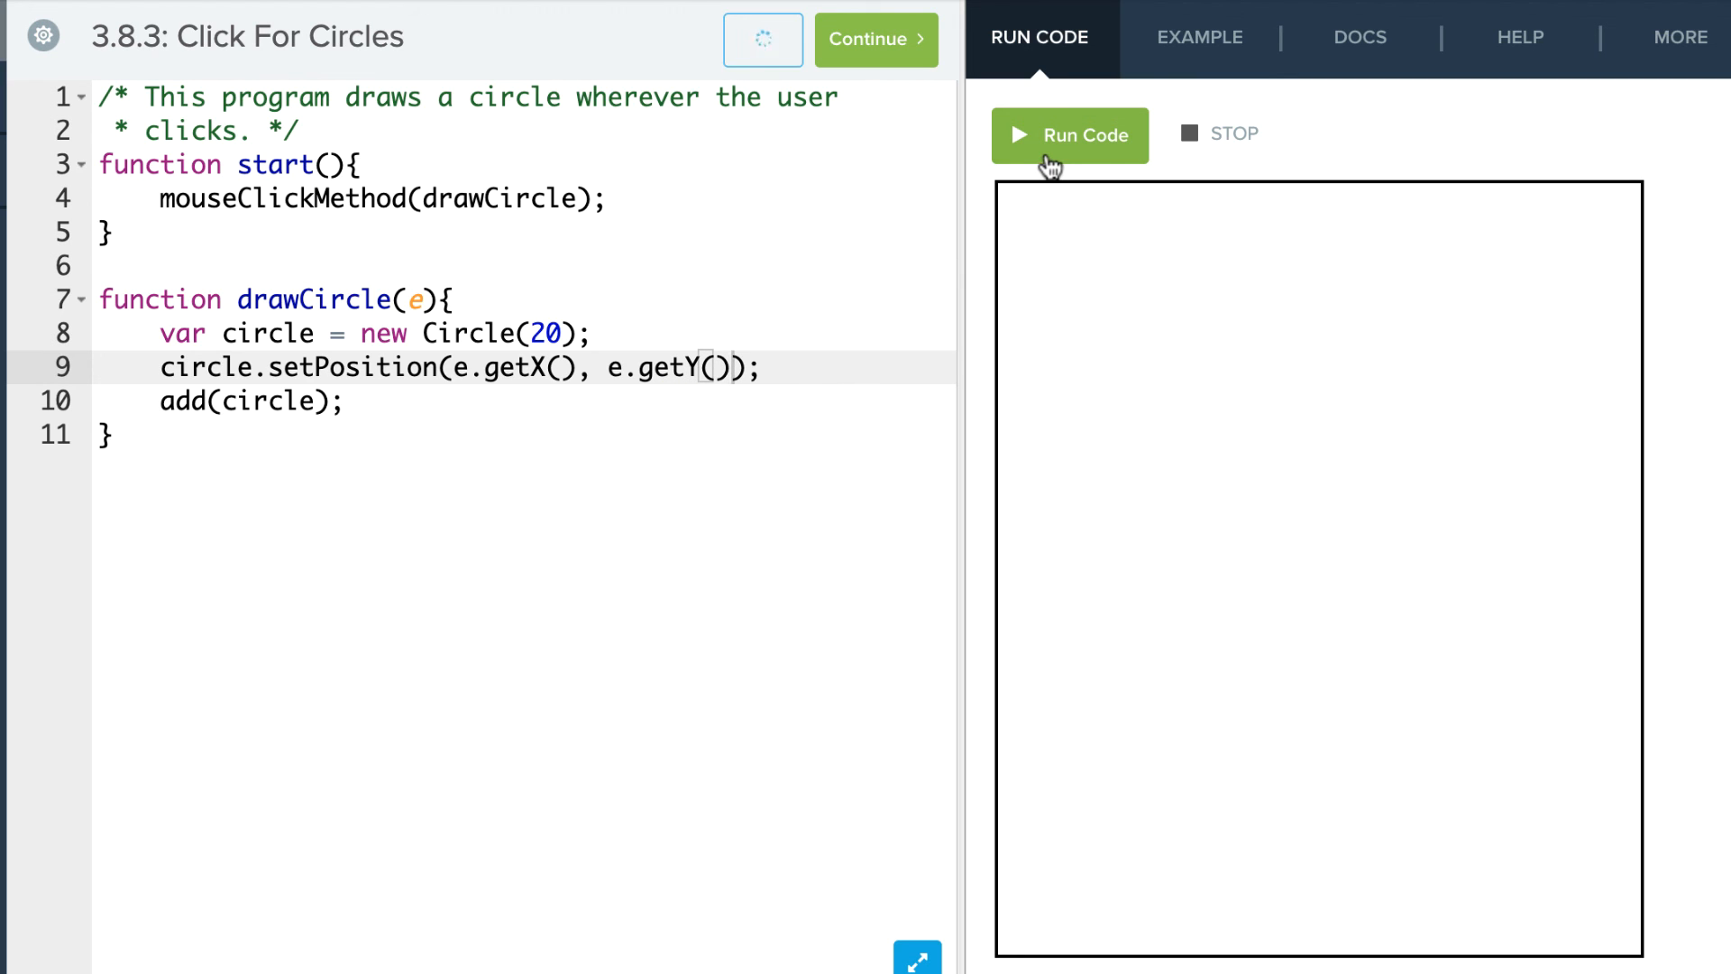
# - Click several canvas spots so a black circle appears at each one
pyautogui.click(1135, 328)
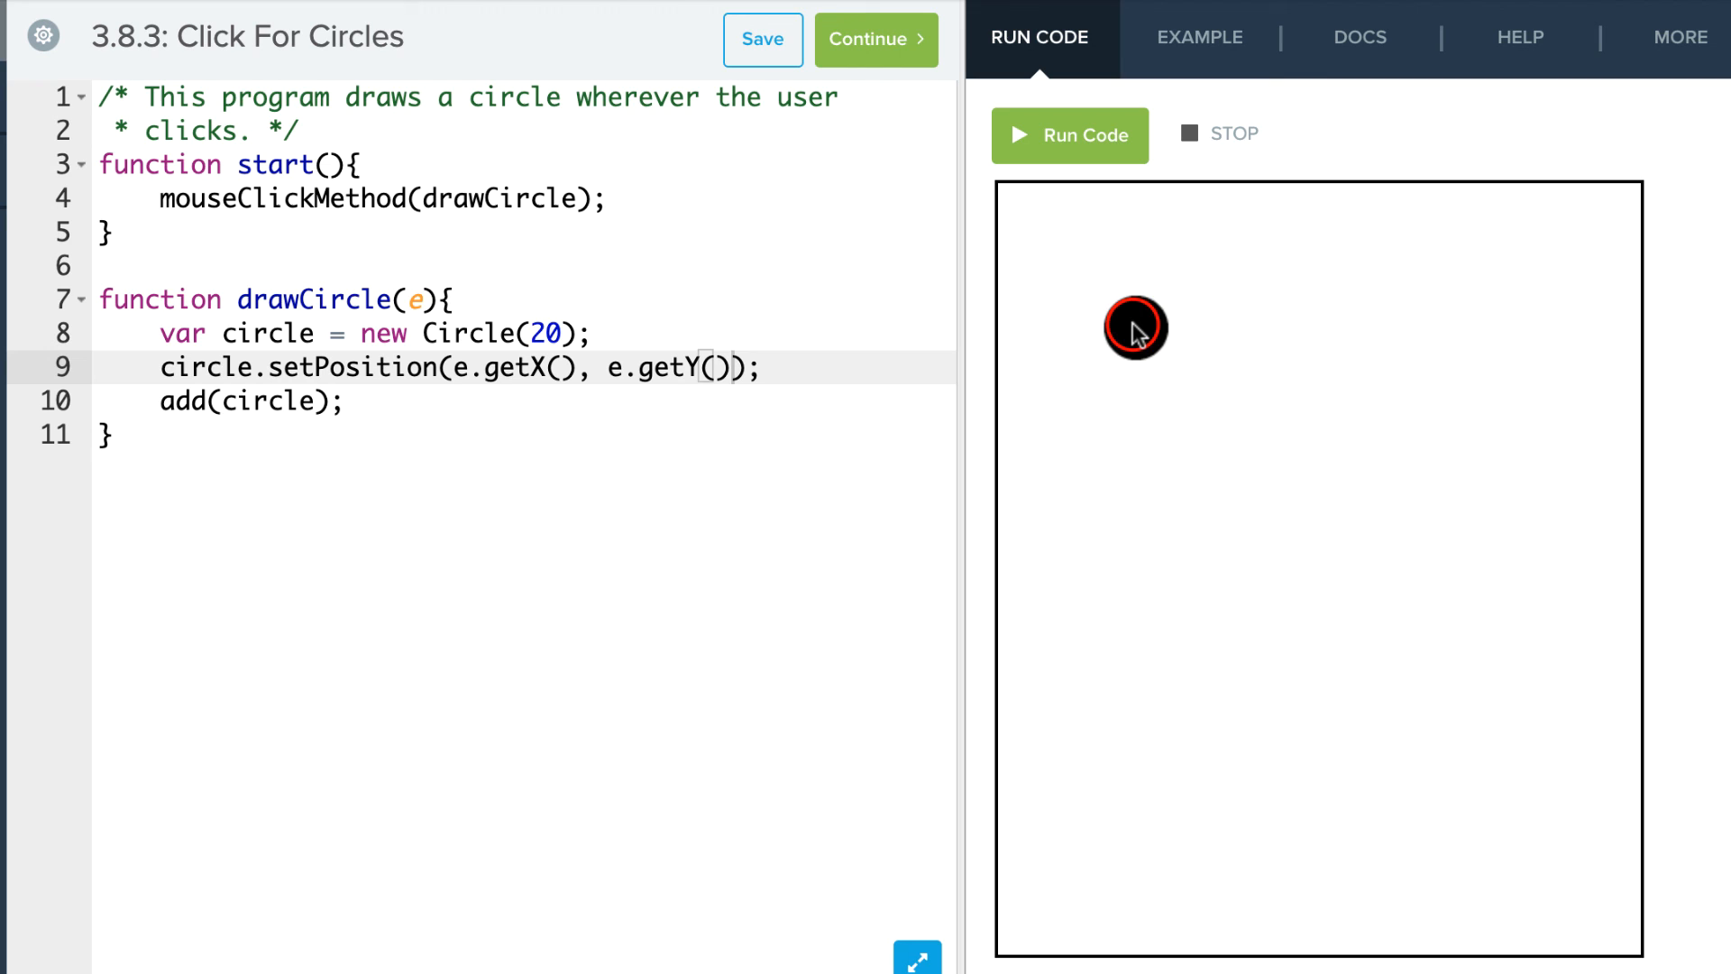
pyautogui.click(1294, 489)
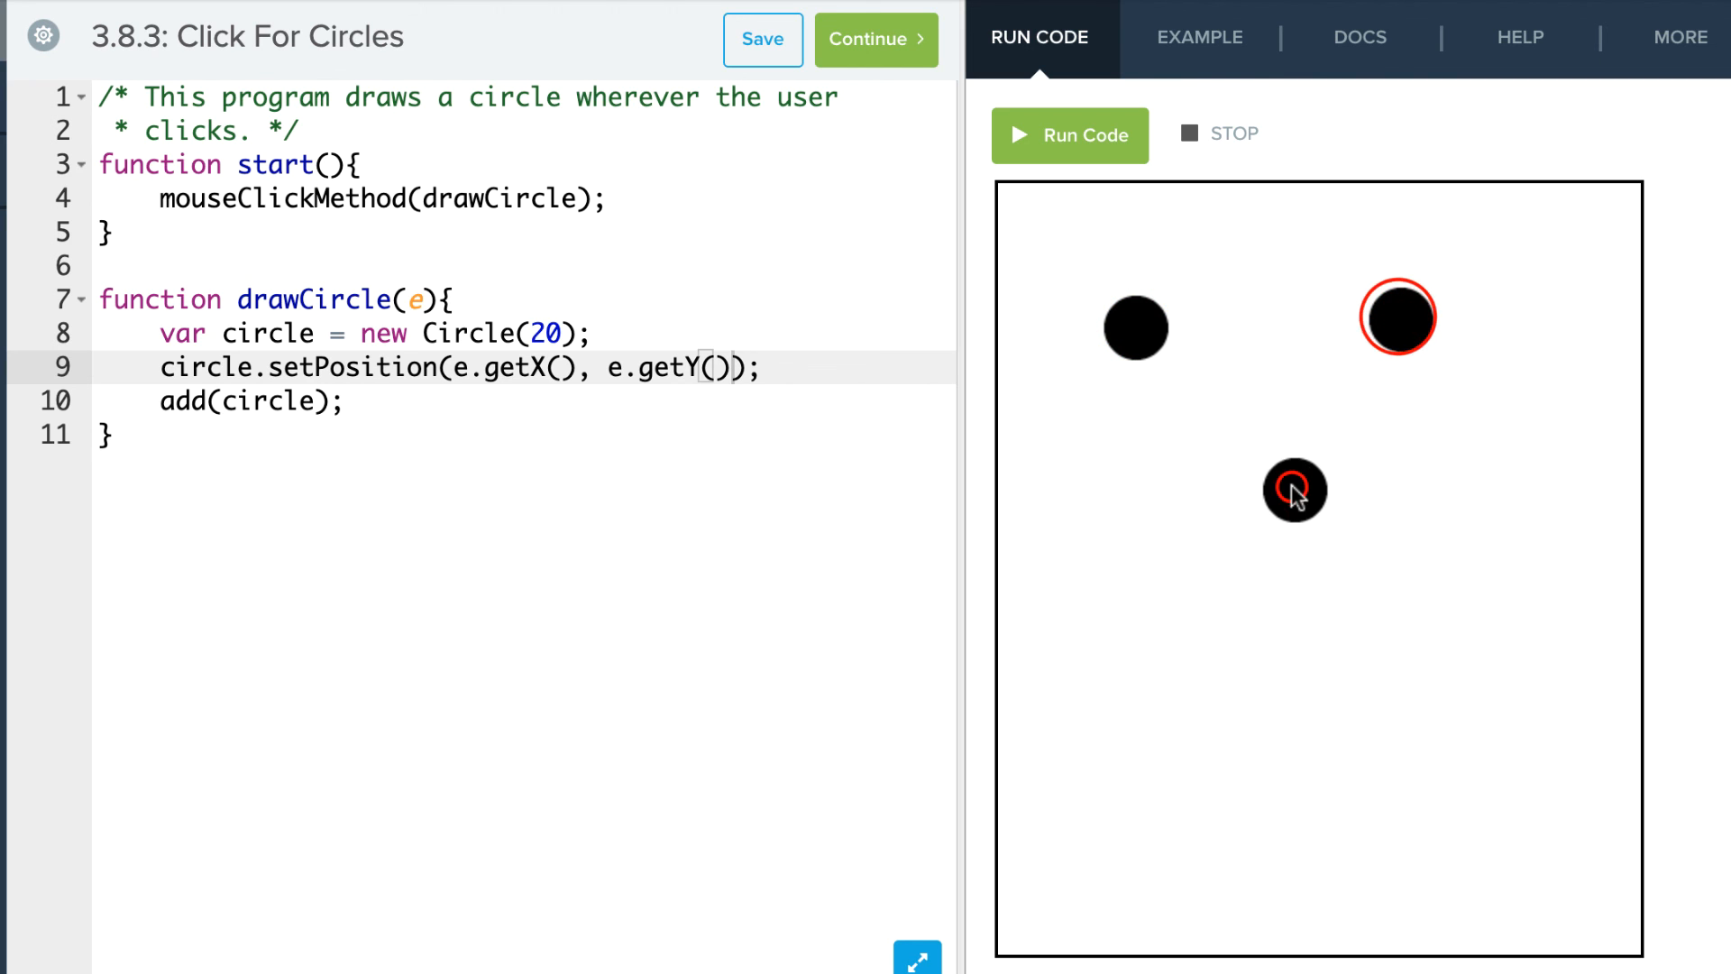
pyautogui.click(1508, 463)
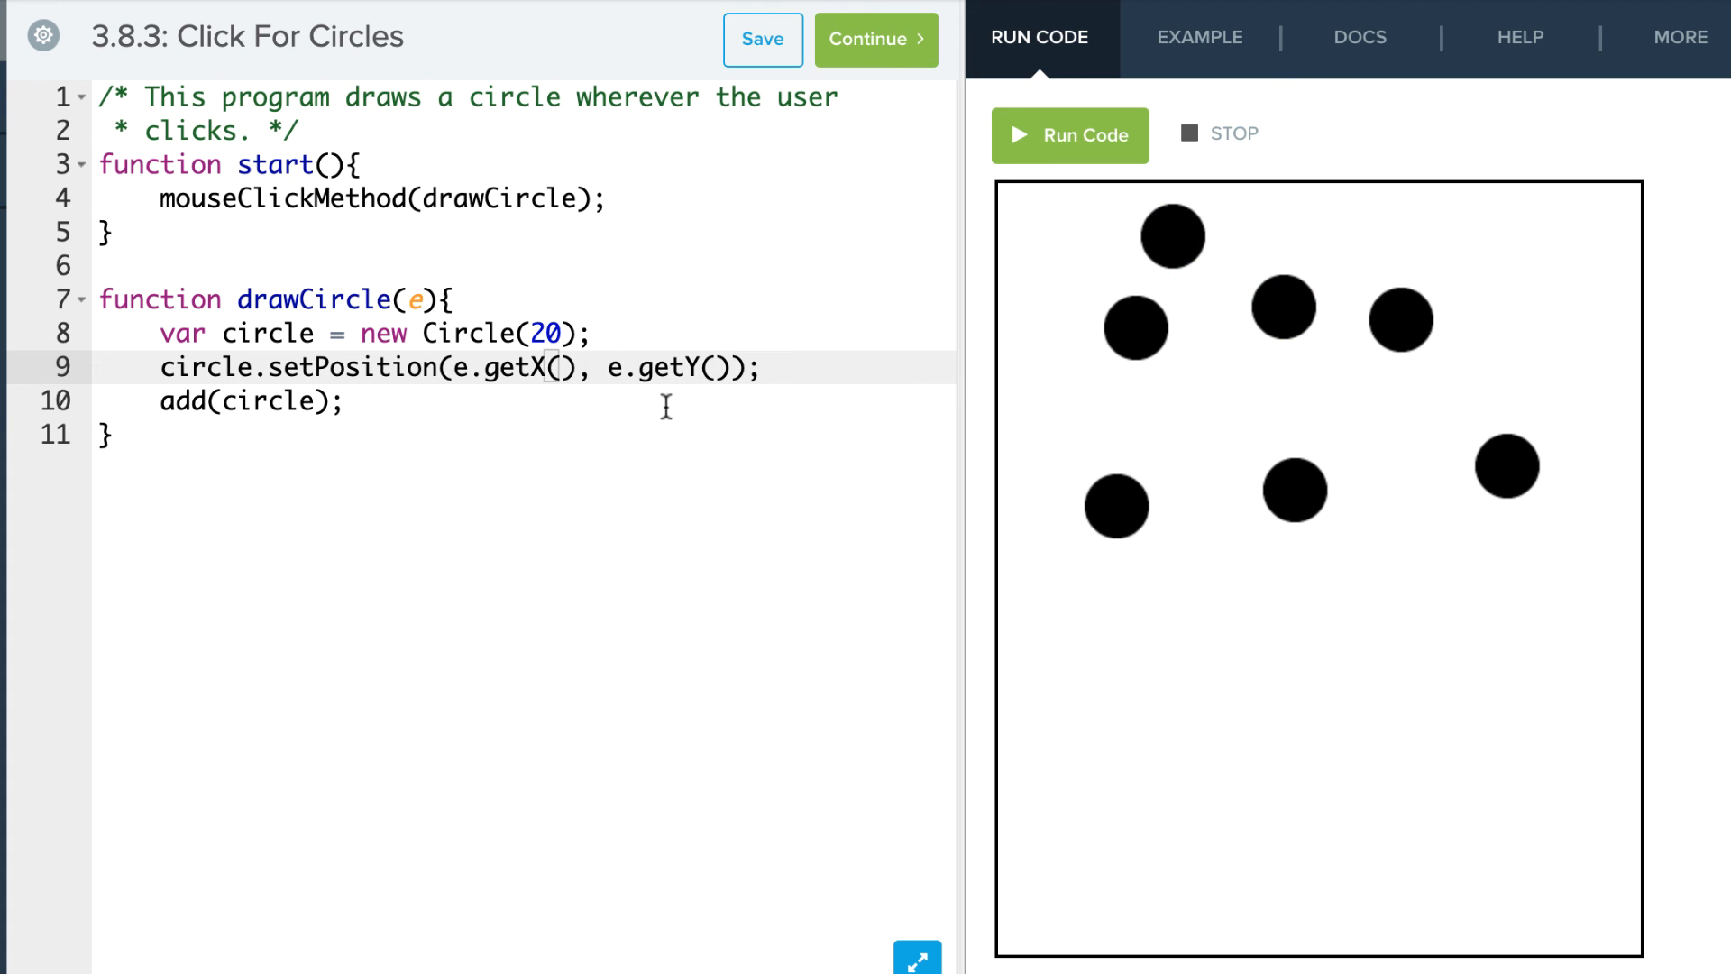
# - Offset the x position by +50 after e.getX(), run to check, and add a blank line below
pyautogui.write('+')
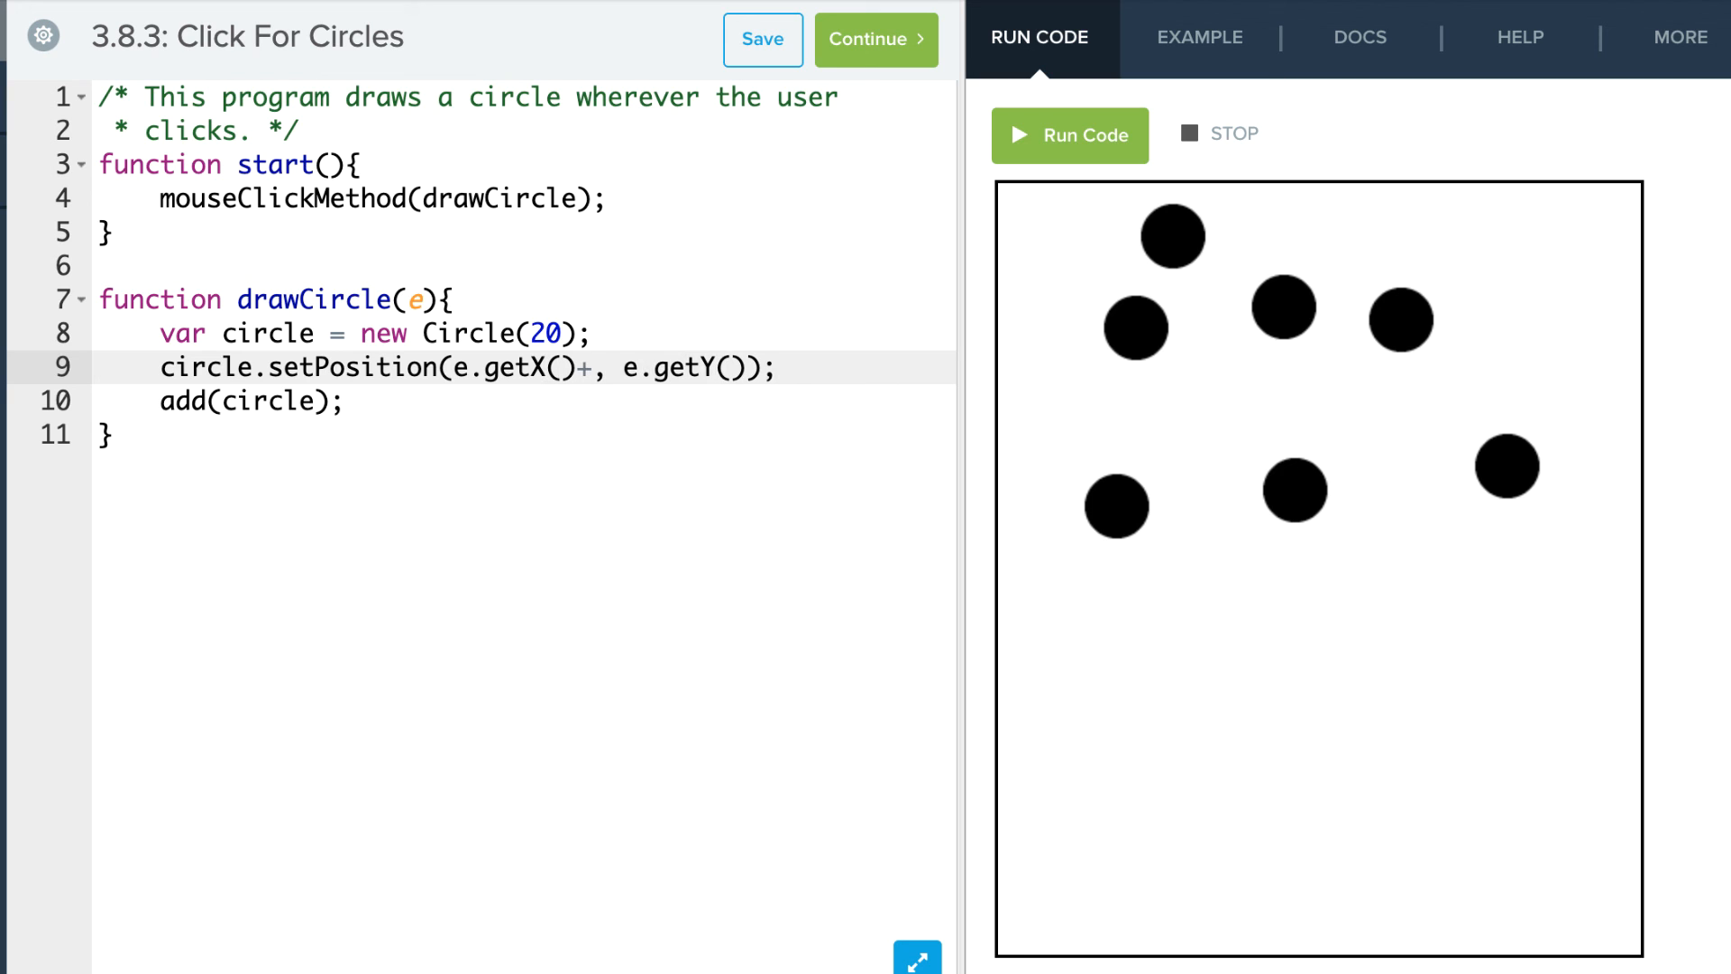
pyautogui.write('50')
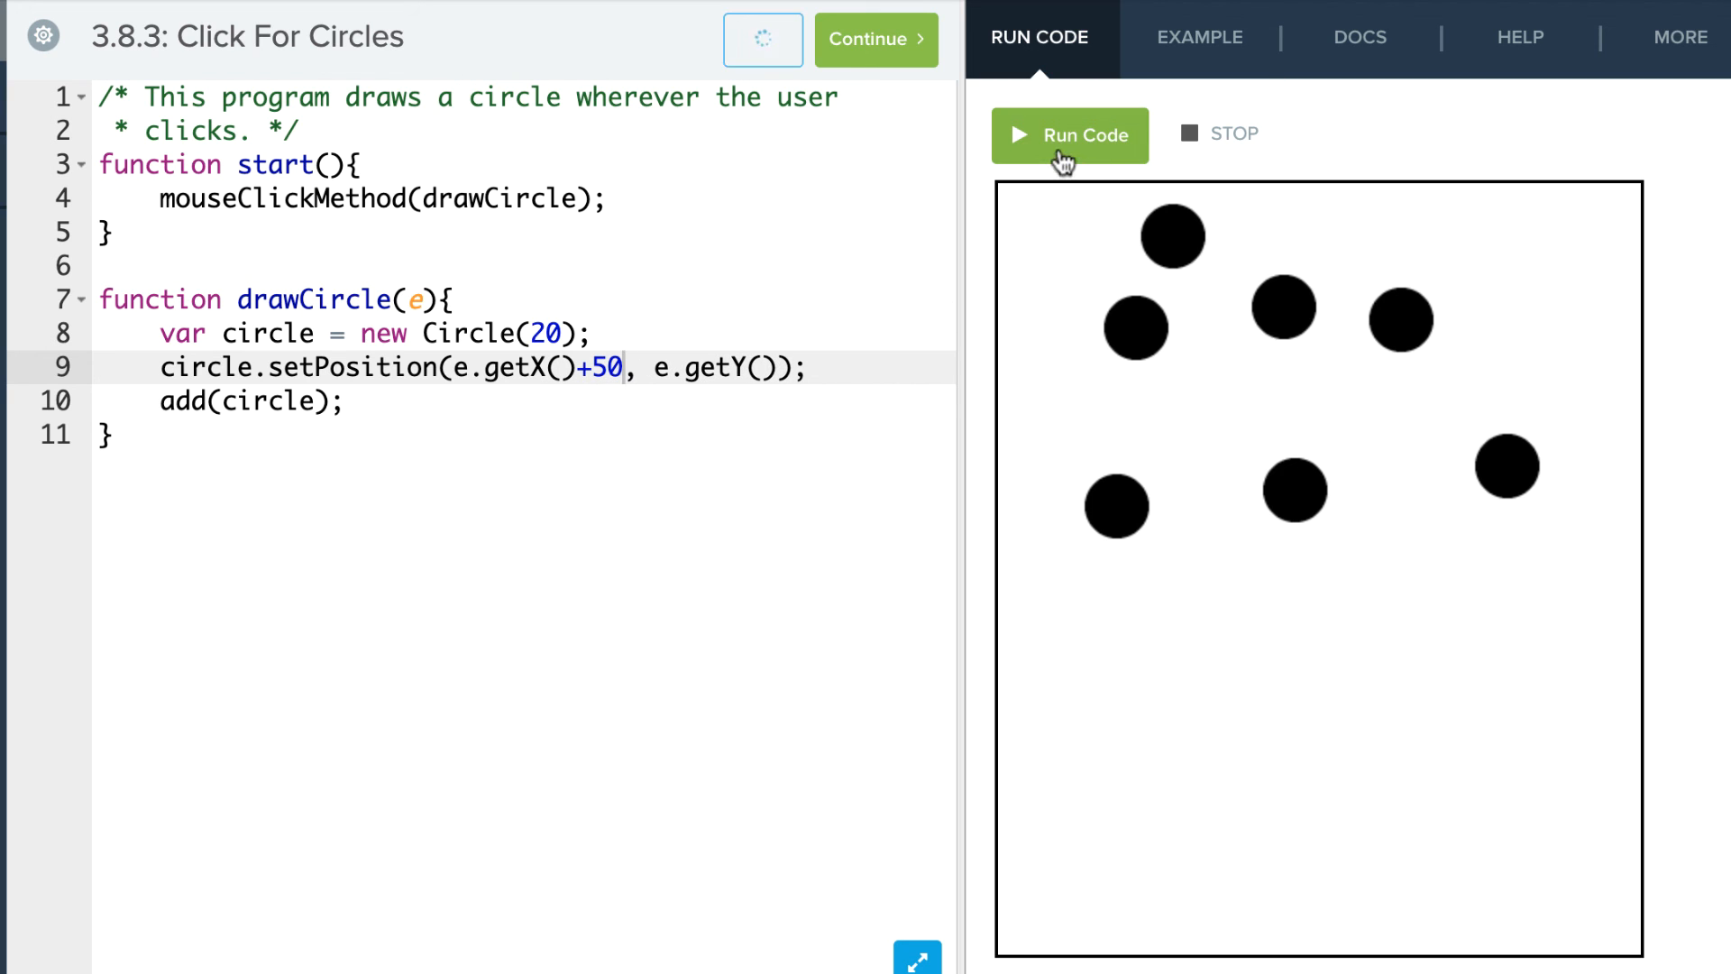
pyautogui.click(1069, 136)
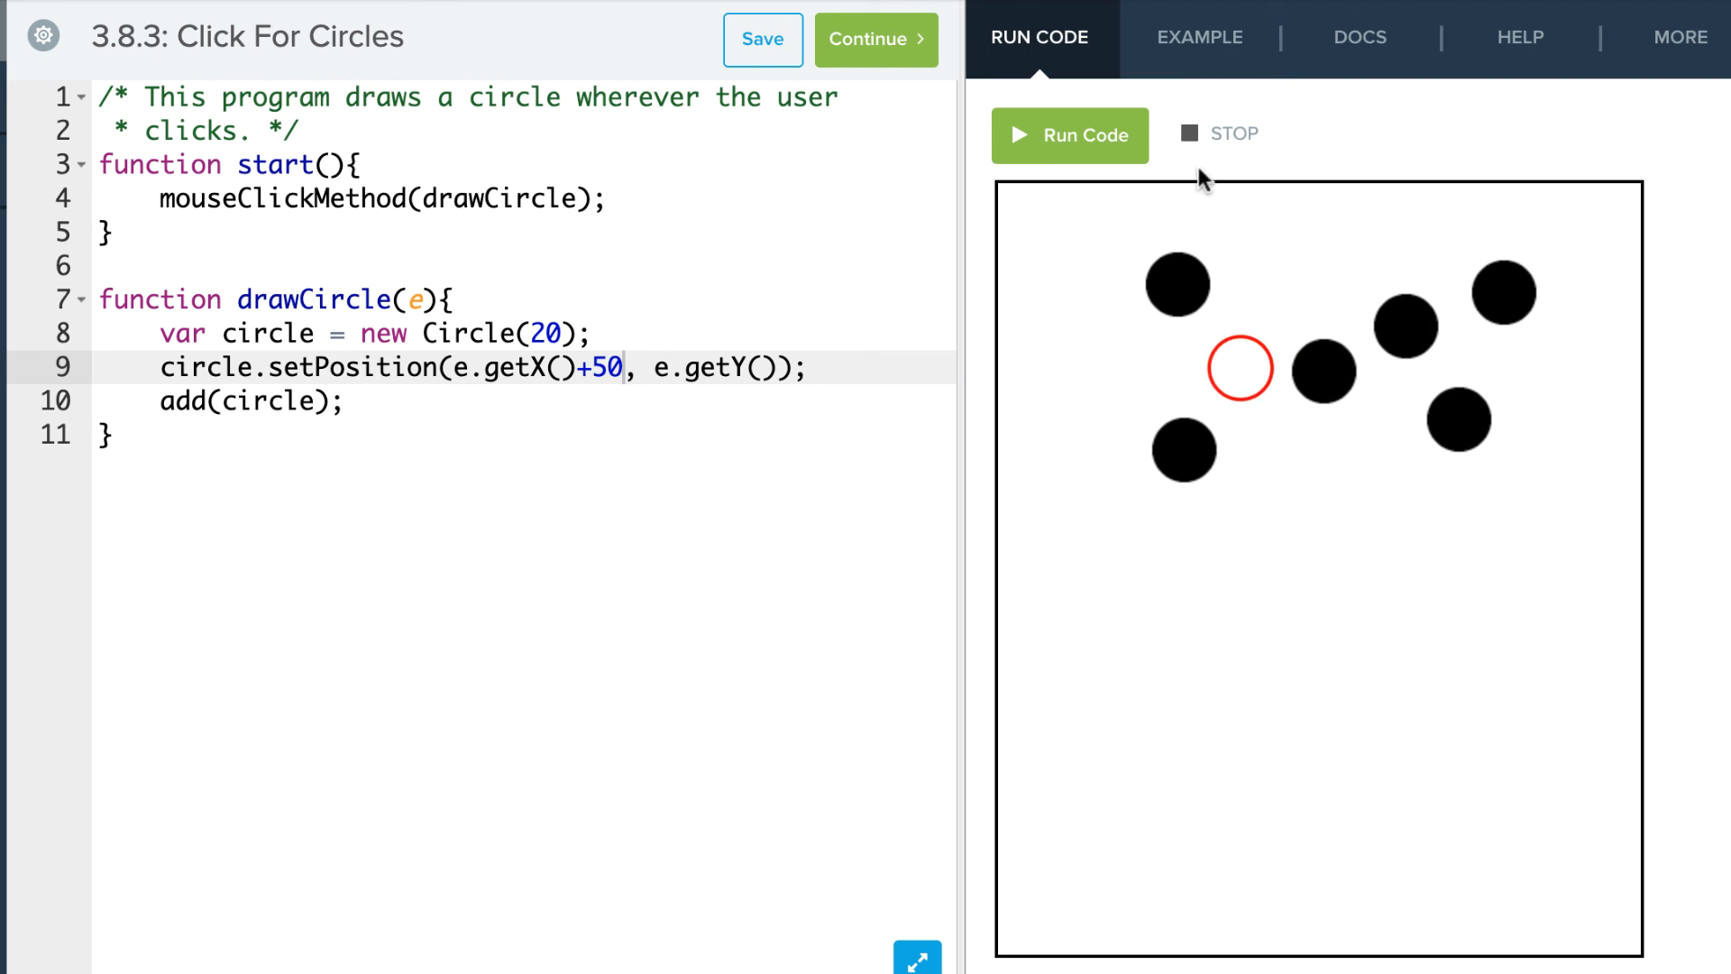
pyautogui.press('Enter')
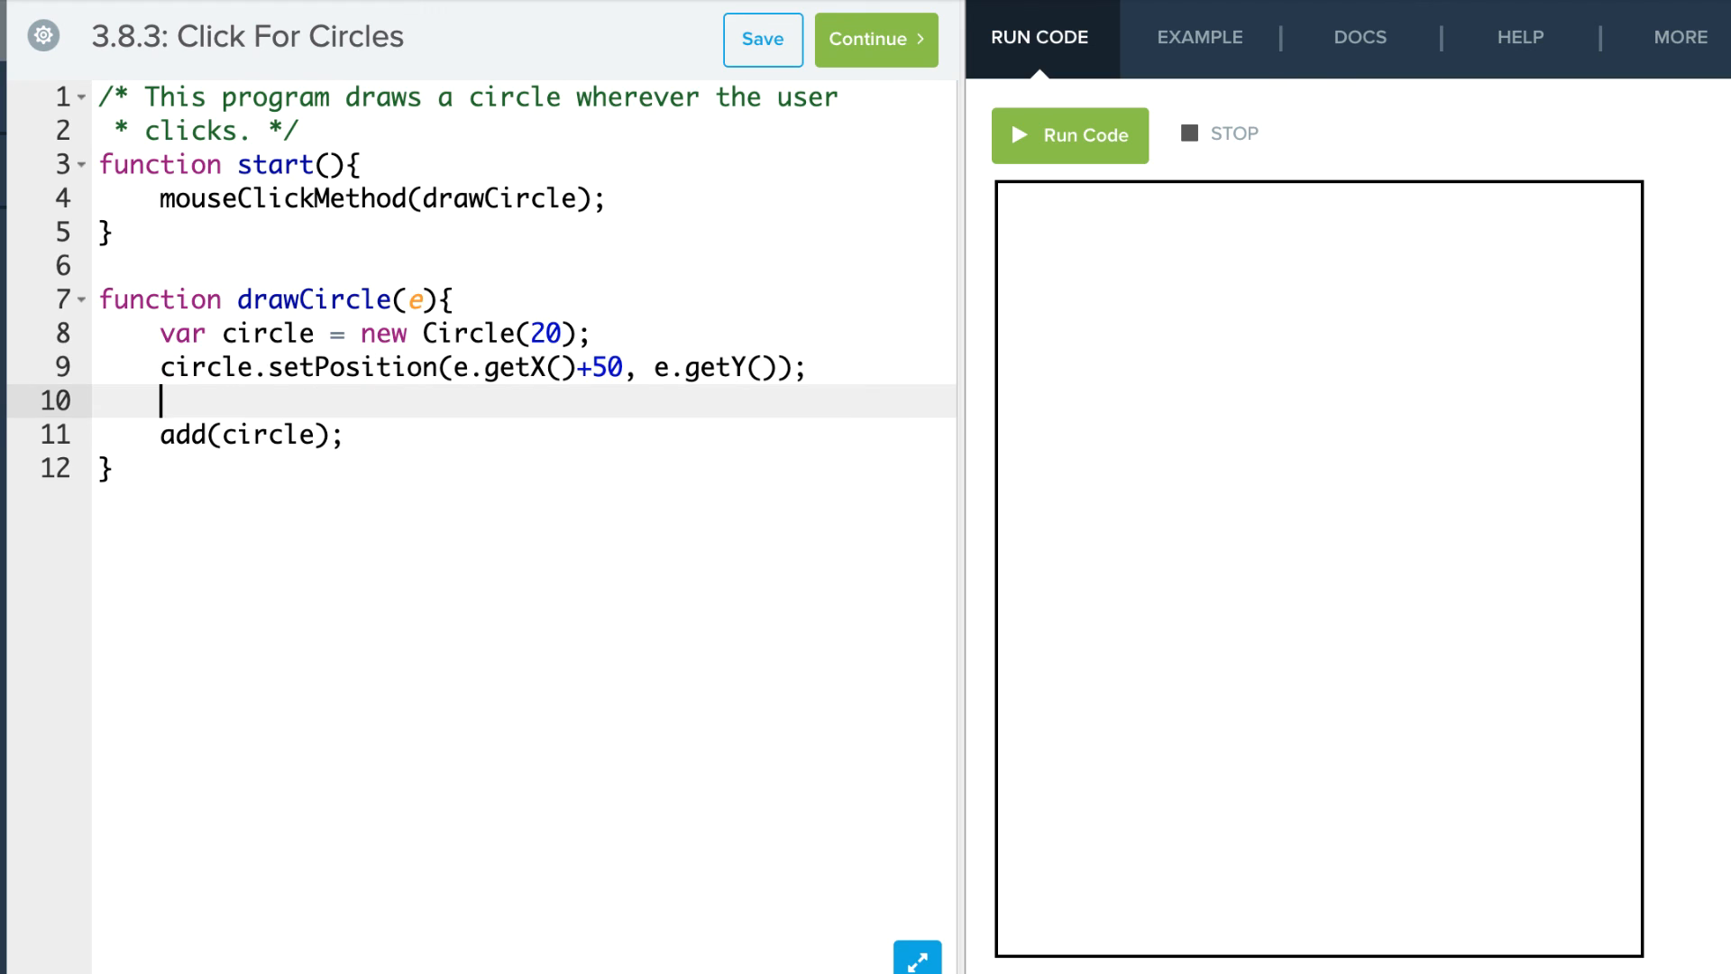
# - Add circle.setColor(Color.blue); before the circle is added
pyautogui.write('circle.')
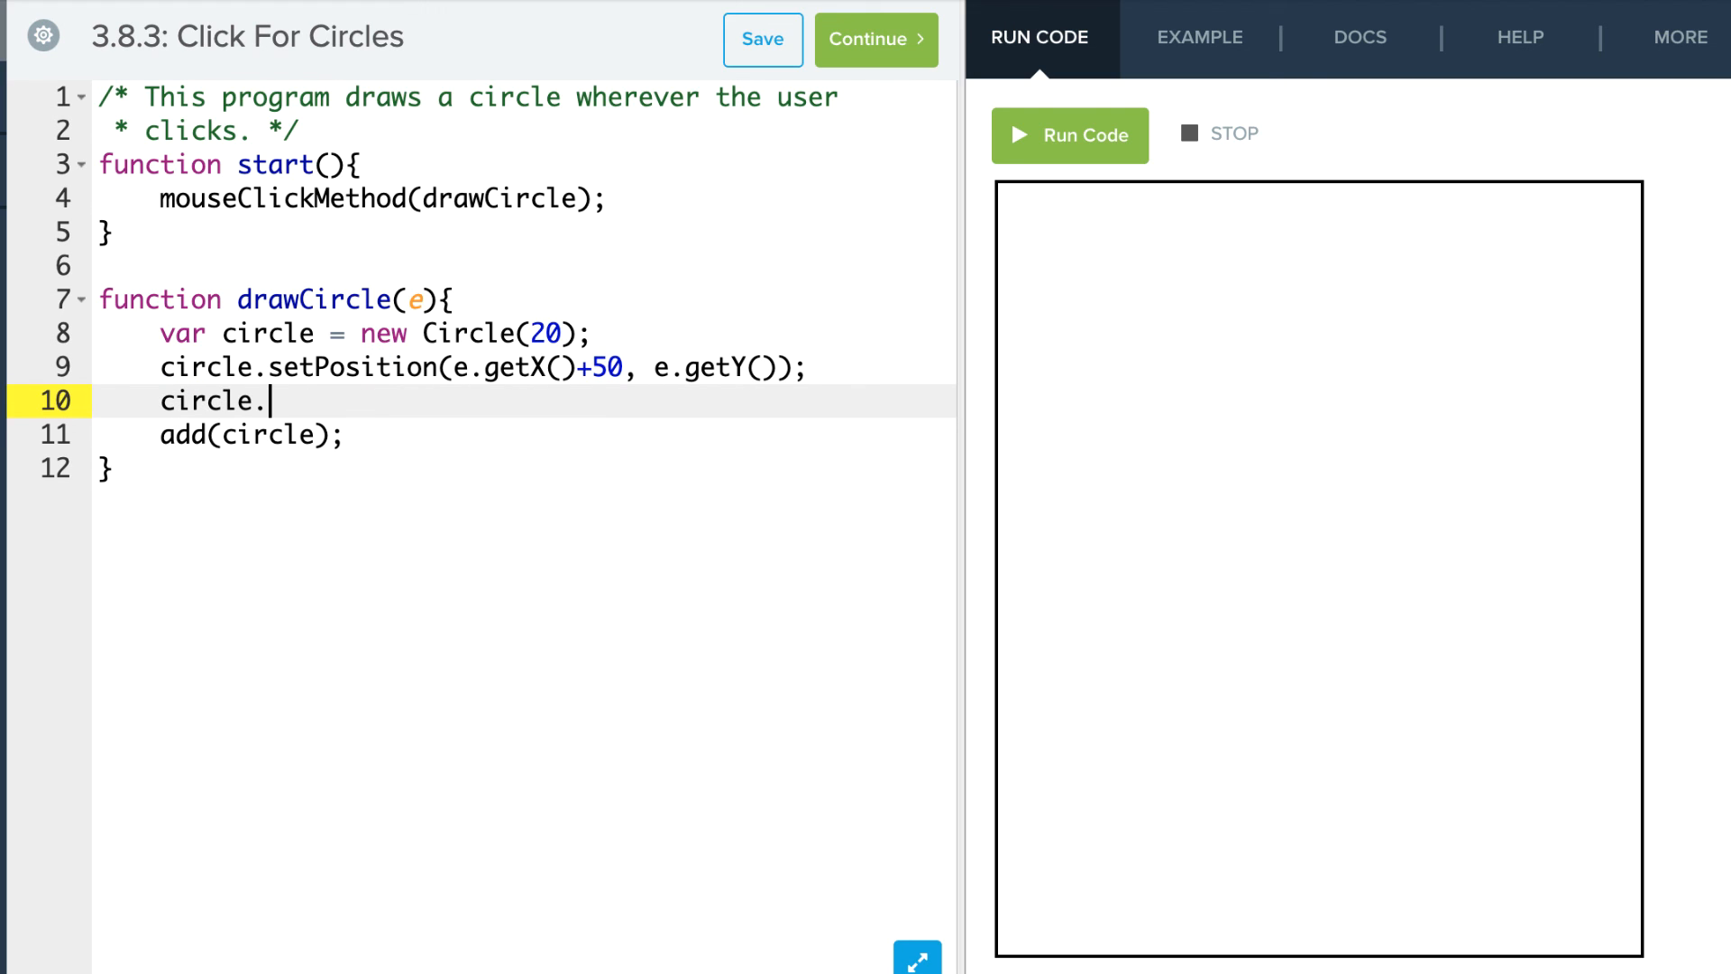
pyautogui.write('setCol')
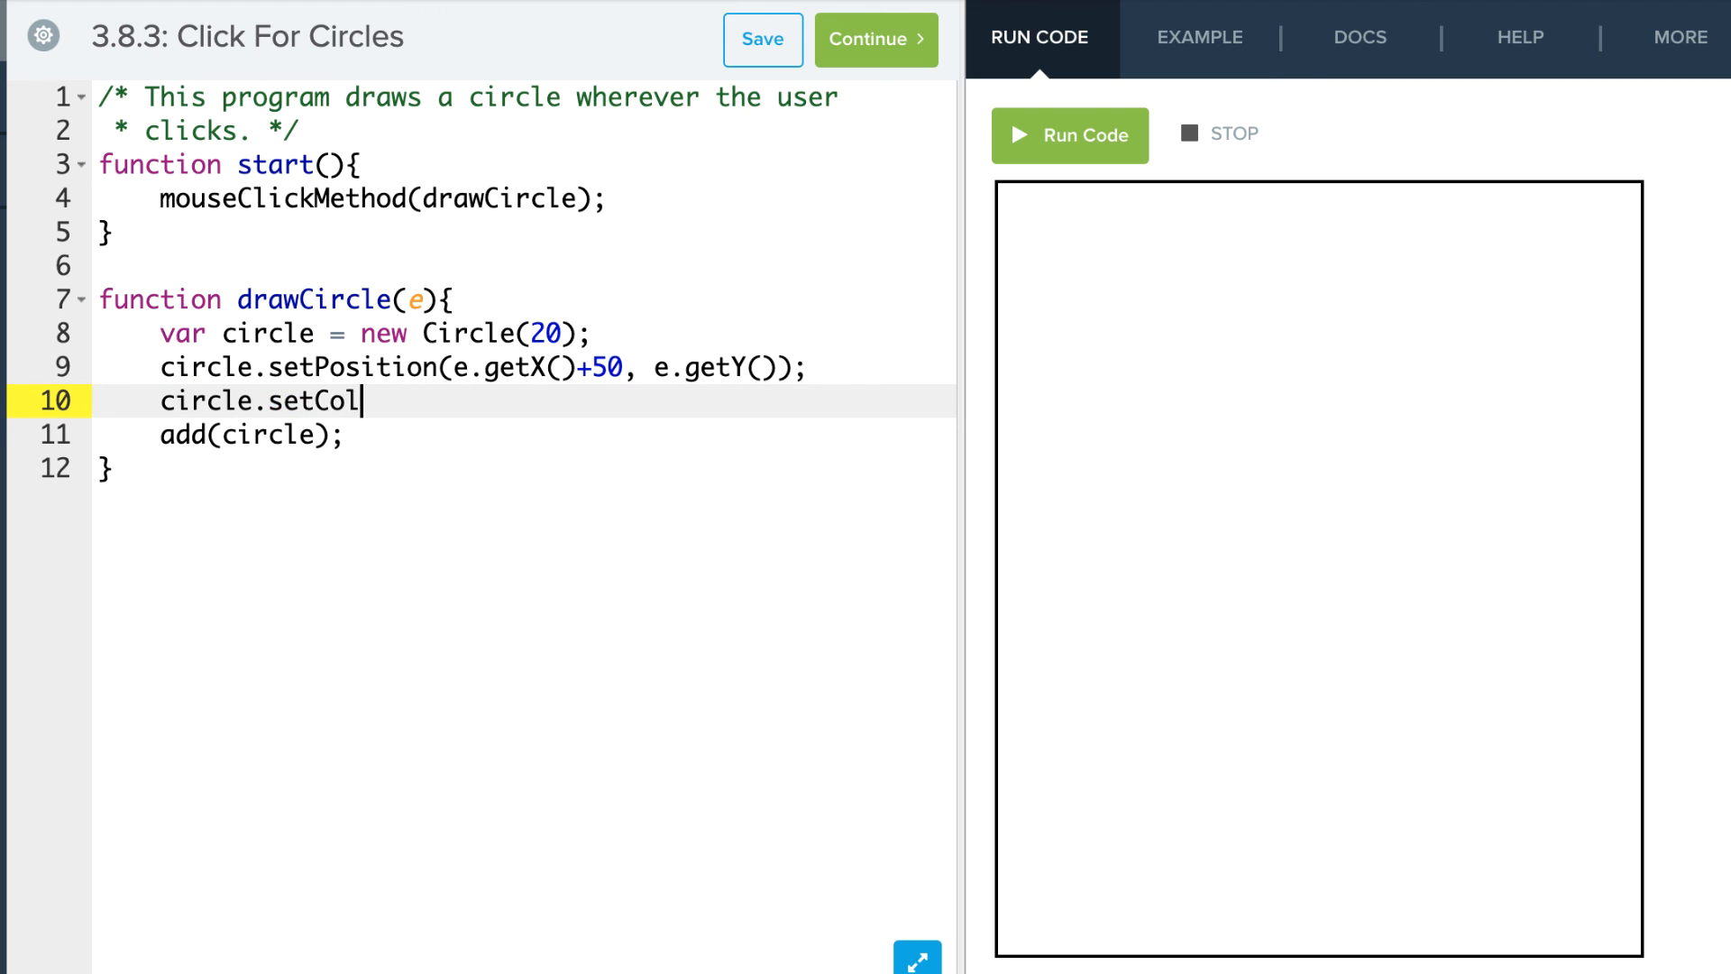
pyautogui.write('or(Co')
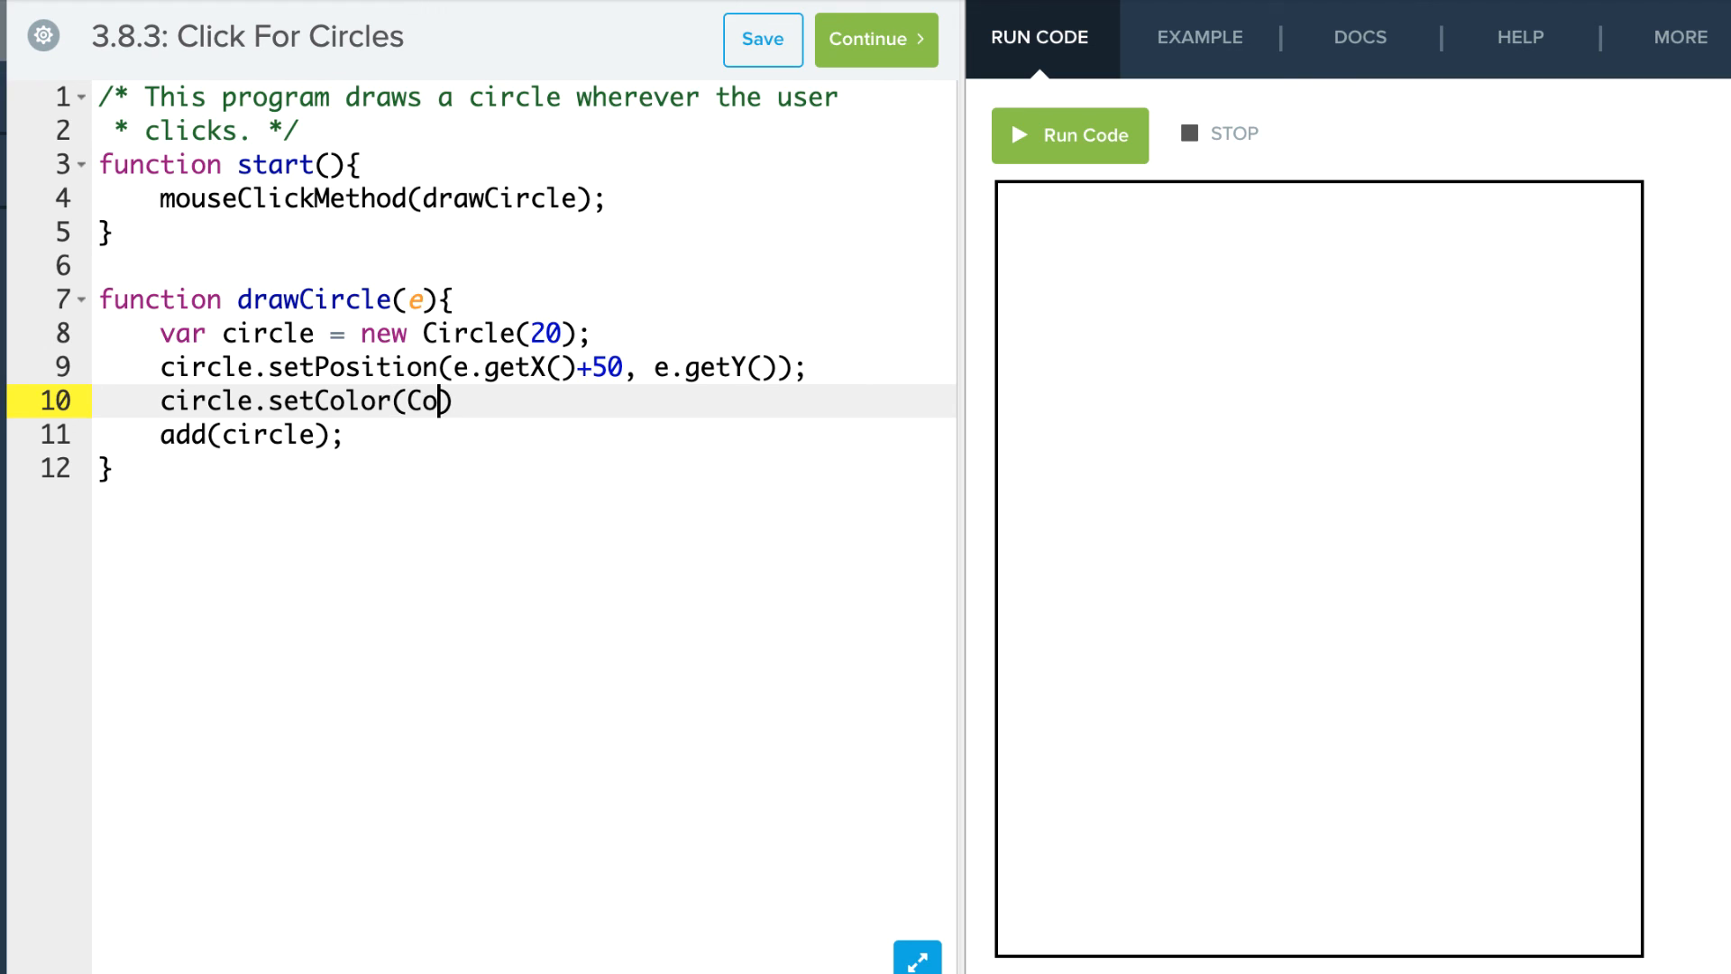
pyautogui.write('lor.blue)')
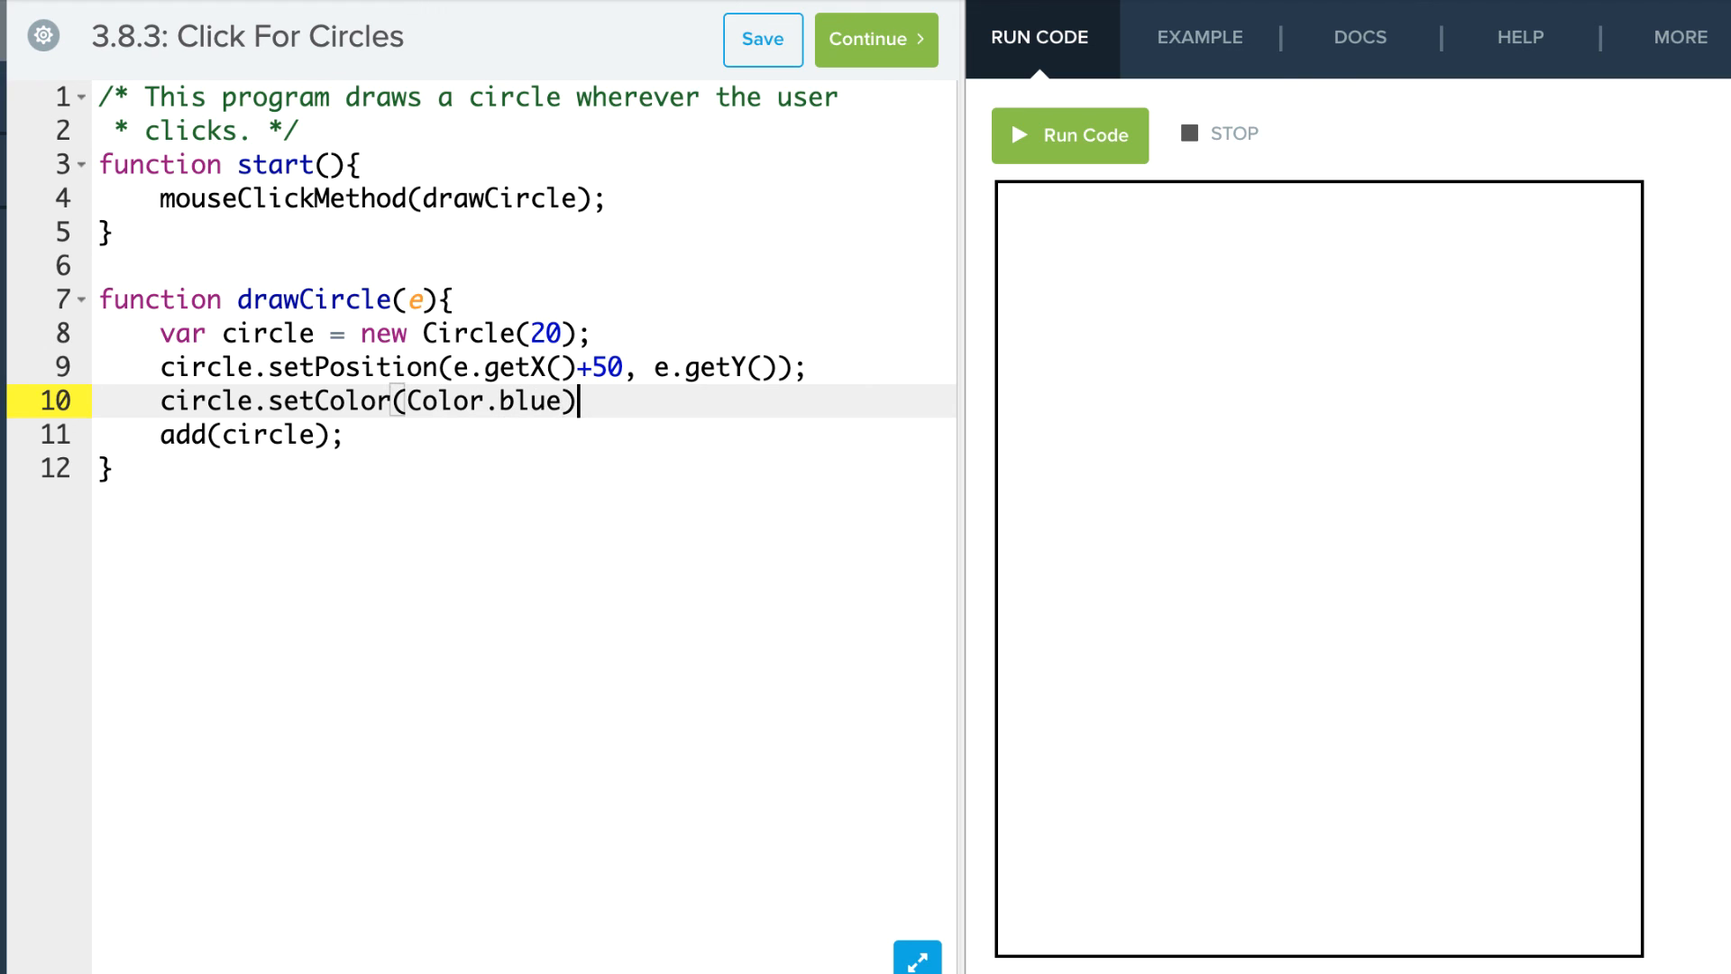
pyautogui.write(';')
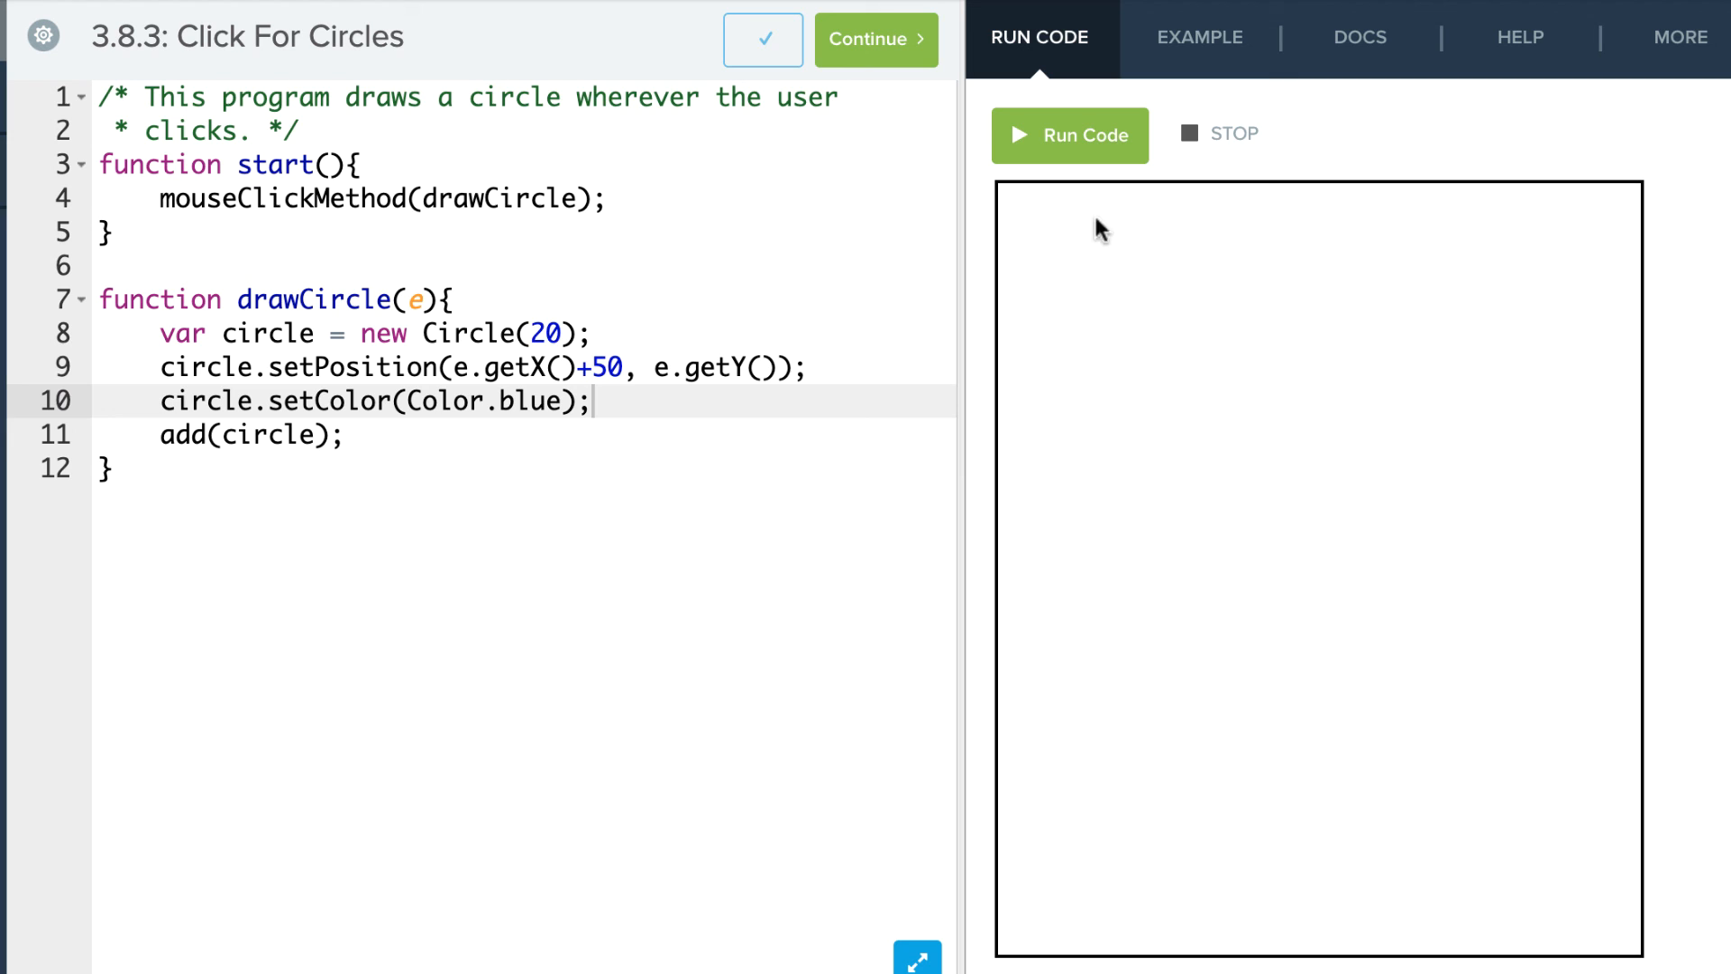
# - Click the canvas to confirm blue circles appear 50 px right of each click
pyautogui.click(1380, 321)
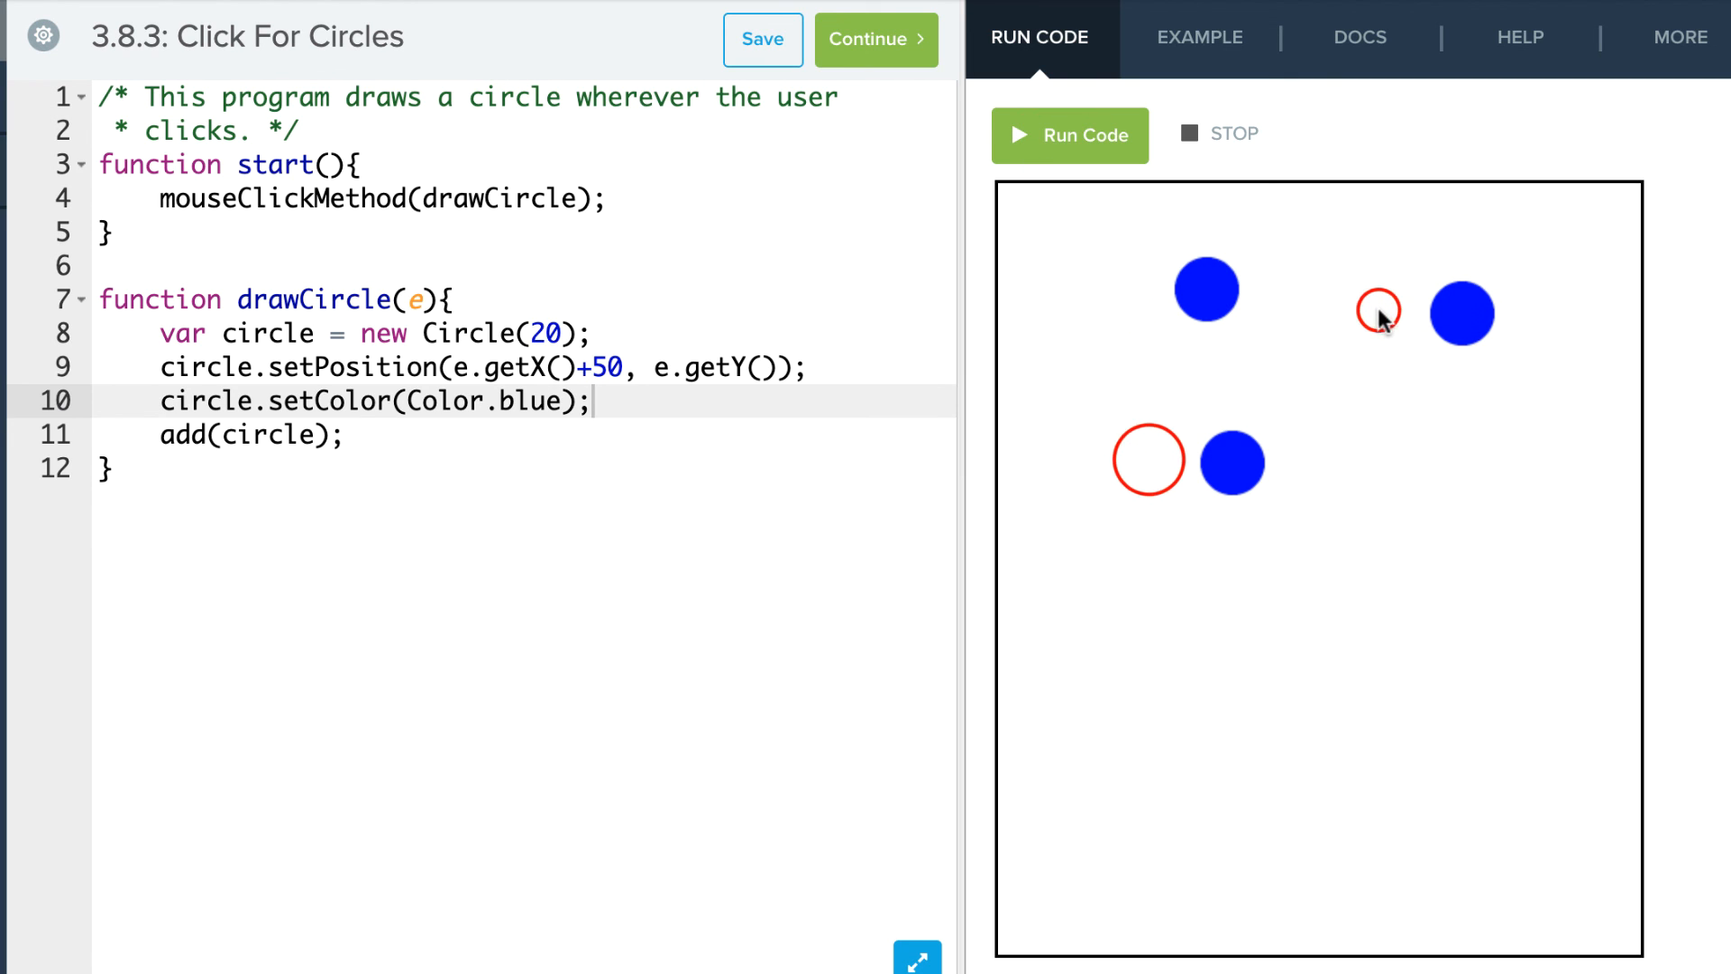
pyautogui.click(1058, 395)
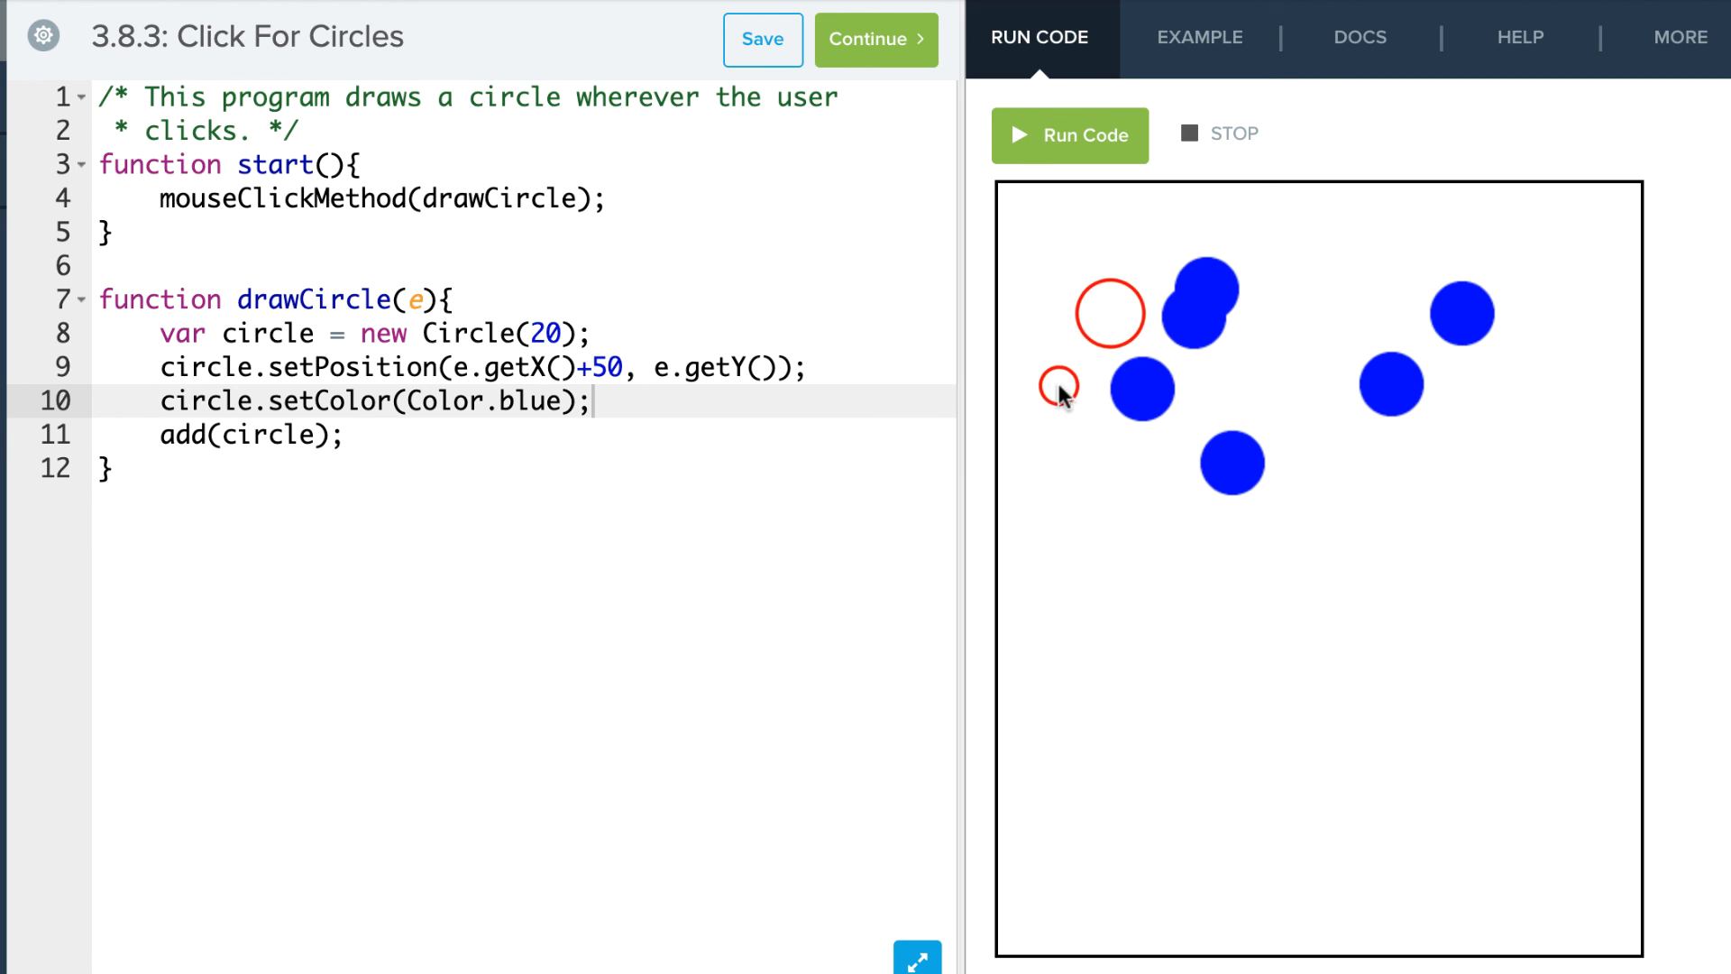